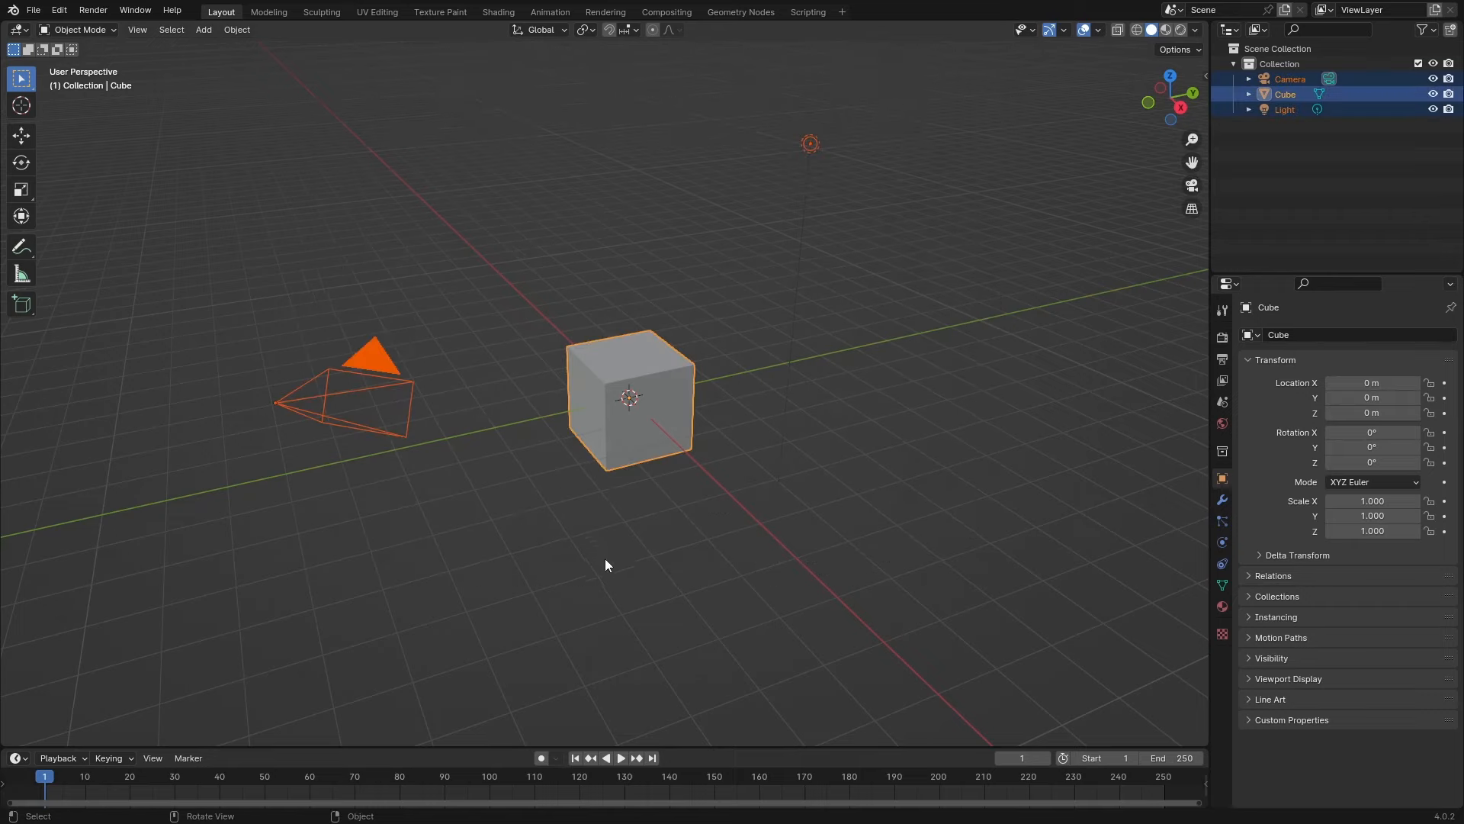
mouse_move(723, 326)
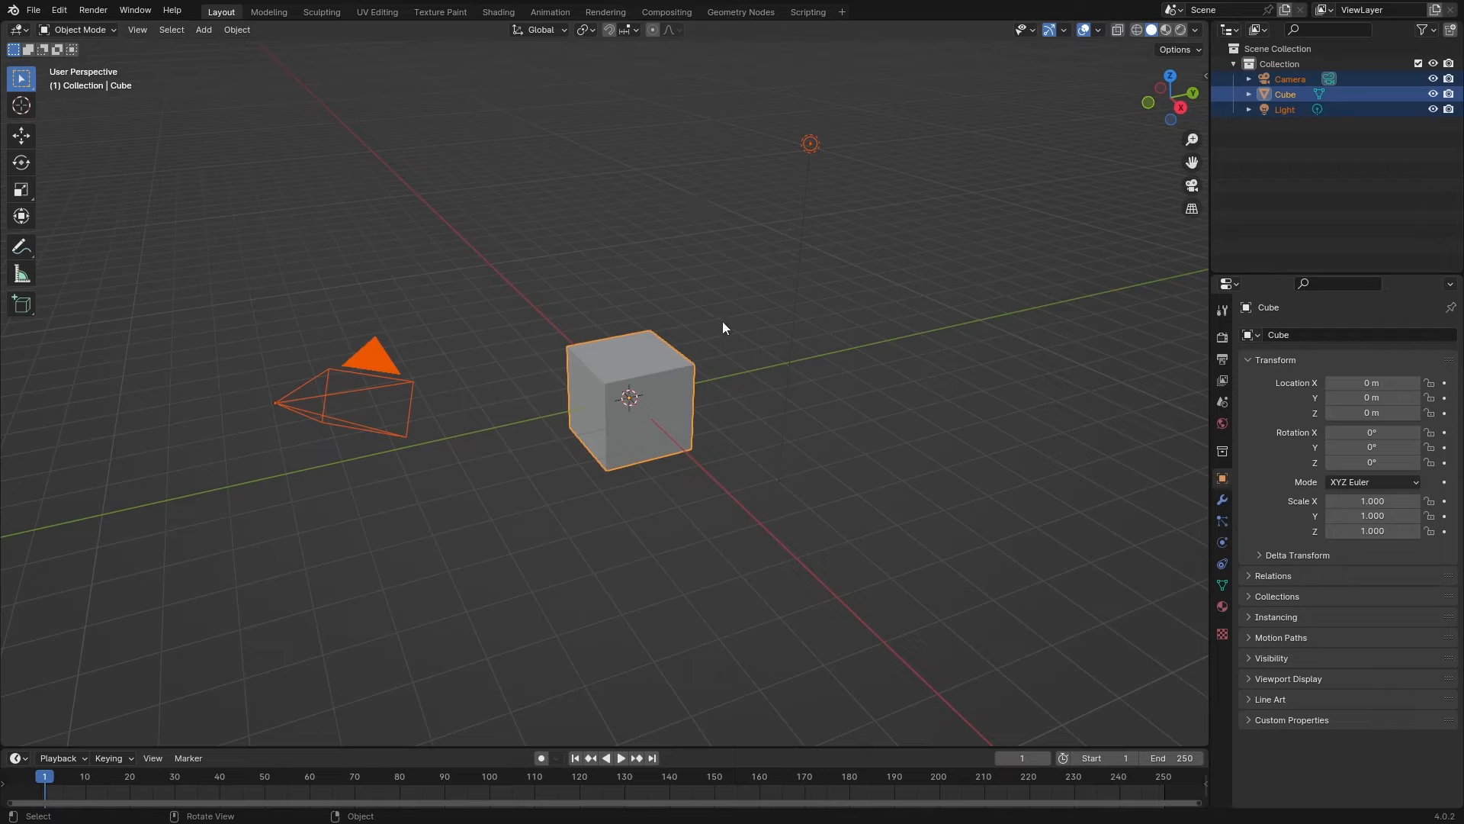
mouse_move(622, 377)
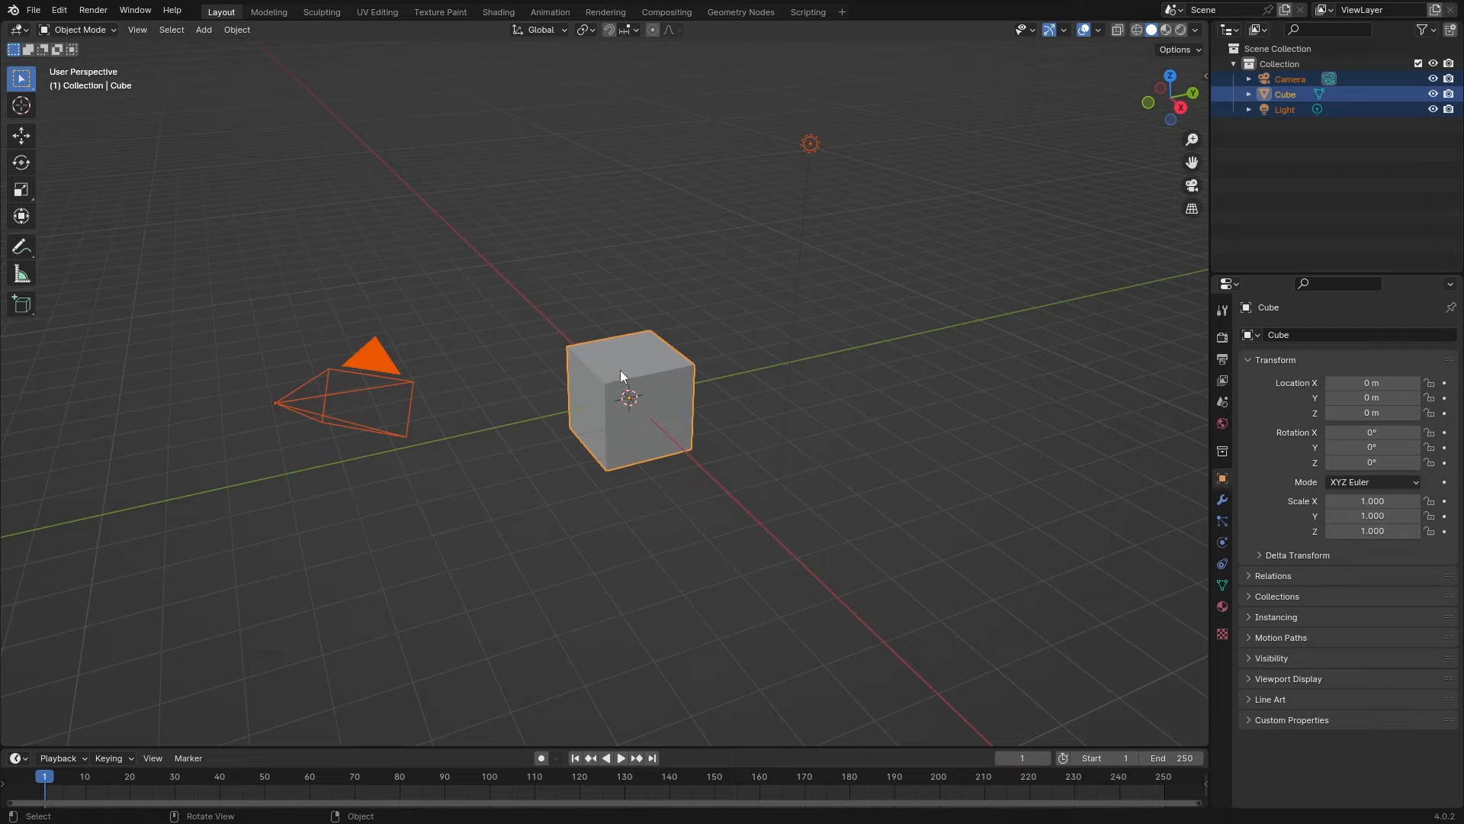
mouse_move(581, 351)
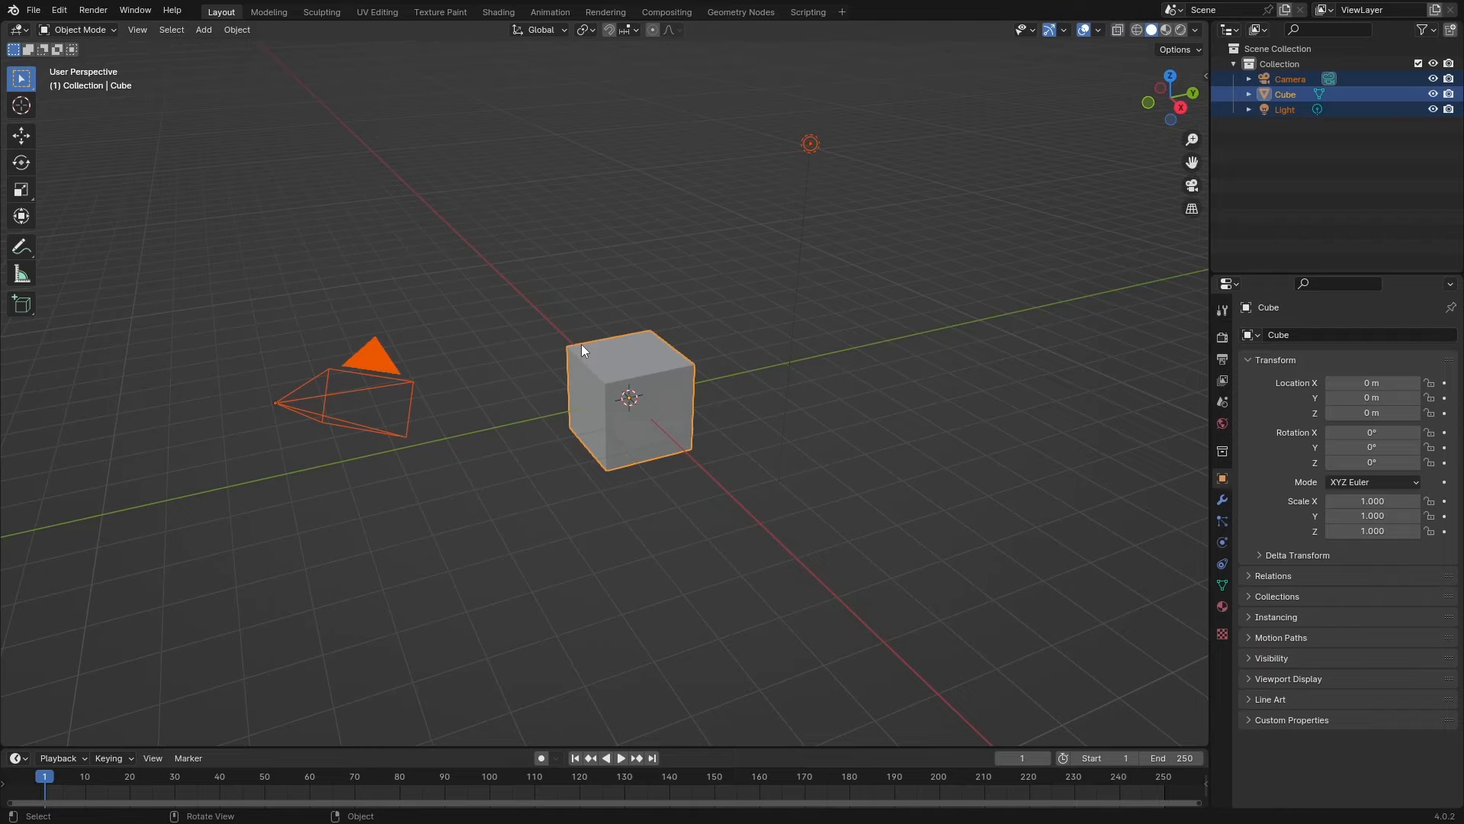
mouse_move(143, 139)
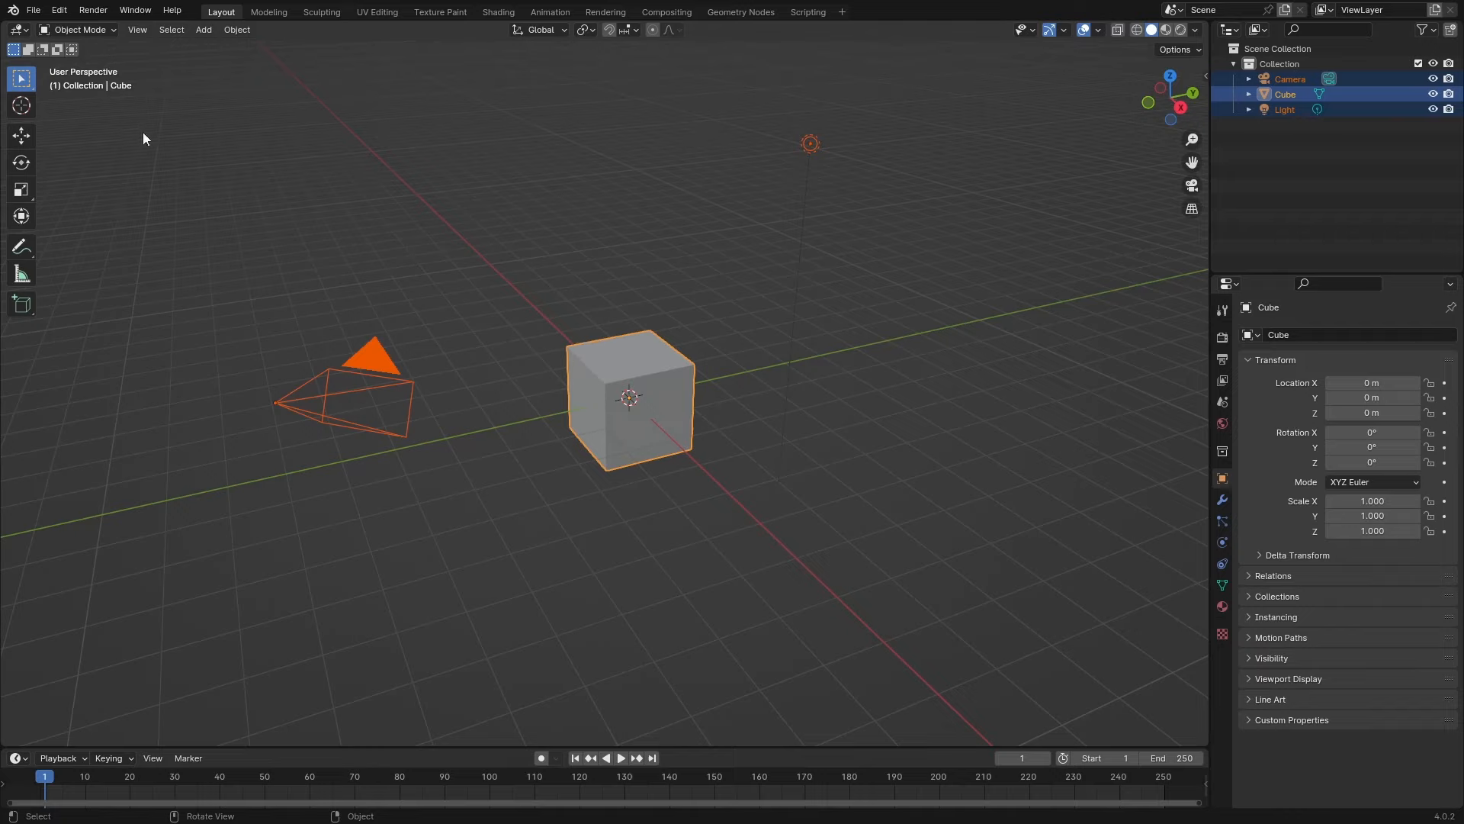
- Enable the BlenderKit add-on in Preferences and dismiss its welcome message
left_click(58, 10)
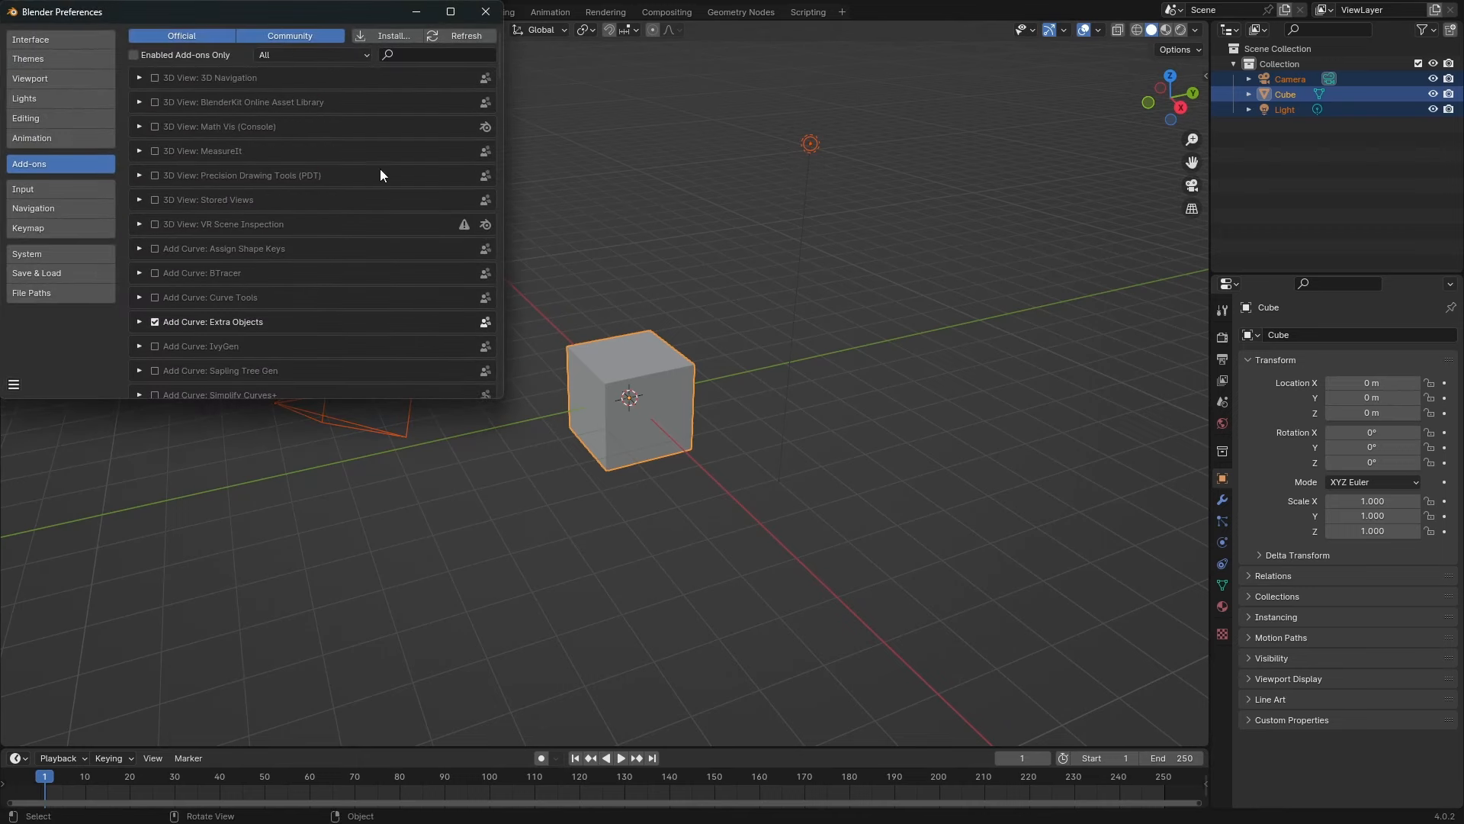
type("ble")
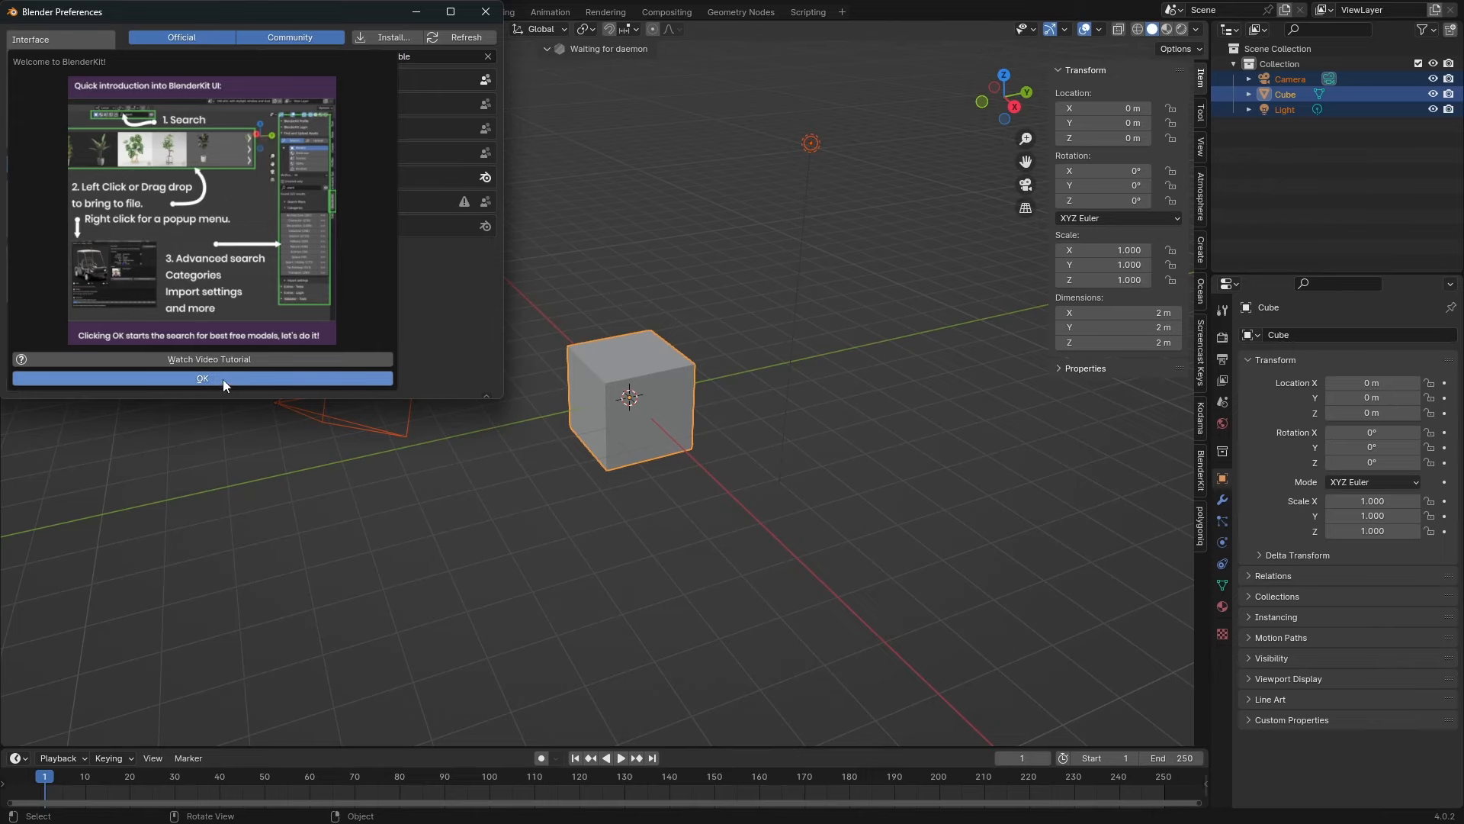
left_click(202, 378)
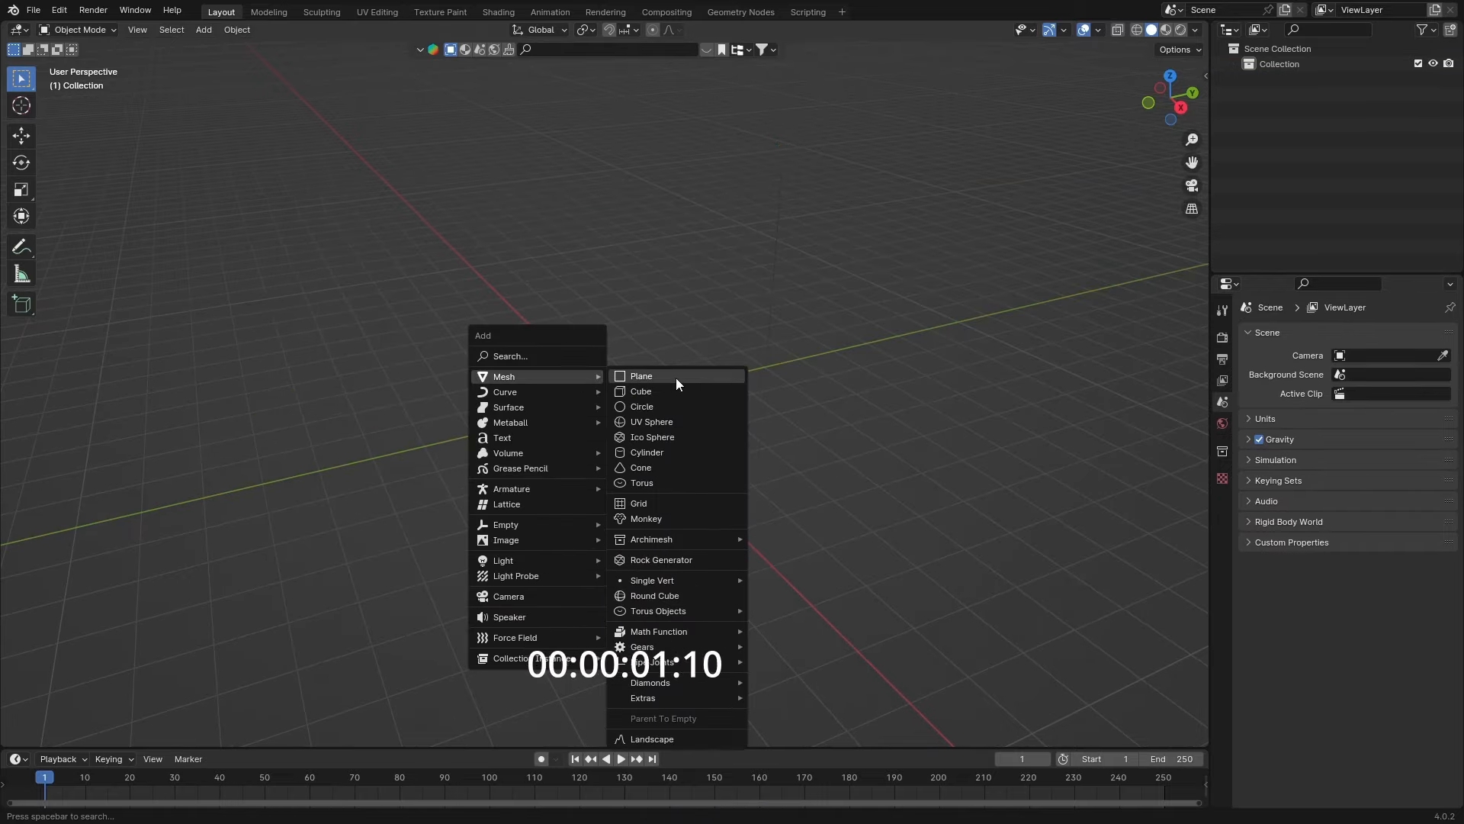
- Add a ground plane and subdivide its mesh in Edit Mode
left_click(642, 375)
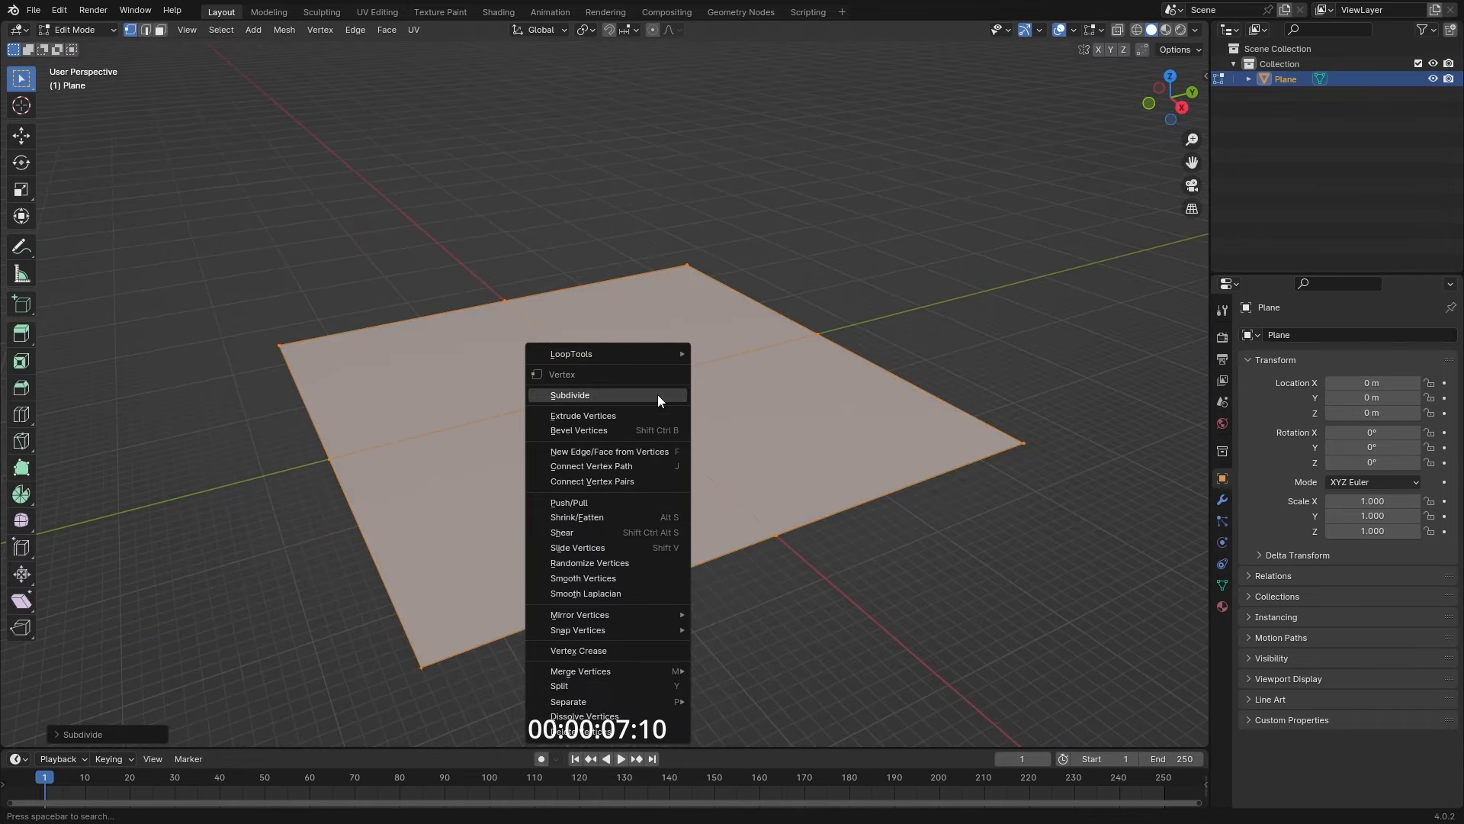
left_click(569, 394)
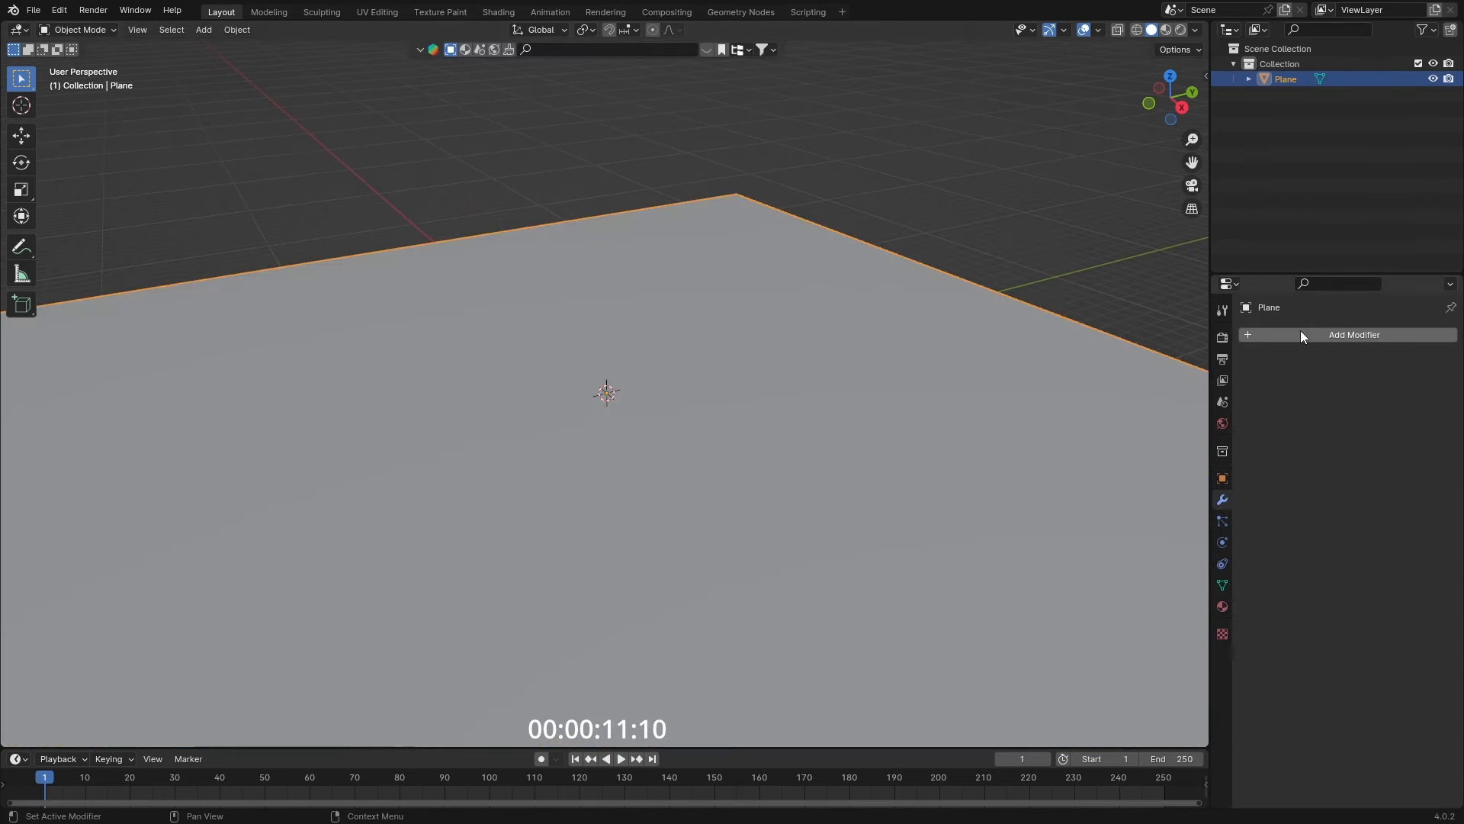
- Add a Displace modifier with a new Clouds texture of size 12.00
left_click(1353, 334)
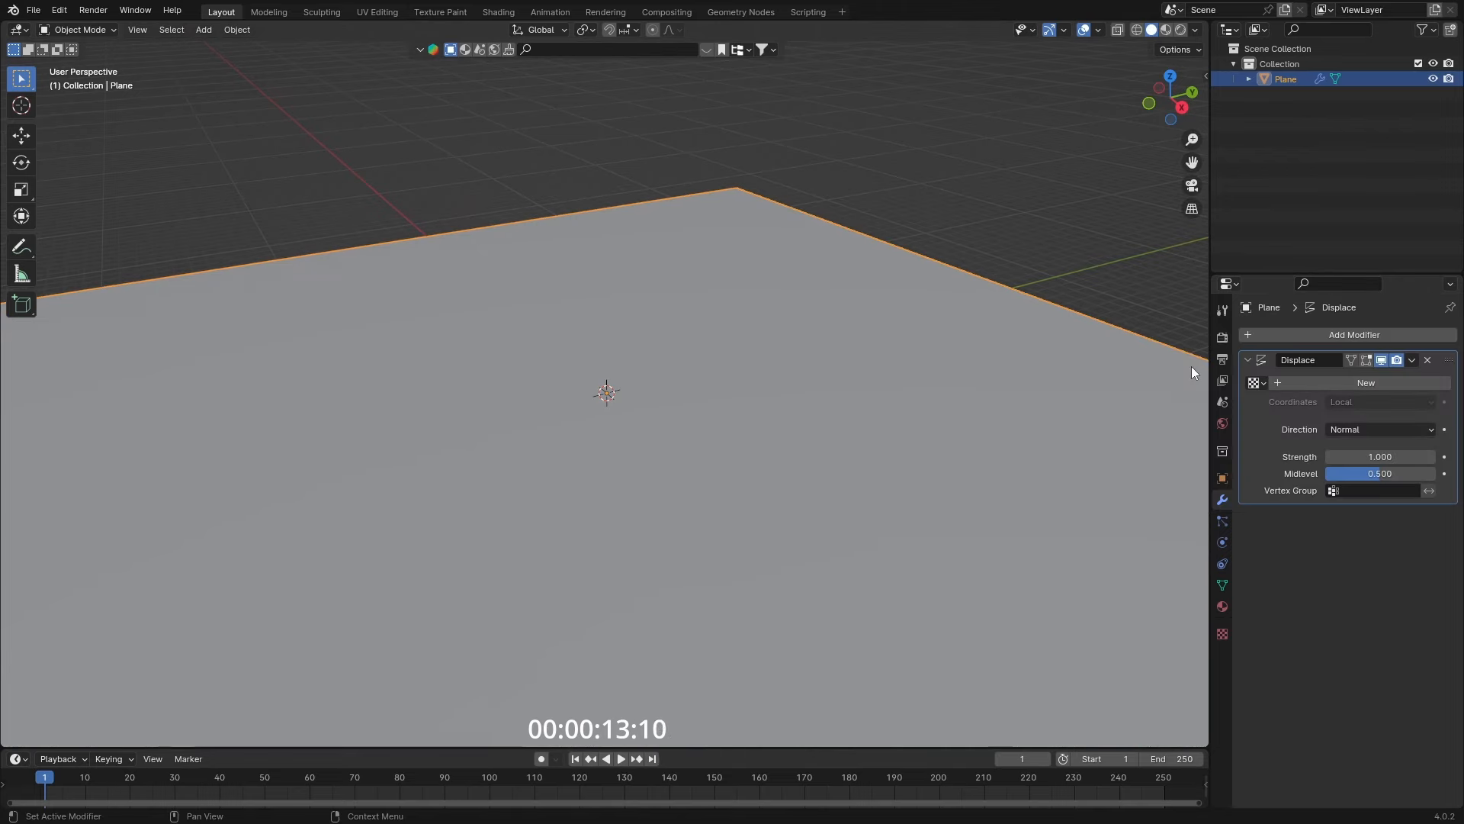
left_click(1364, 382)
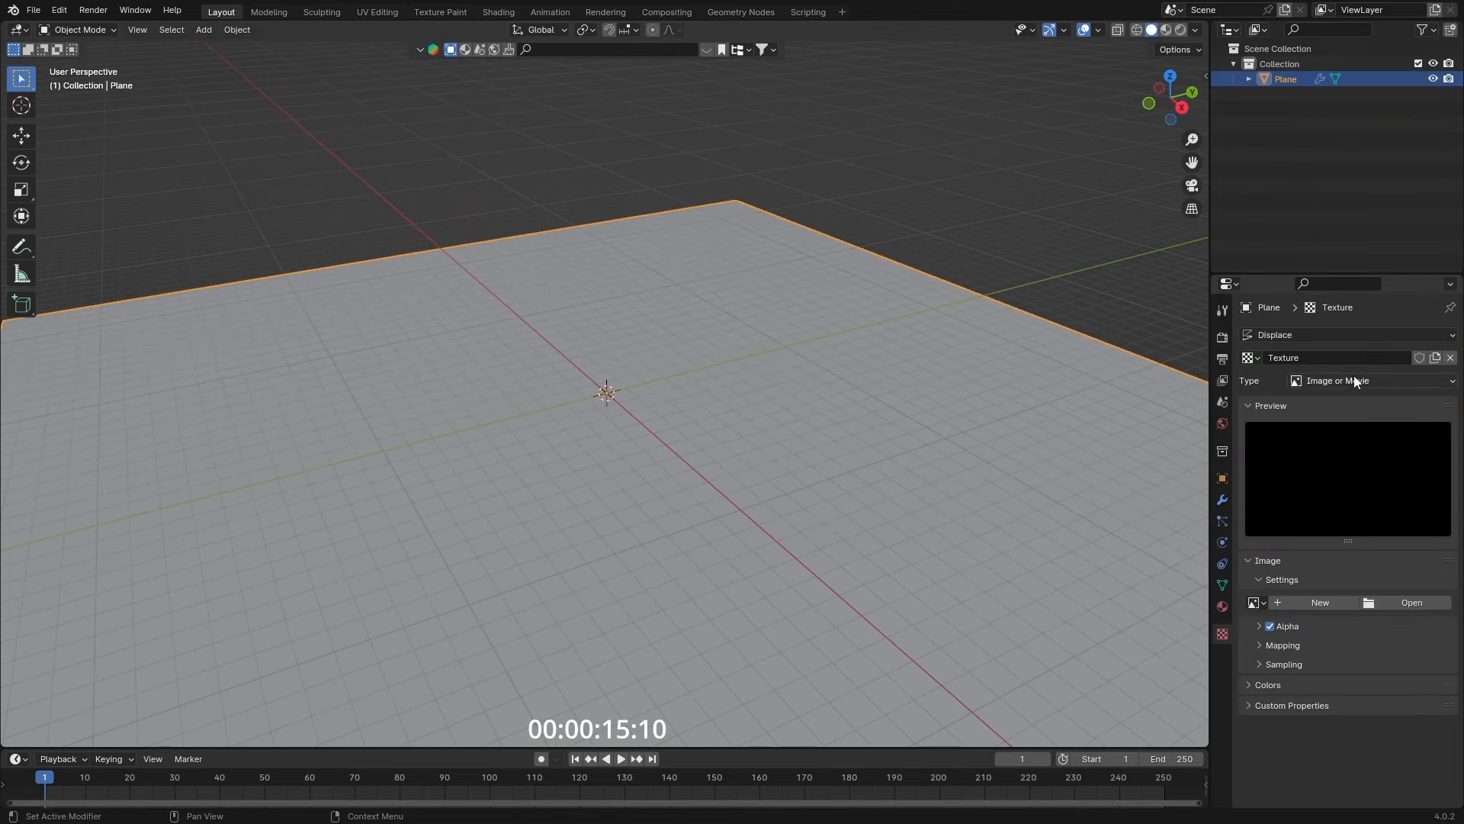
left_click(1373, 379)
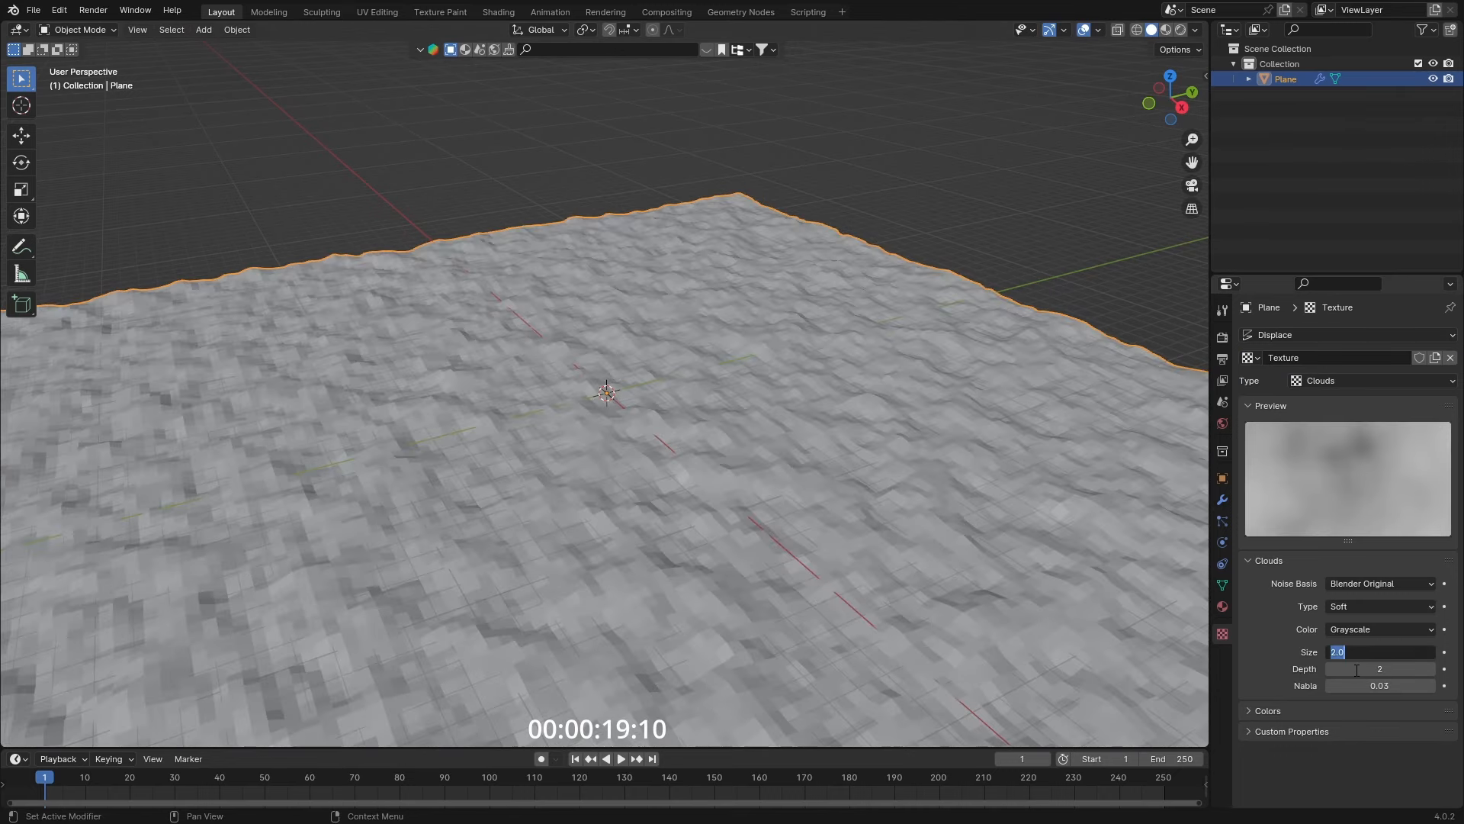
type("12.00")
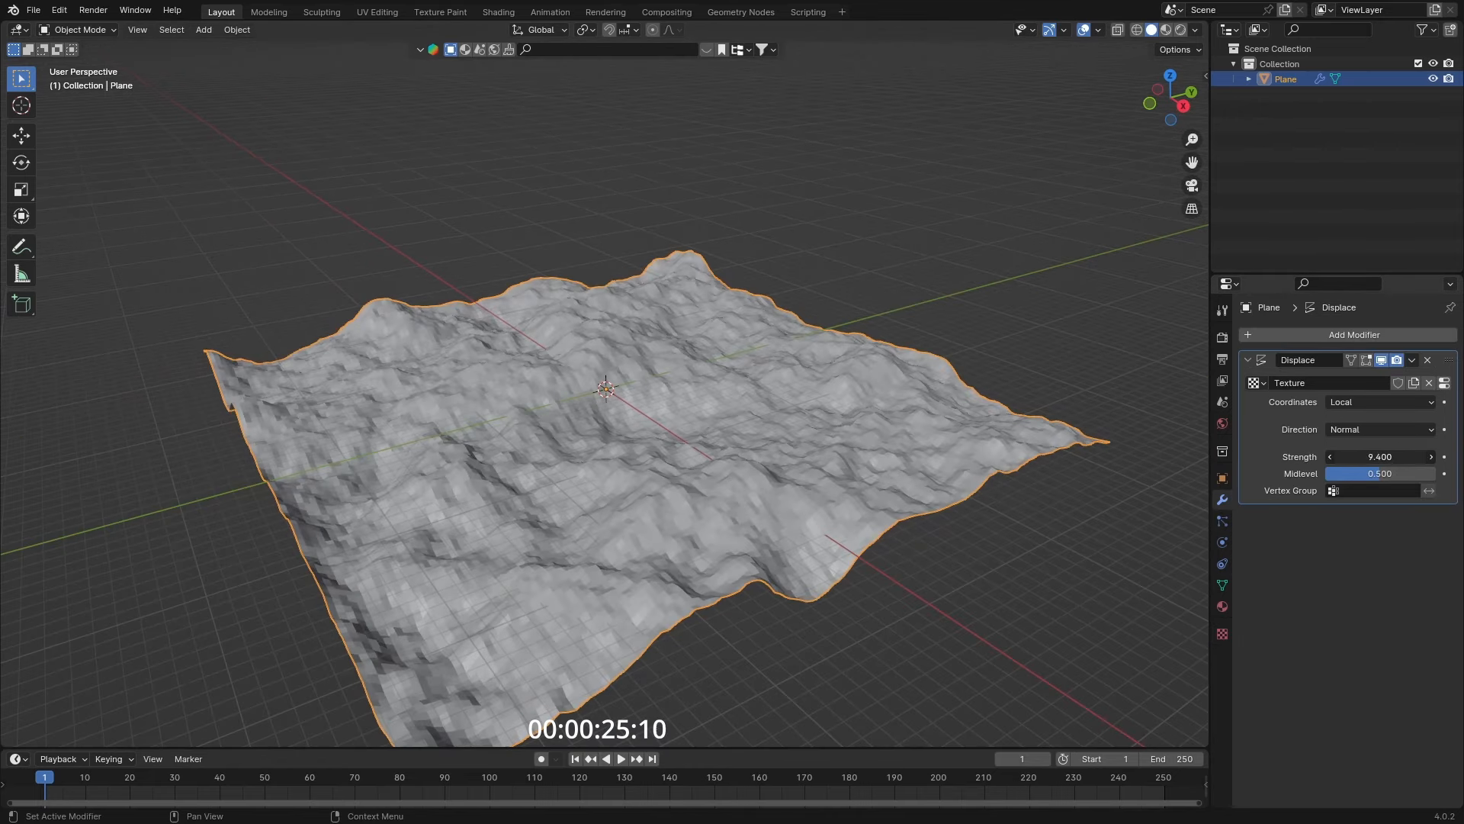
- Tune the displacement strength to a gentle terrain height and apply the modifier permanently
left_click(1379, 457)
type("10.400")
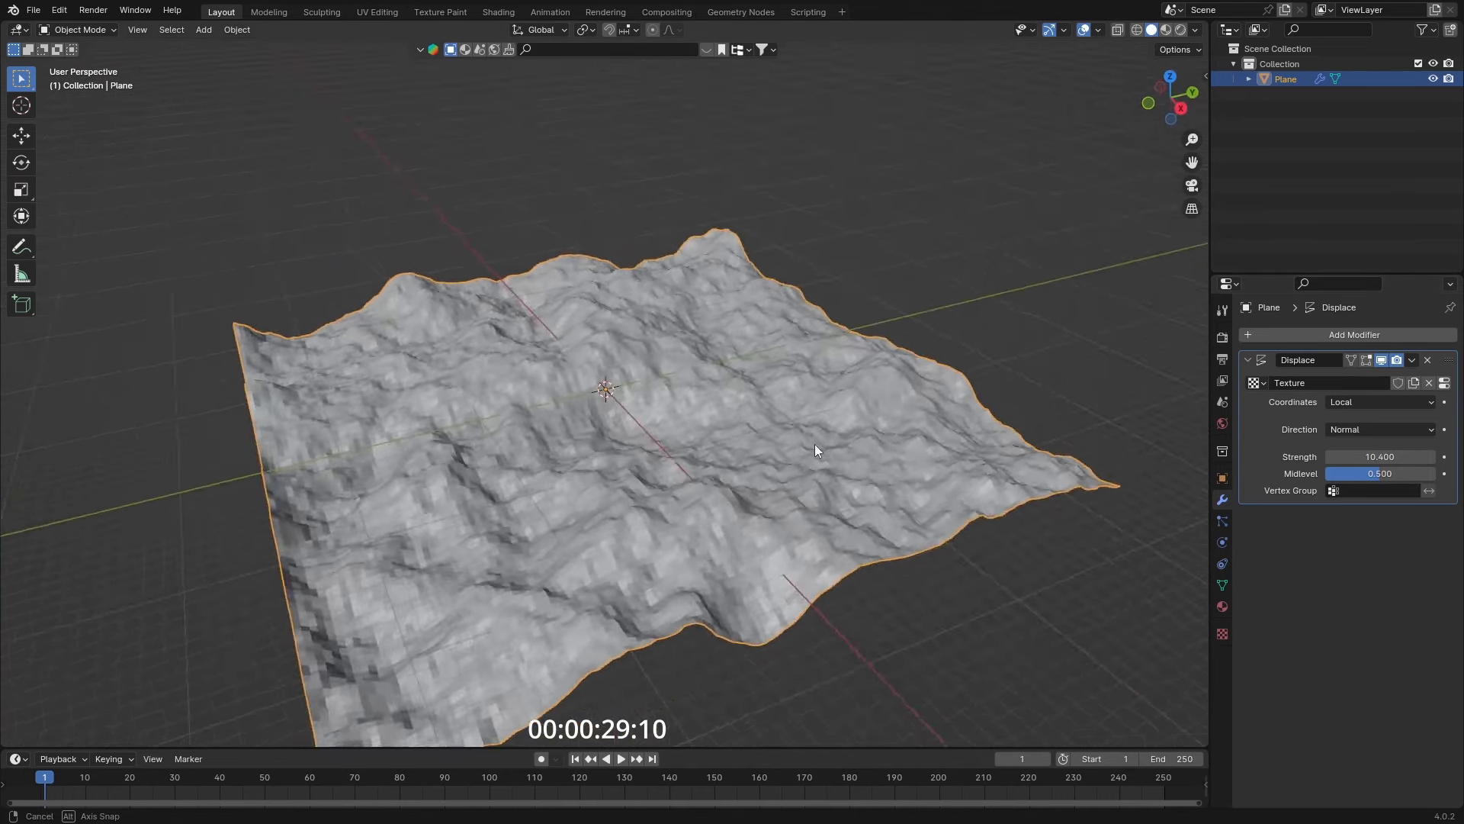
left_click_drag(1382, 456, 1368, 456)
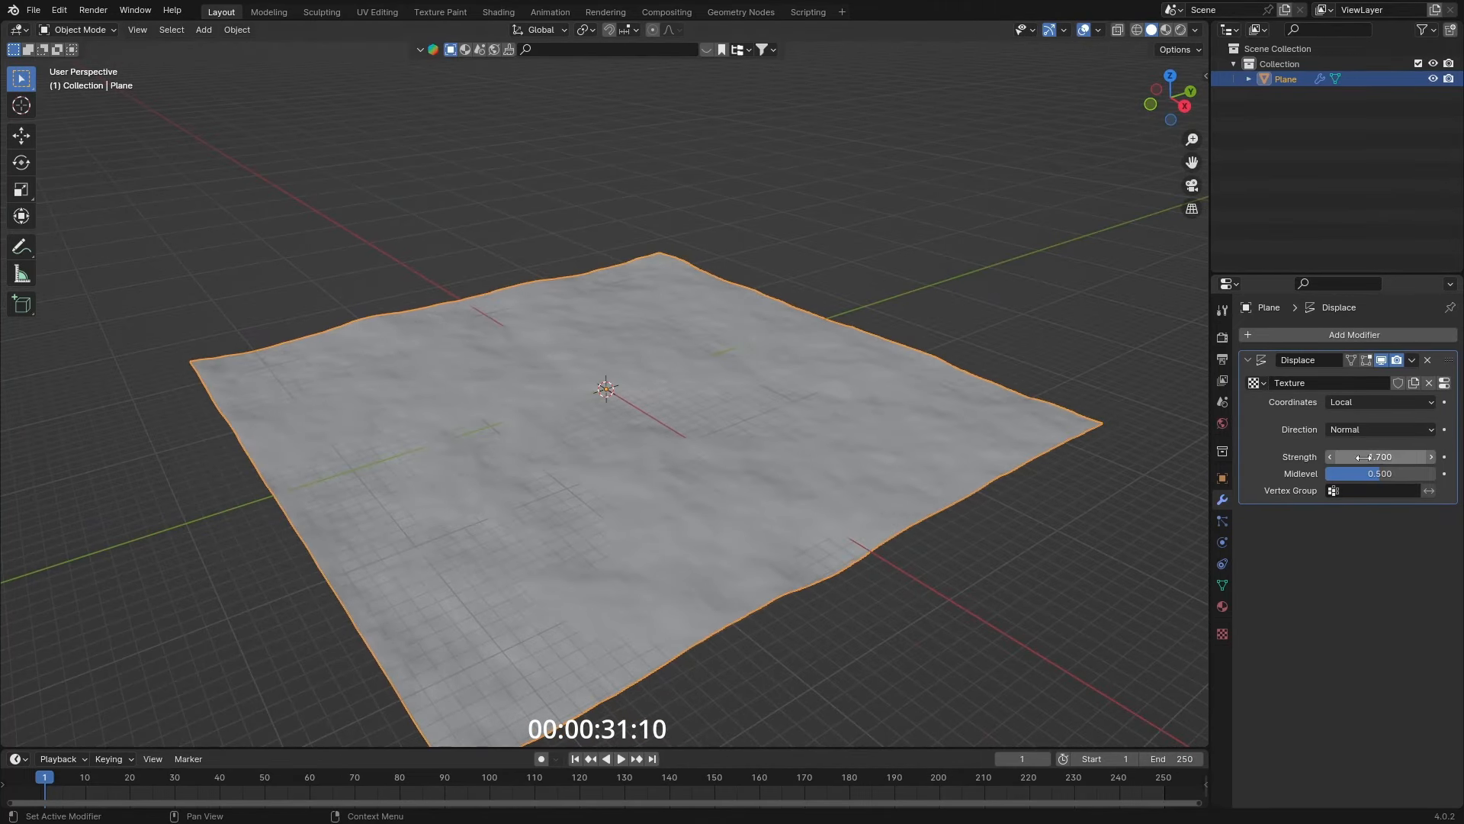
left_click_drag(1373, 456, 1391, 456)
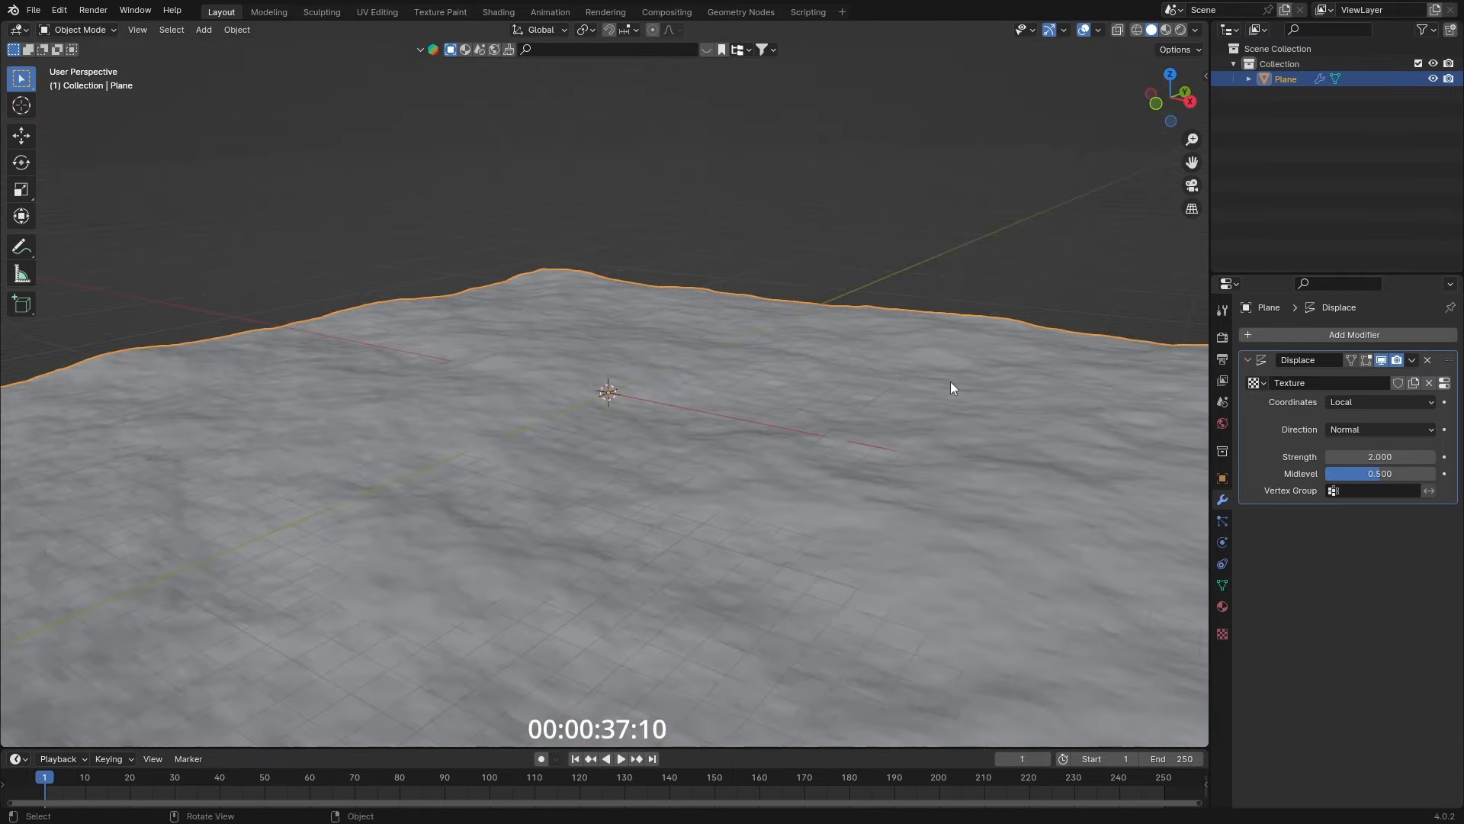
left_click(1222, 633)
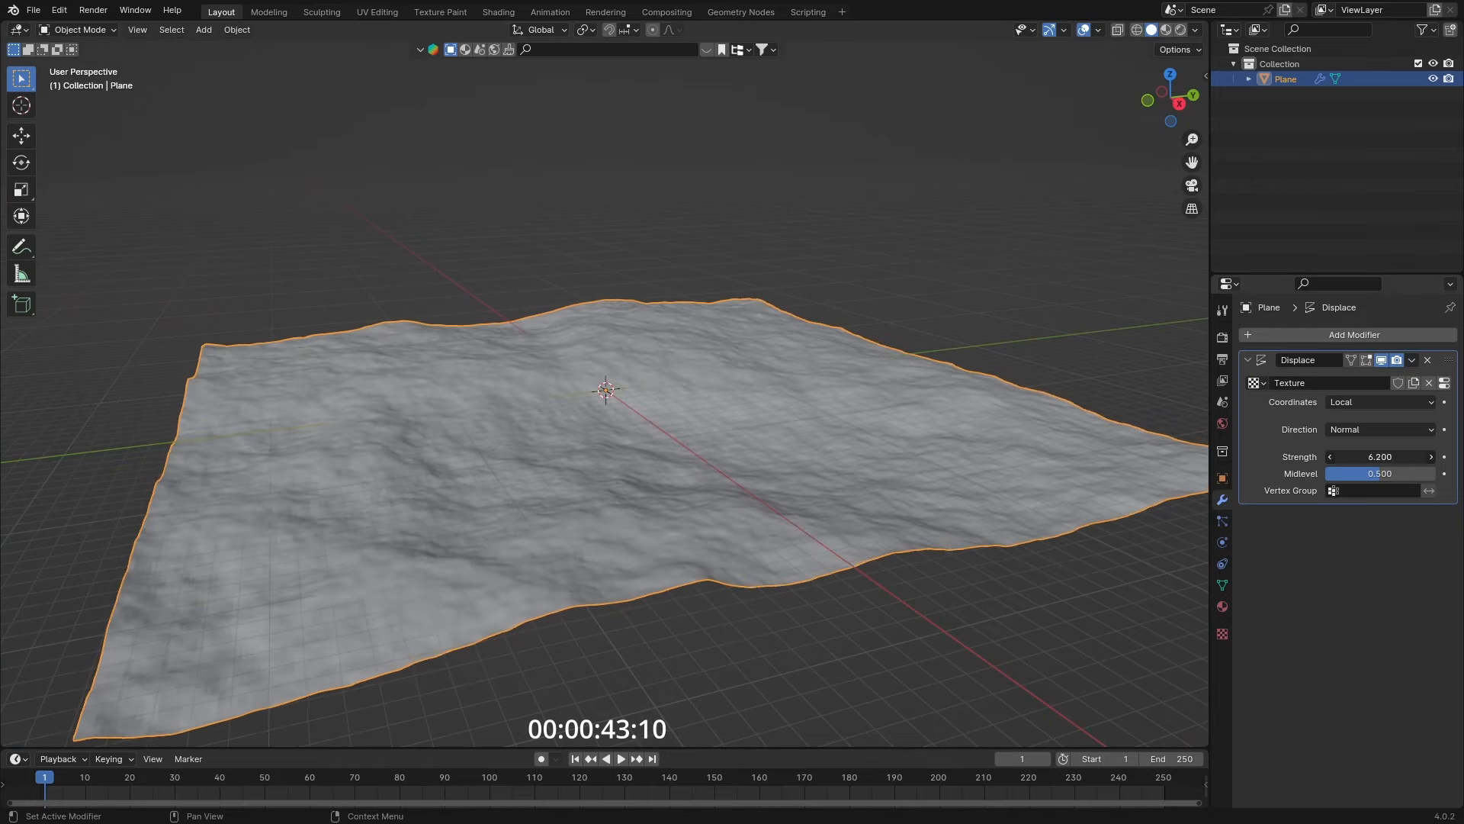
left_click(1411, 360)
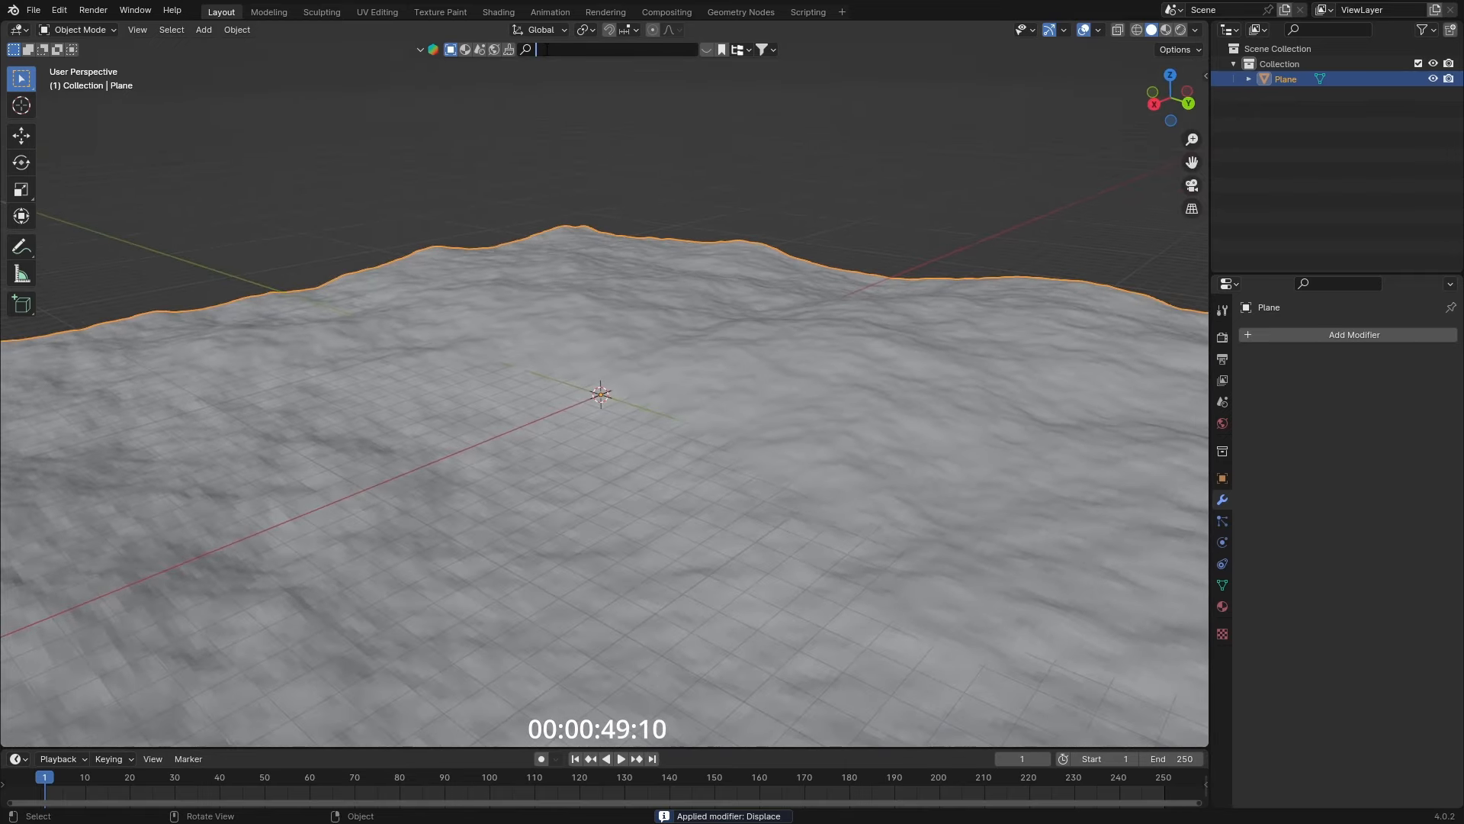
- Bring in a BlenderKit wood house model and switch the render engine to Cycles
type("house")
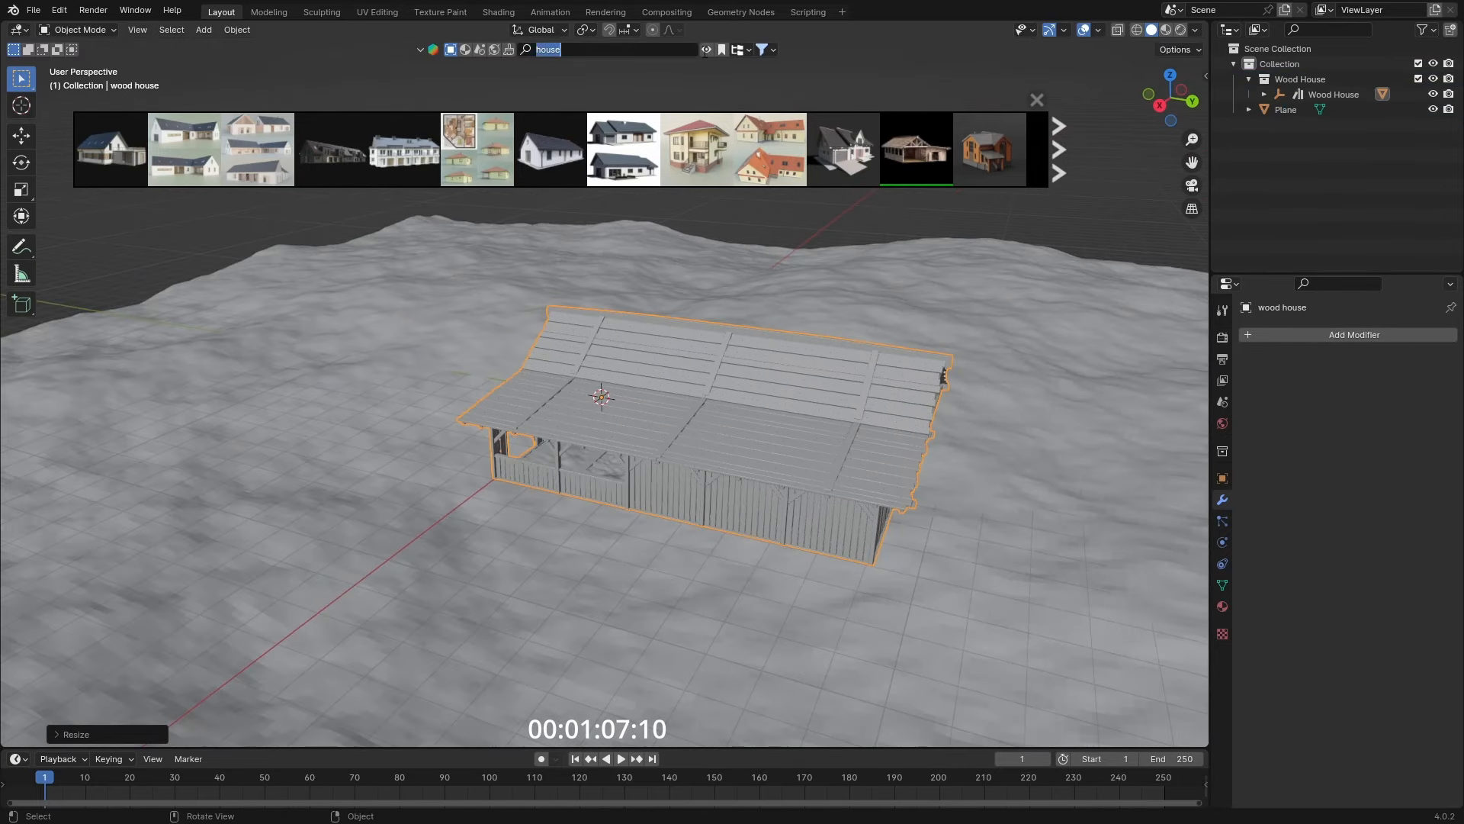
left_click(1392, 373)
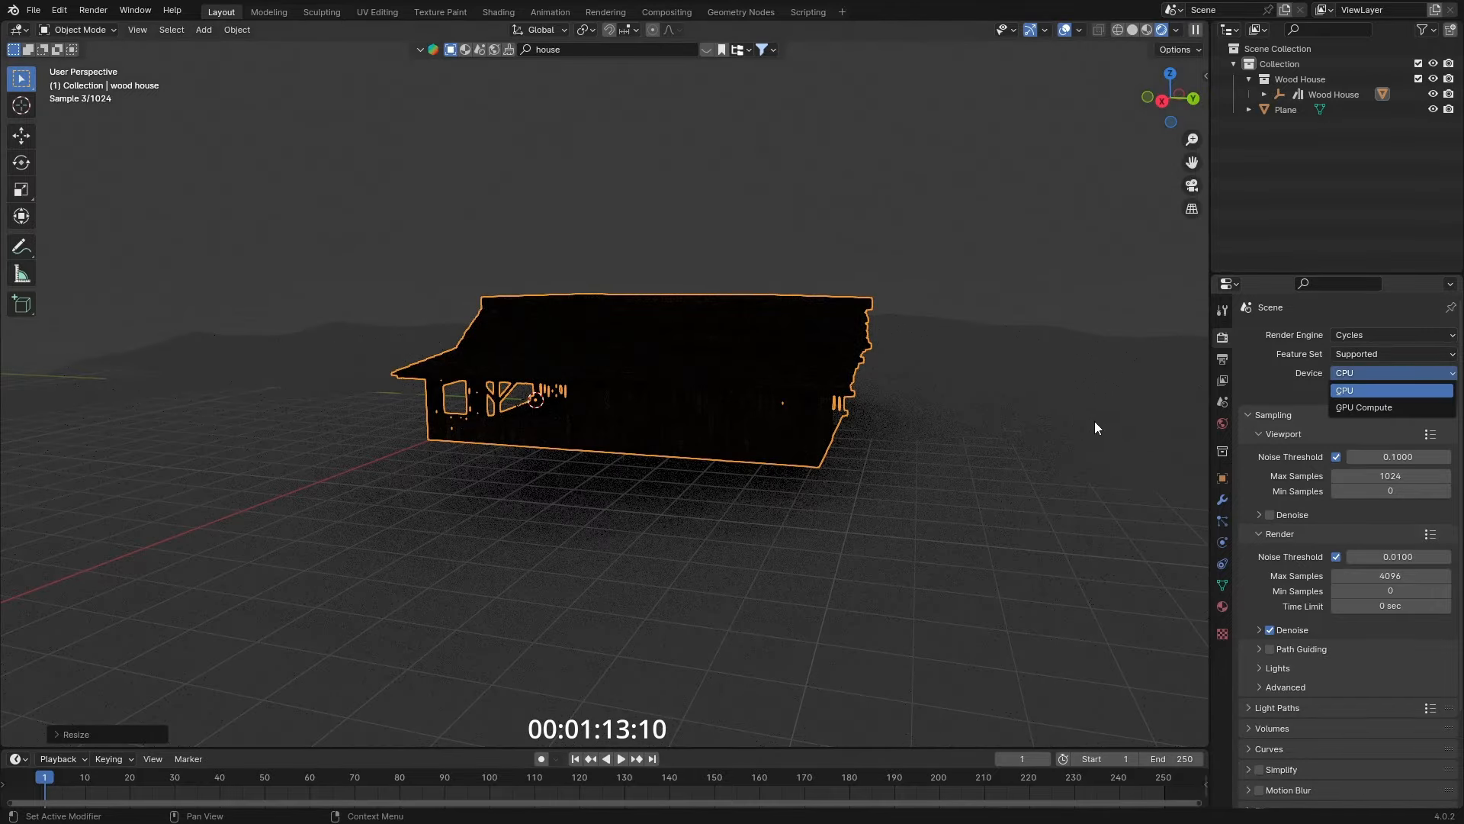
left_click(1363, 407)
type("tree")
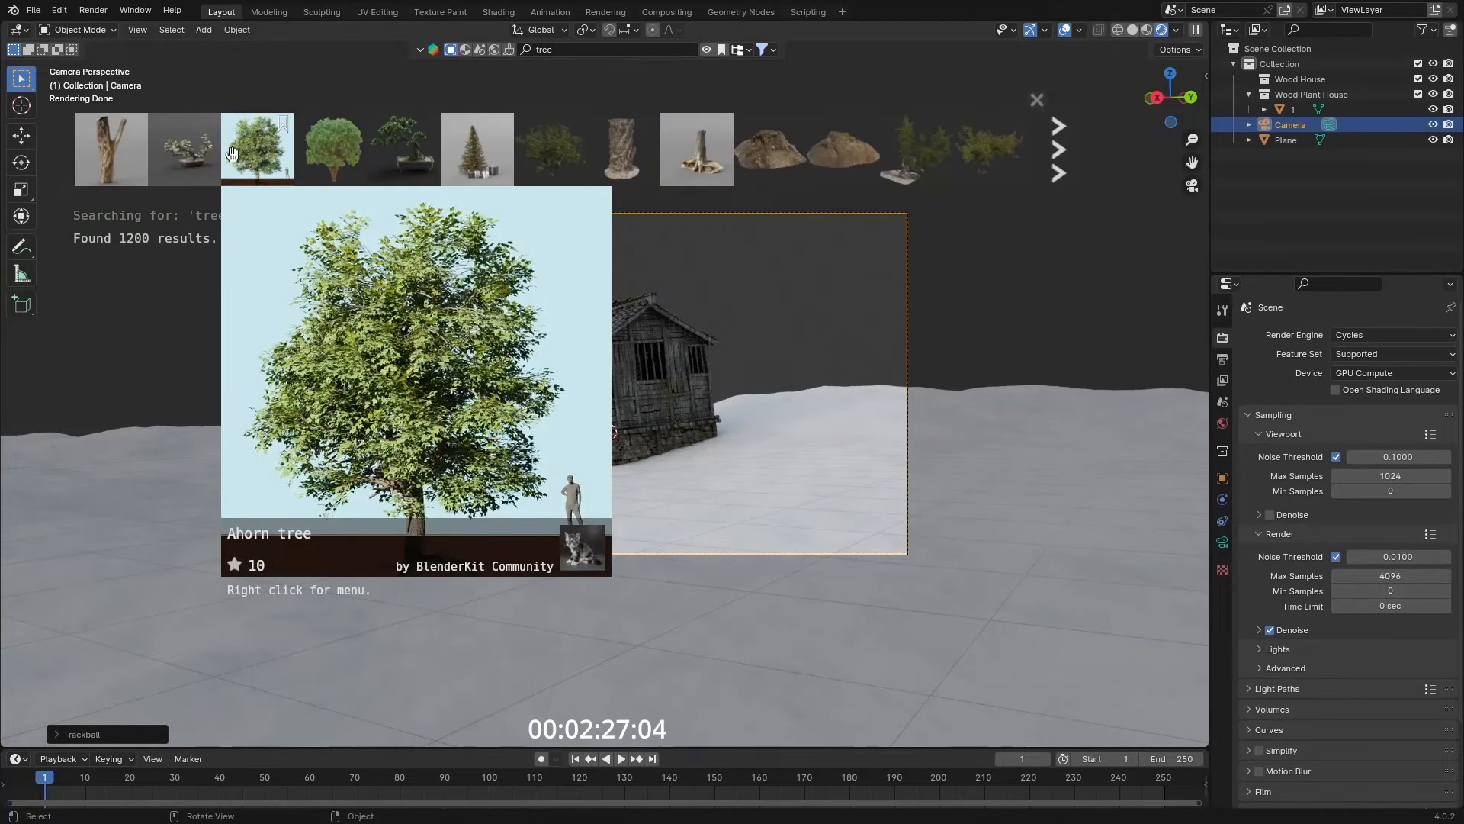
mouse_move(332, 150)
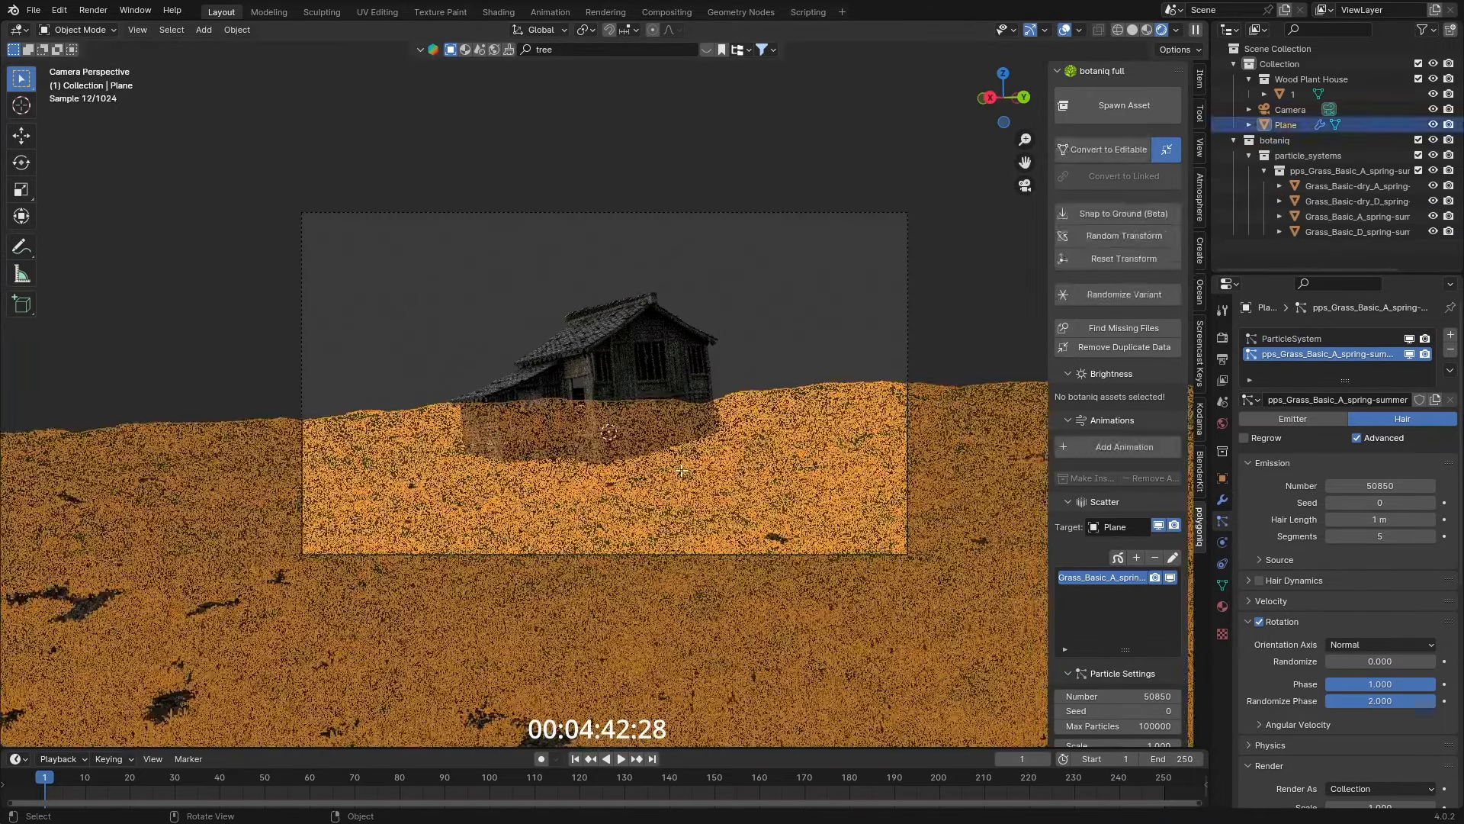
- Scatter Grass Basic A over the plane and set its scale randomness to 0.3
scroll("down", 3)
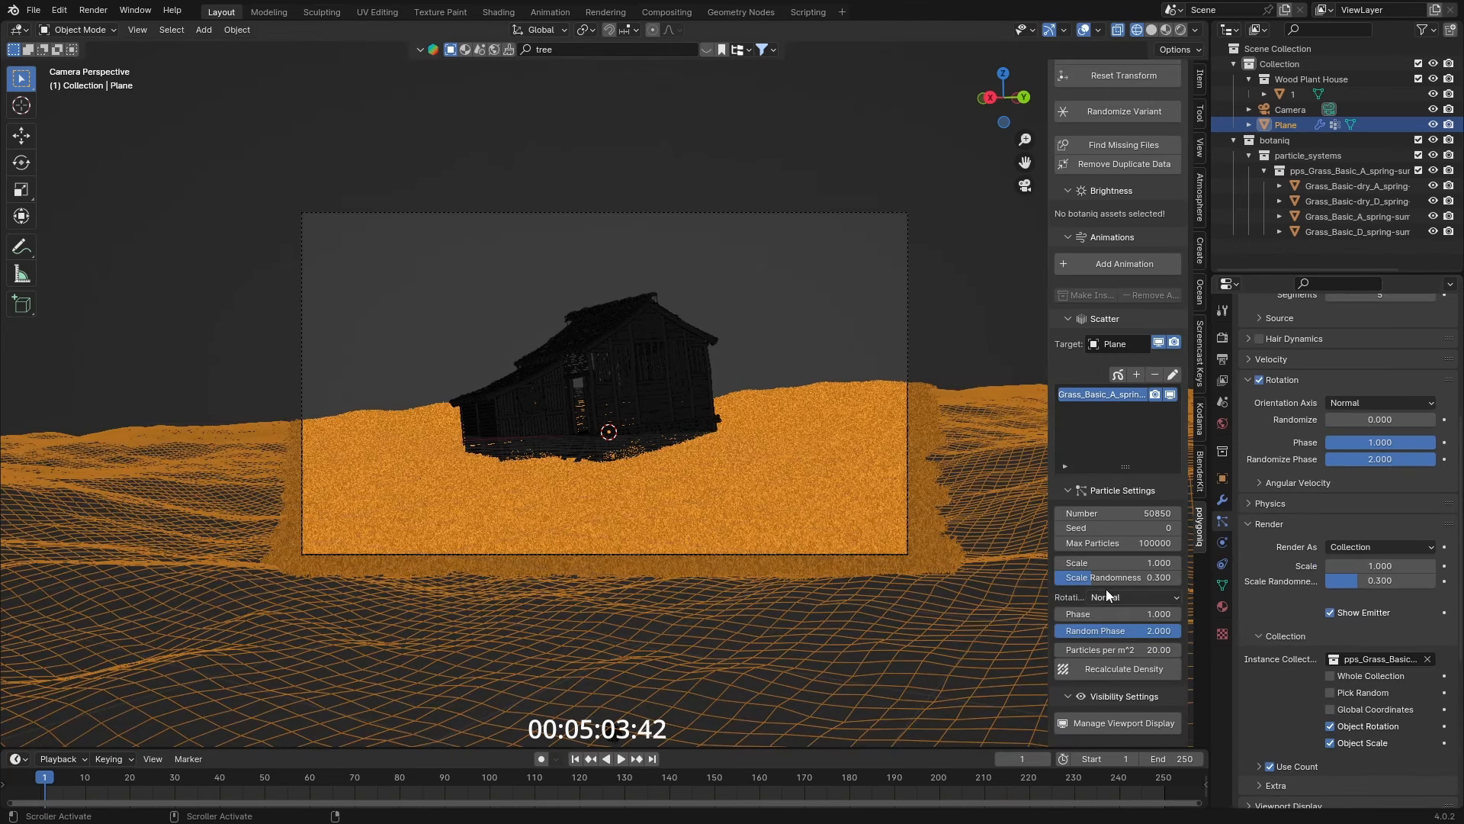
left_click(1124, 668)
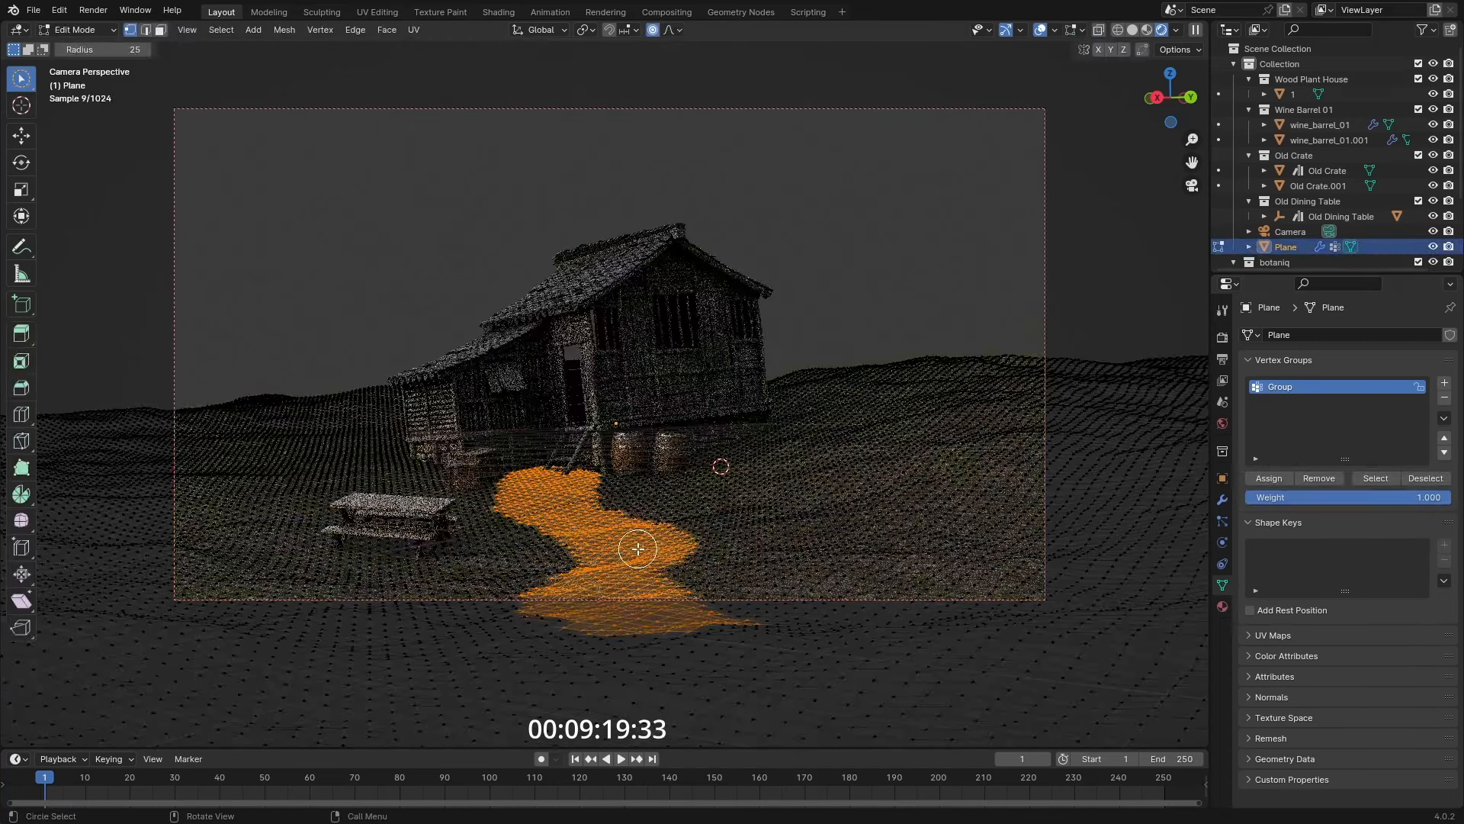
- Assign the circle-selected path vertices to a vertex group named Group
left_click(74, 29)
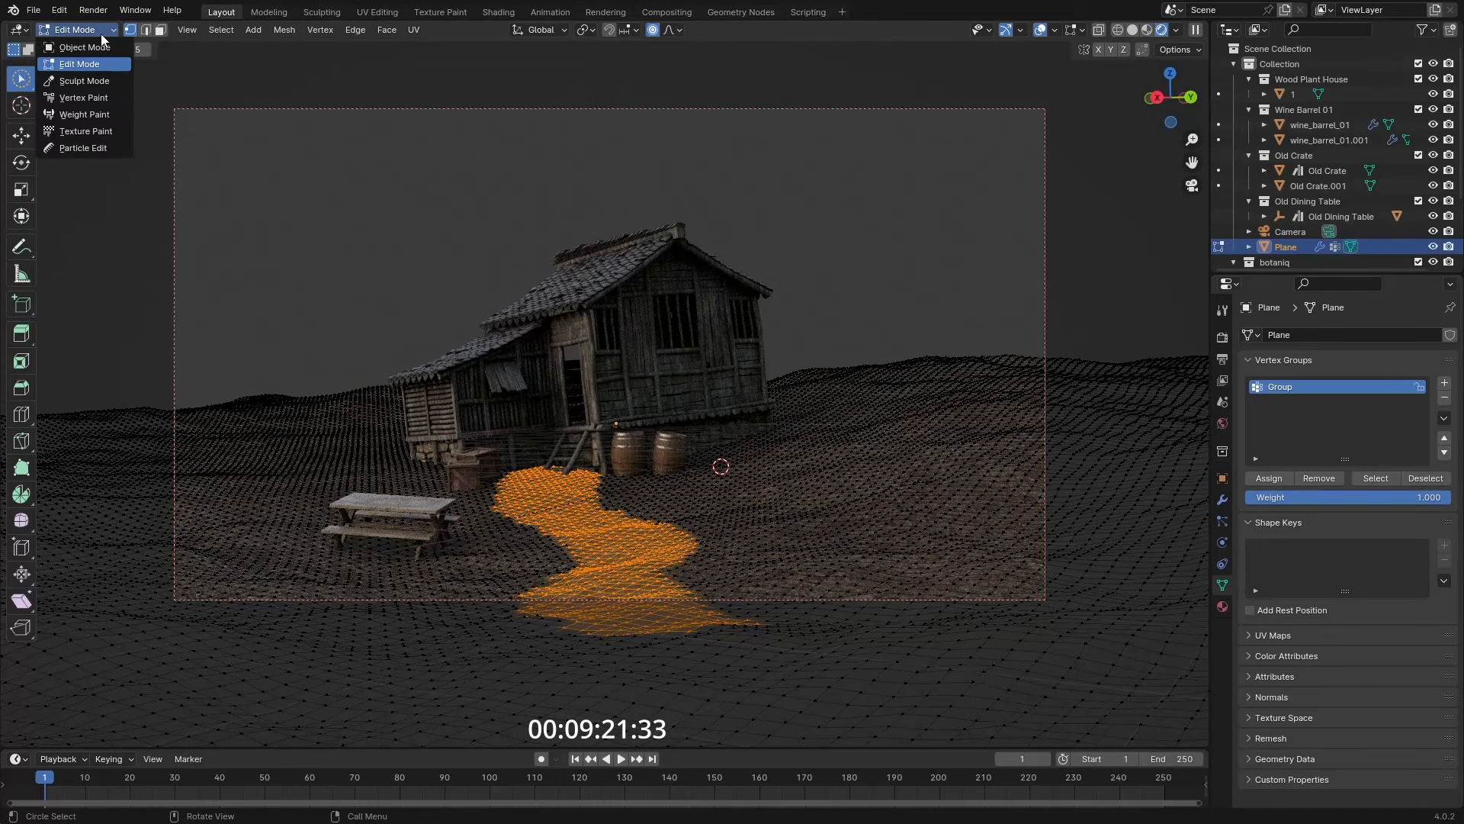
- Weight-paint the path strip at full weight in Group.001 and blur its edges near the house
left_click(83, 114)
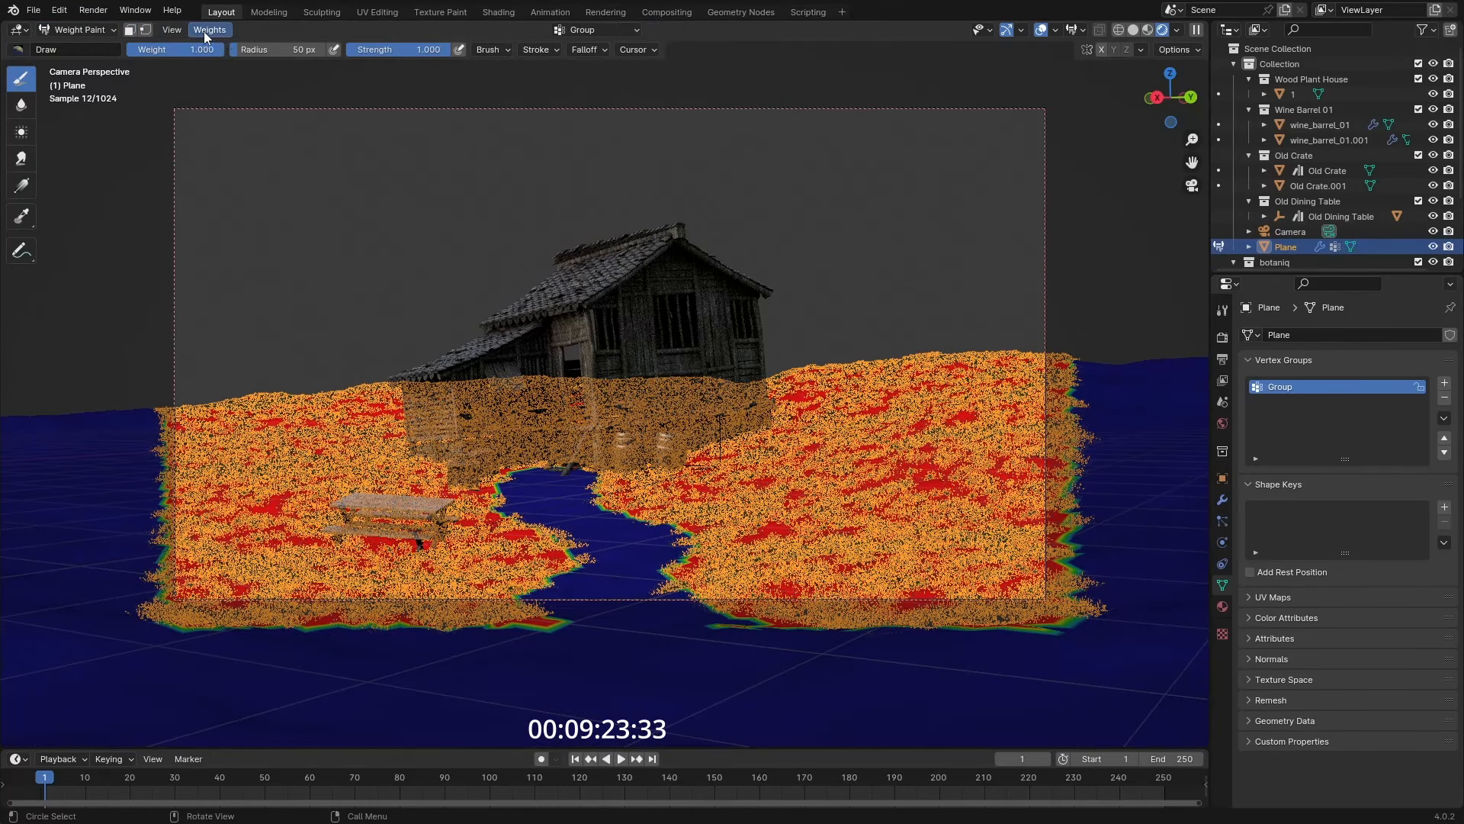
left_click(209, 29)
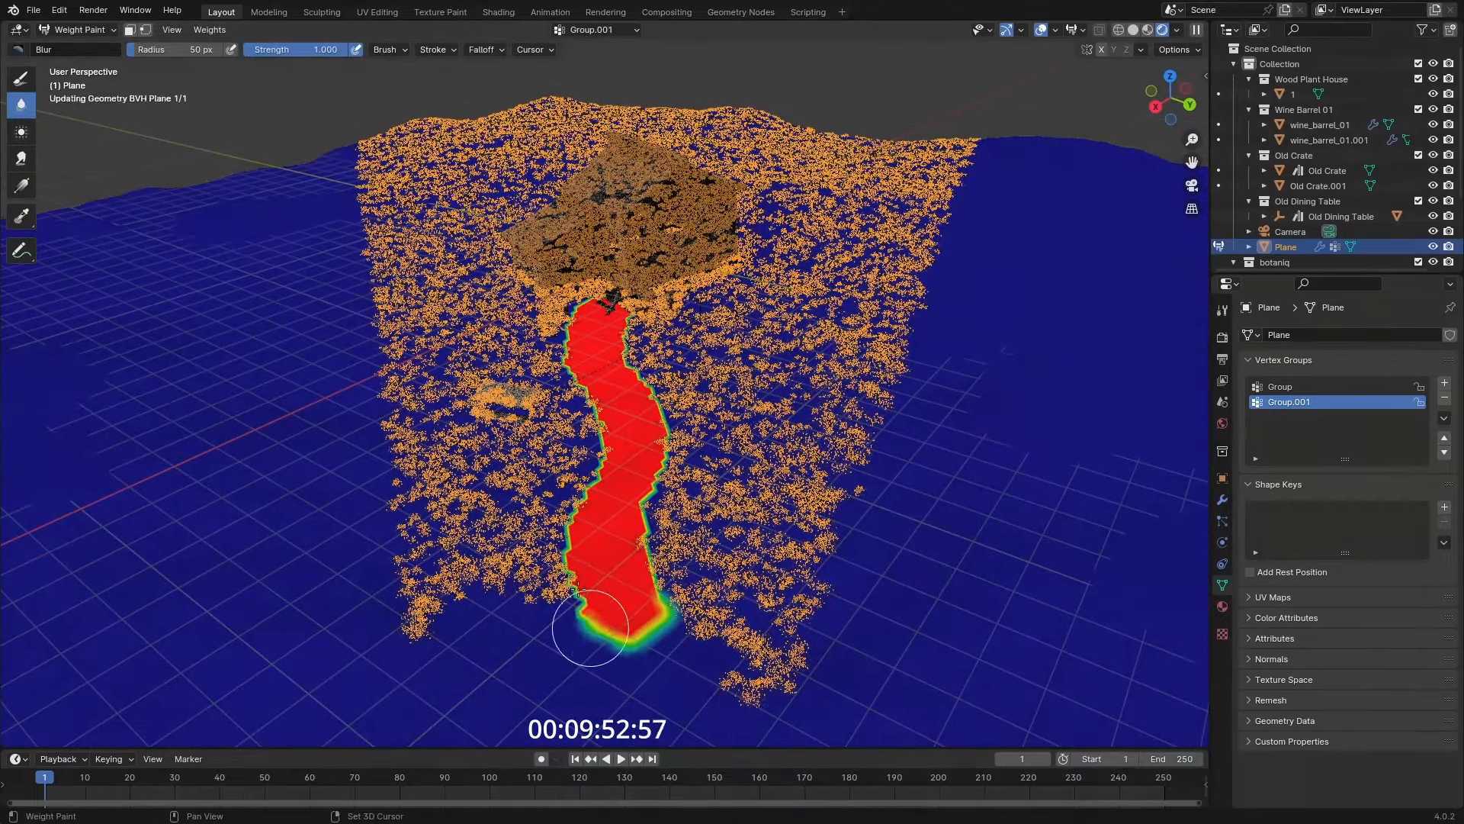
left_click_drag(591, 627, 590, 379)
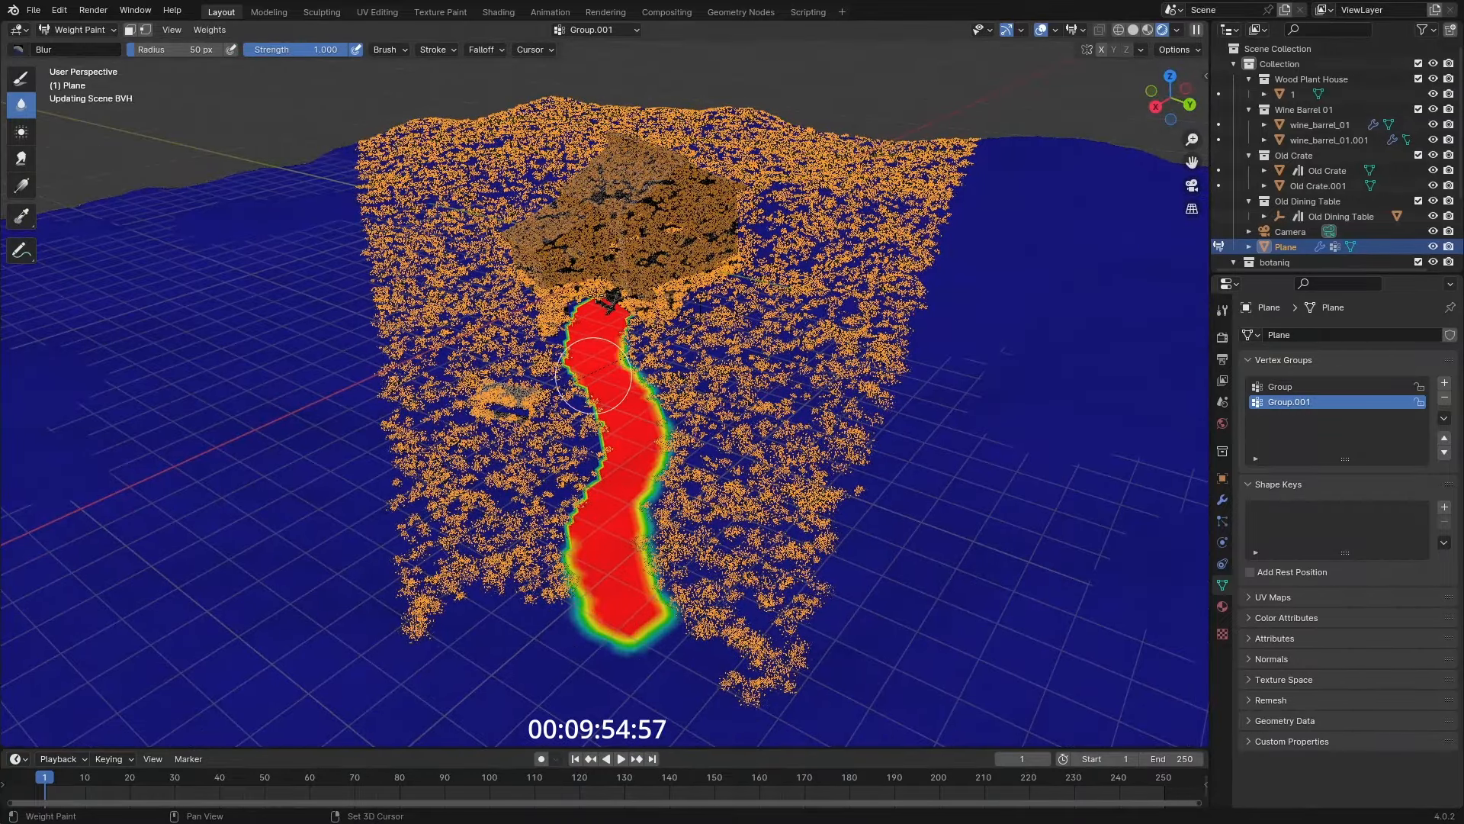
left_click_drag(593, 378, 621, 617)
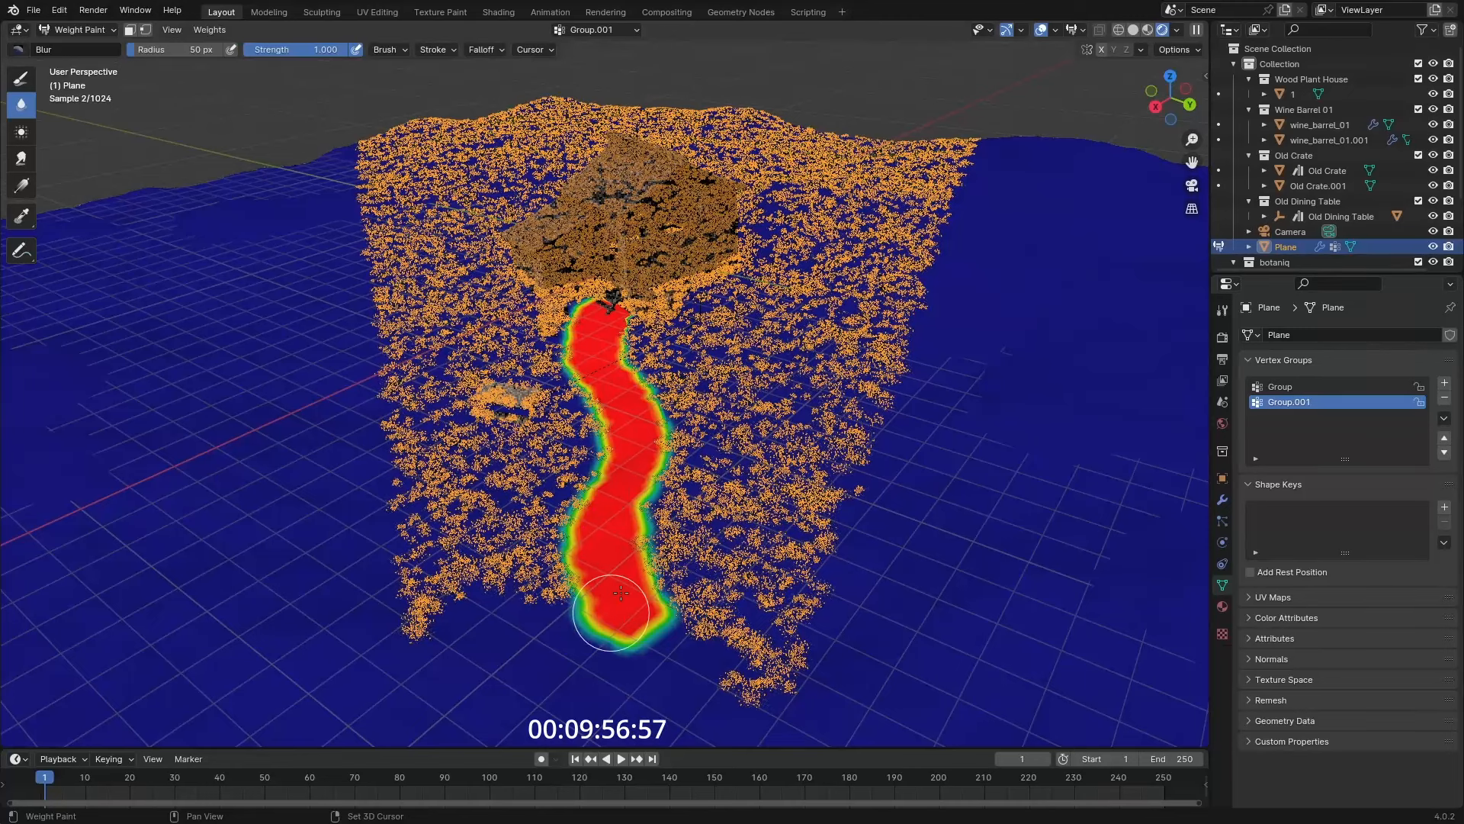
- Split the window horizontally to place a Shader Editor beneath the viewport
left_click(171, 29)
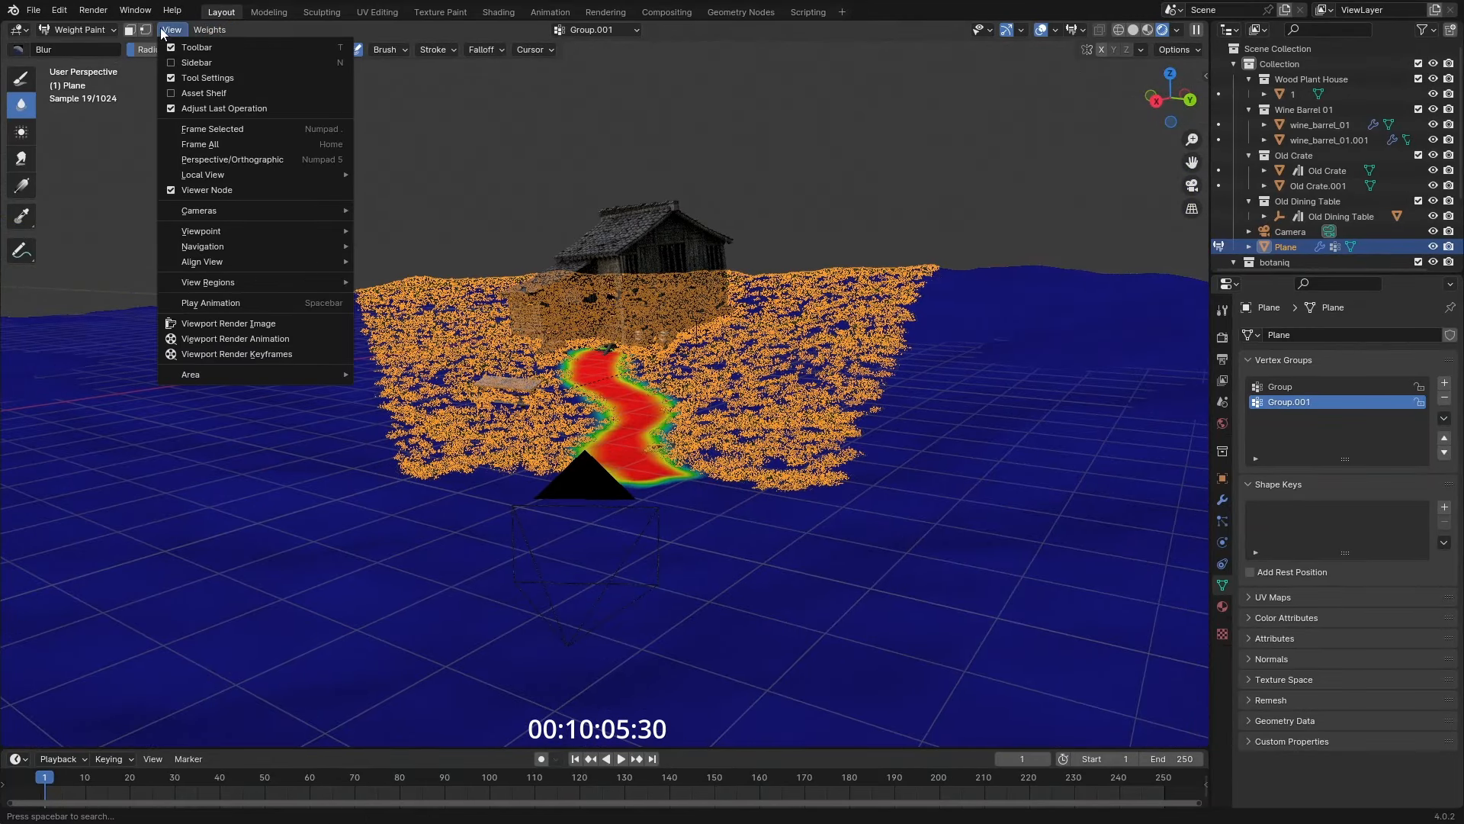
left_click(80, 29)
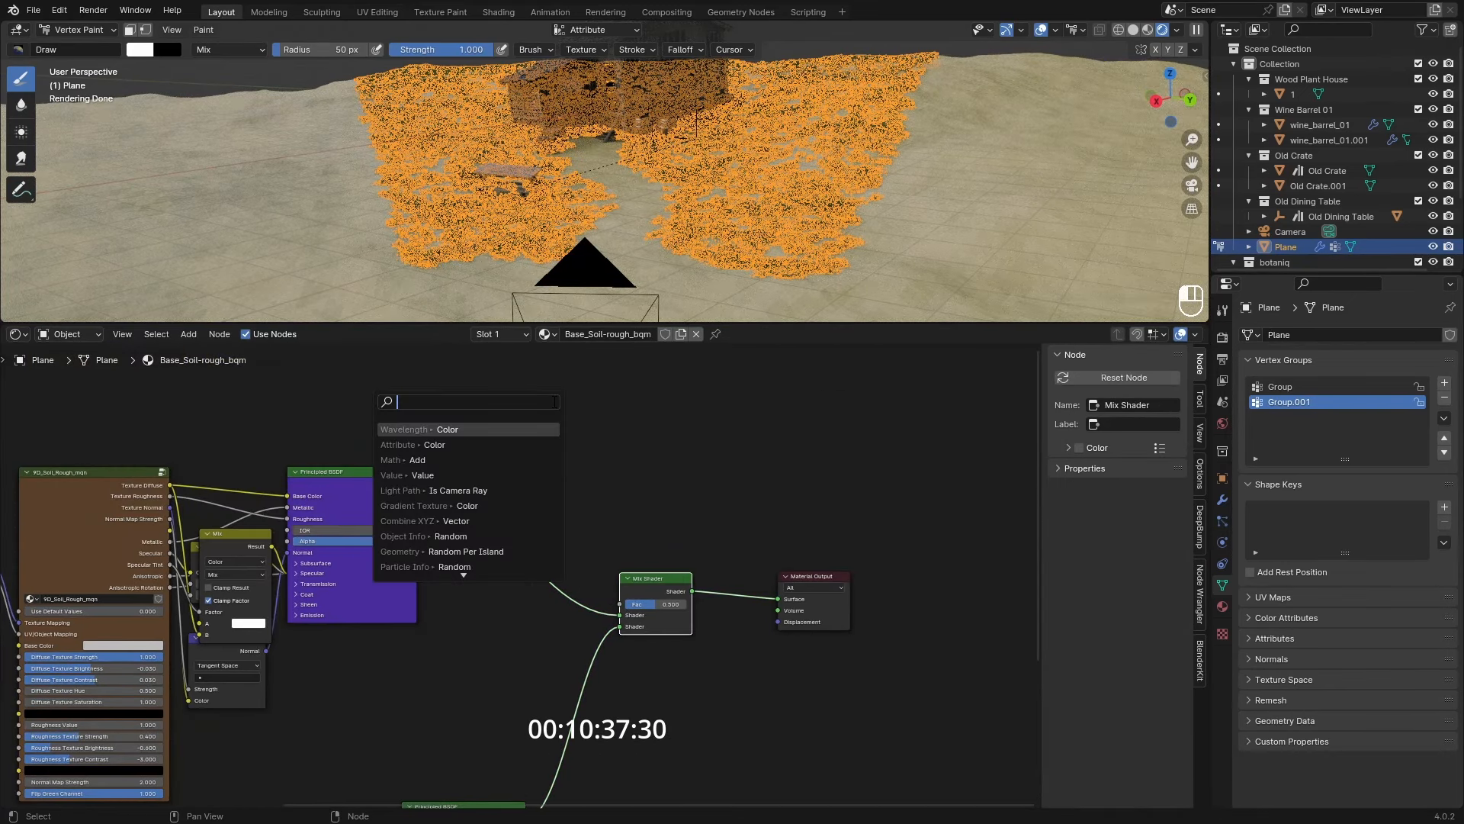
- Add a Color Attribute node to the soil material for the brown mud path
left_click(434, 443)
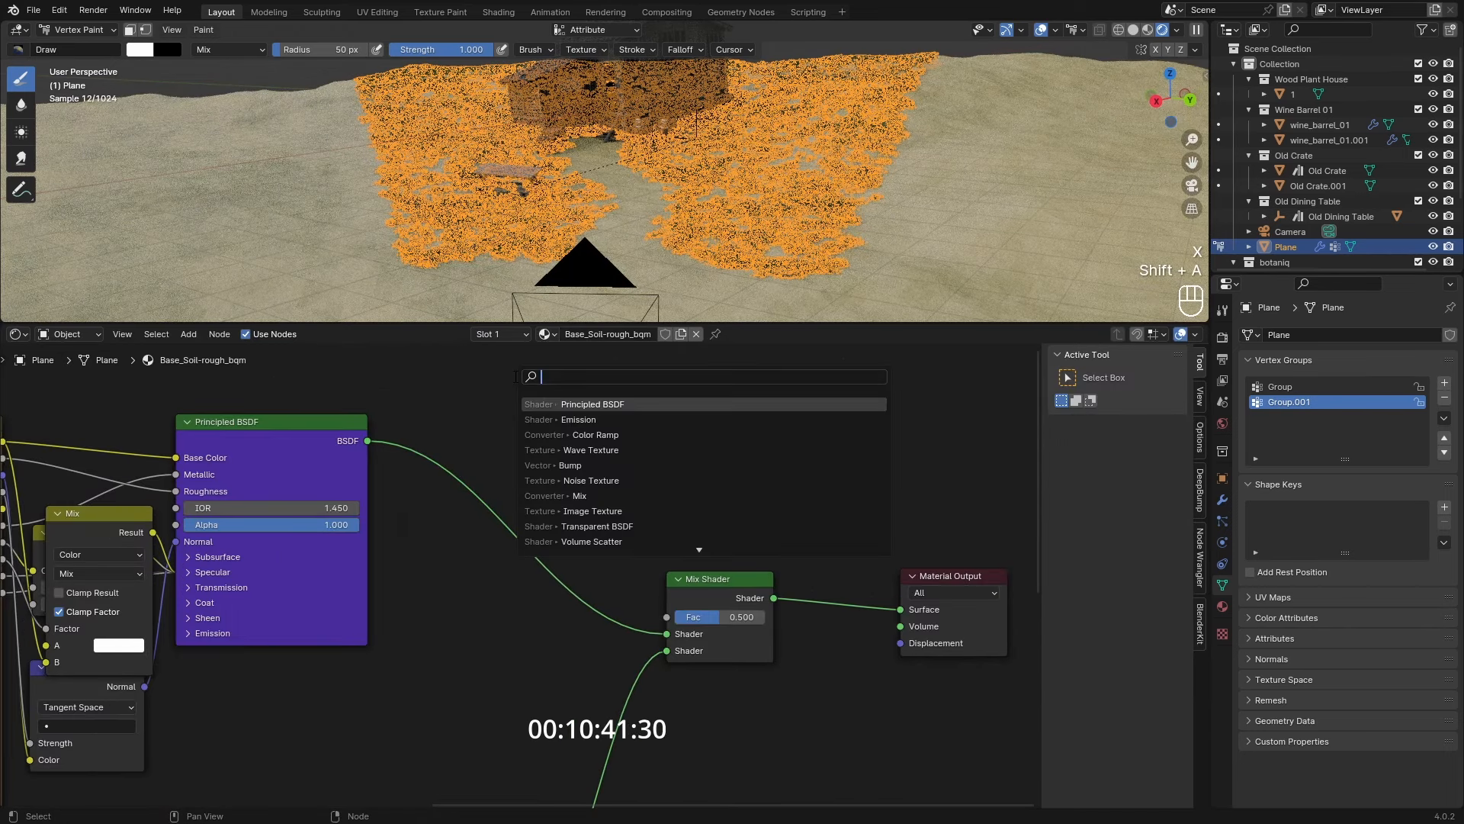
type("colora")
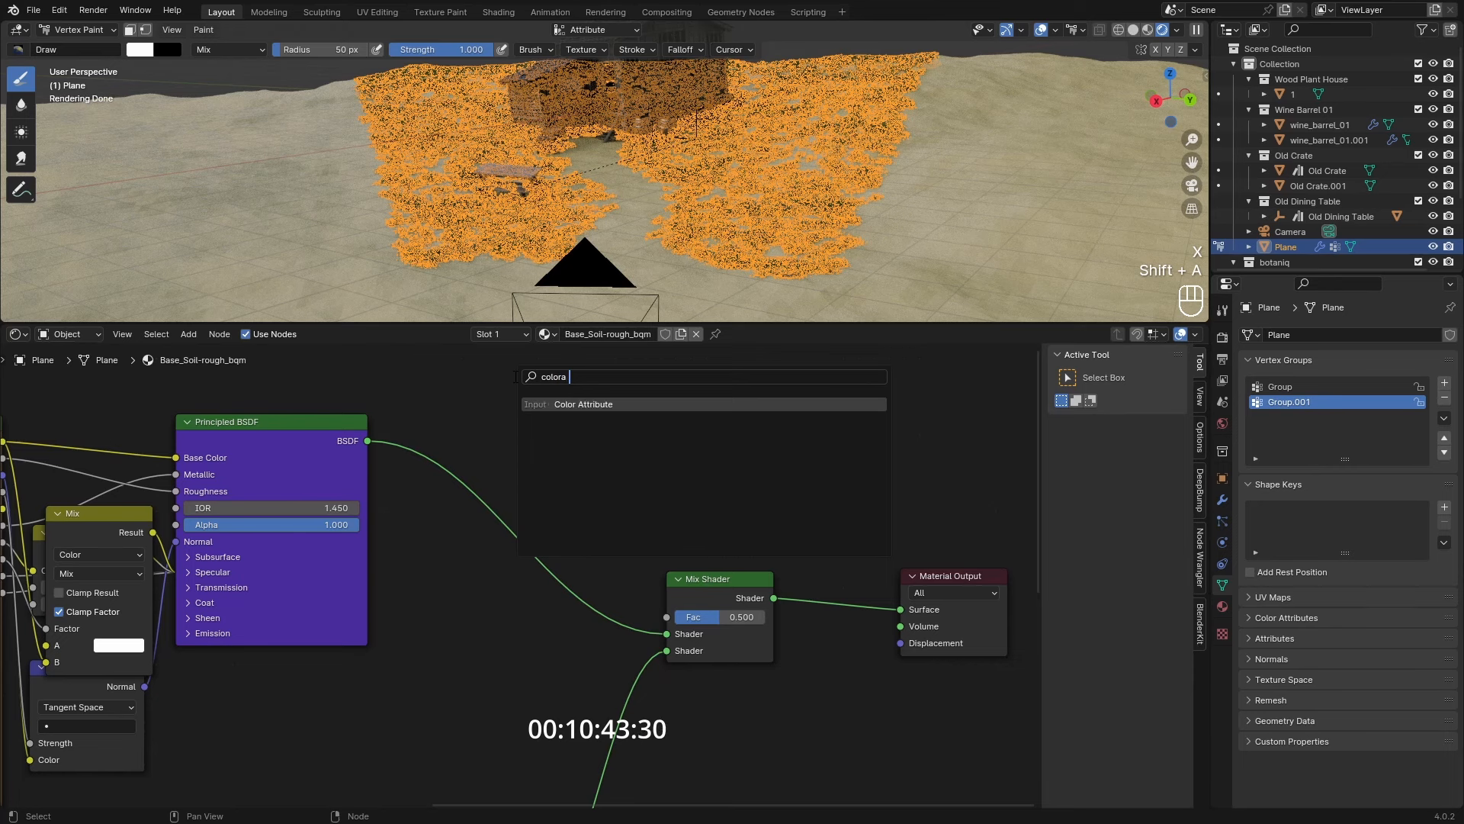
left_click(584, 403)
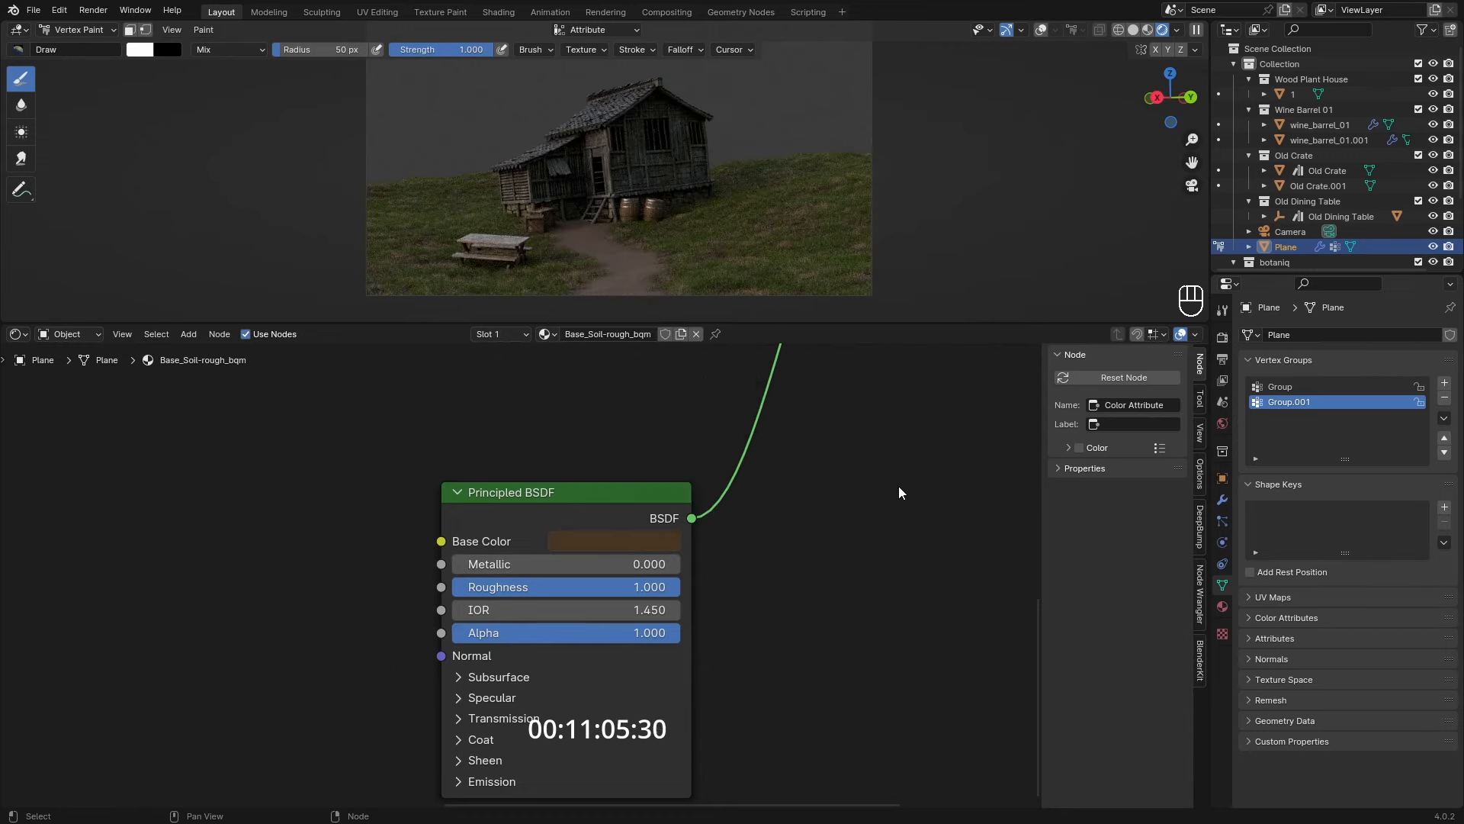
- Add Musgrave Texture and Bump nodes, linking texture height into the bump and adjusting Dimension
key("shift+a")
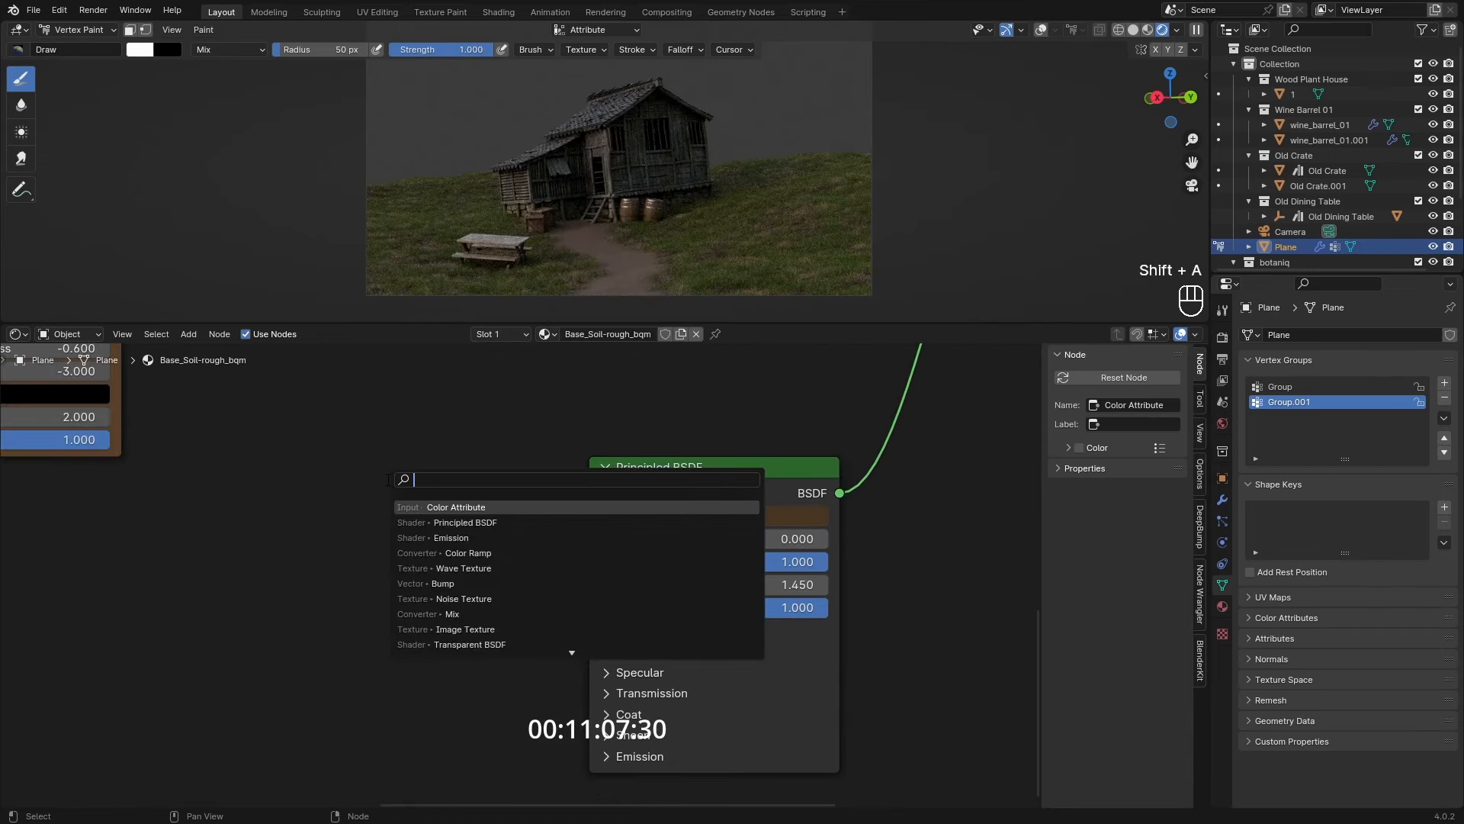
key("shift+a")
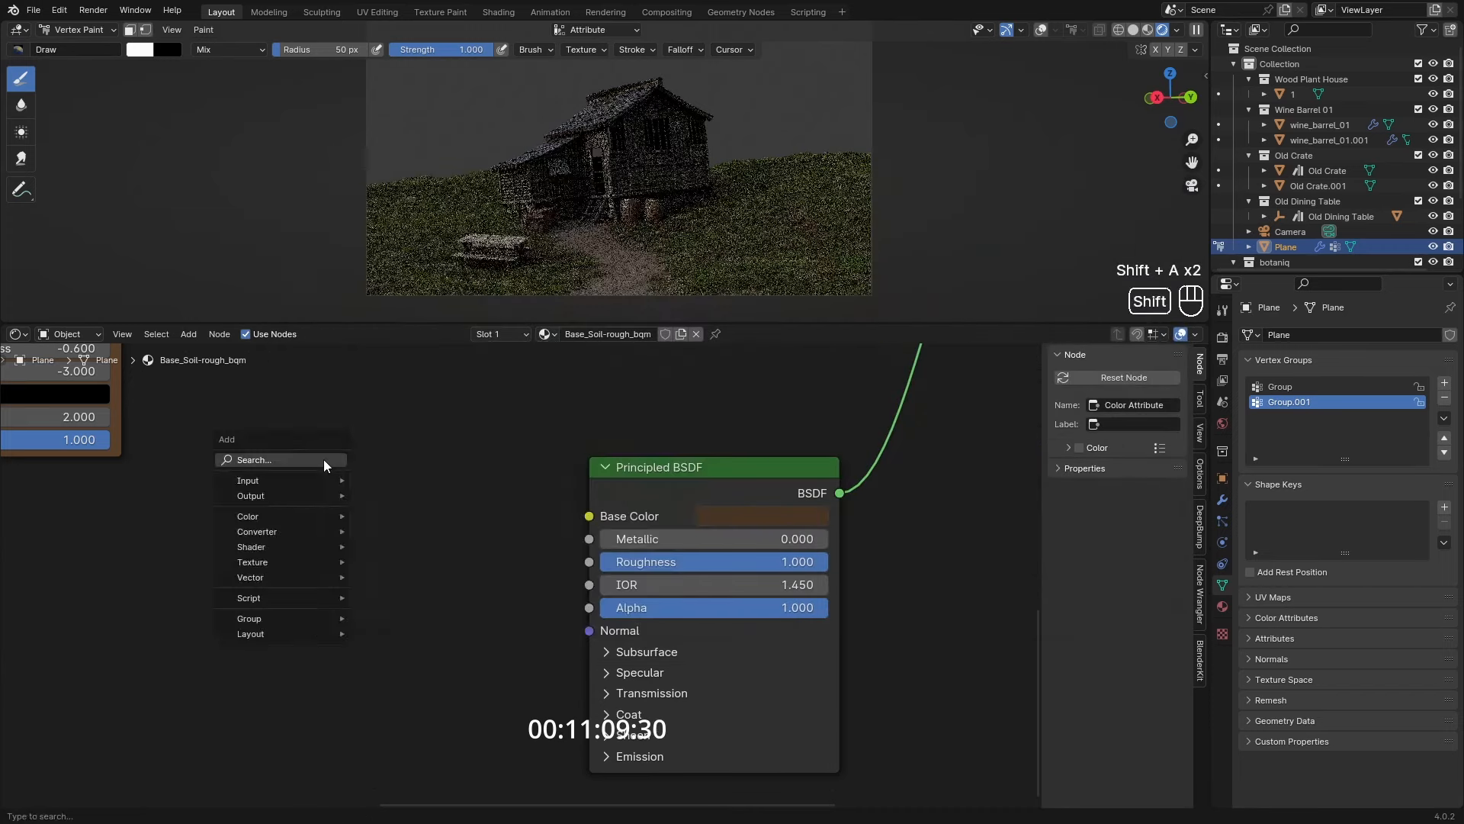
left_click(252, 561)
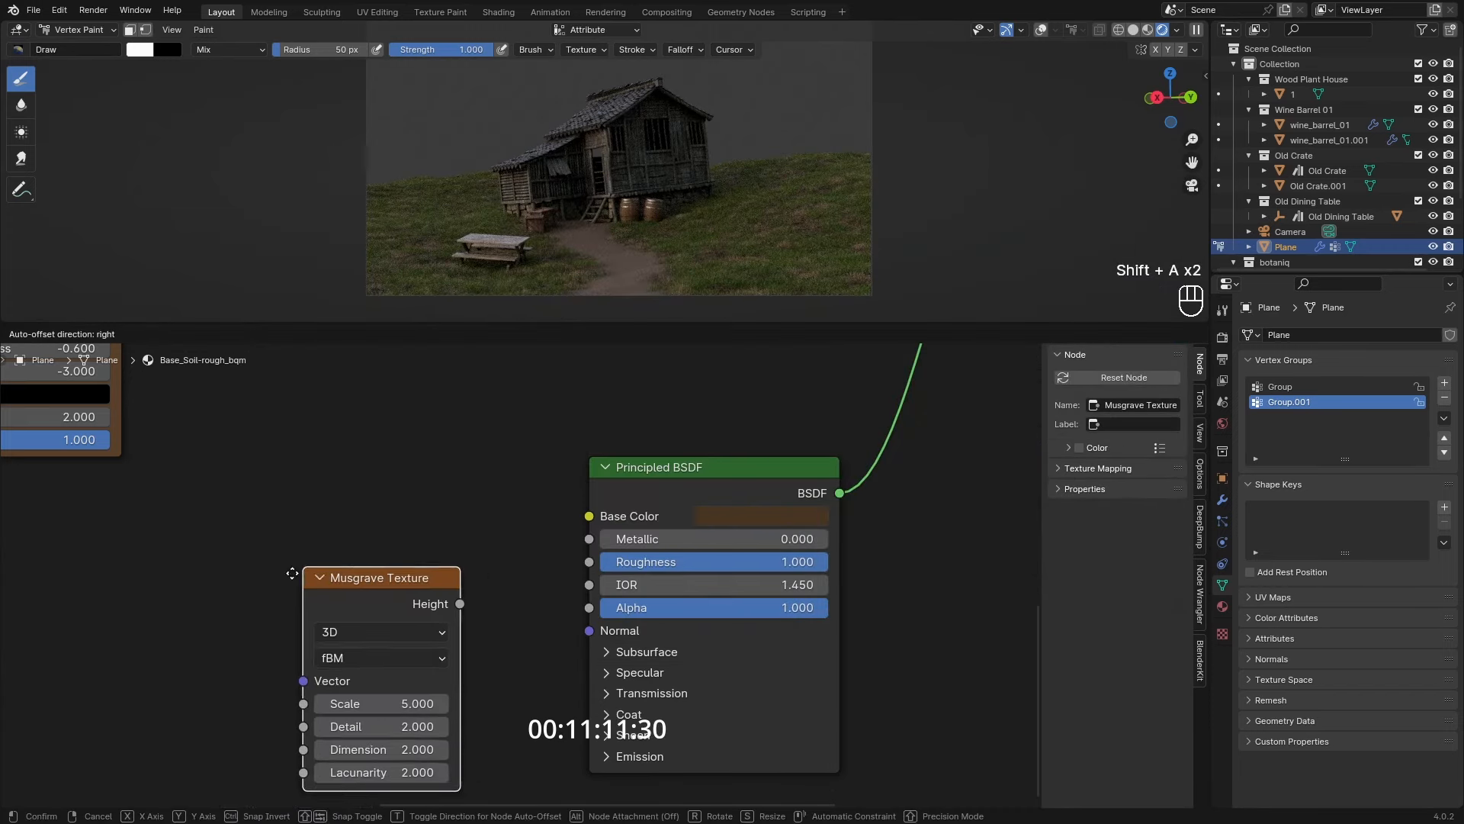
key("shift+a")
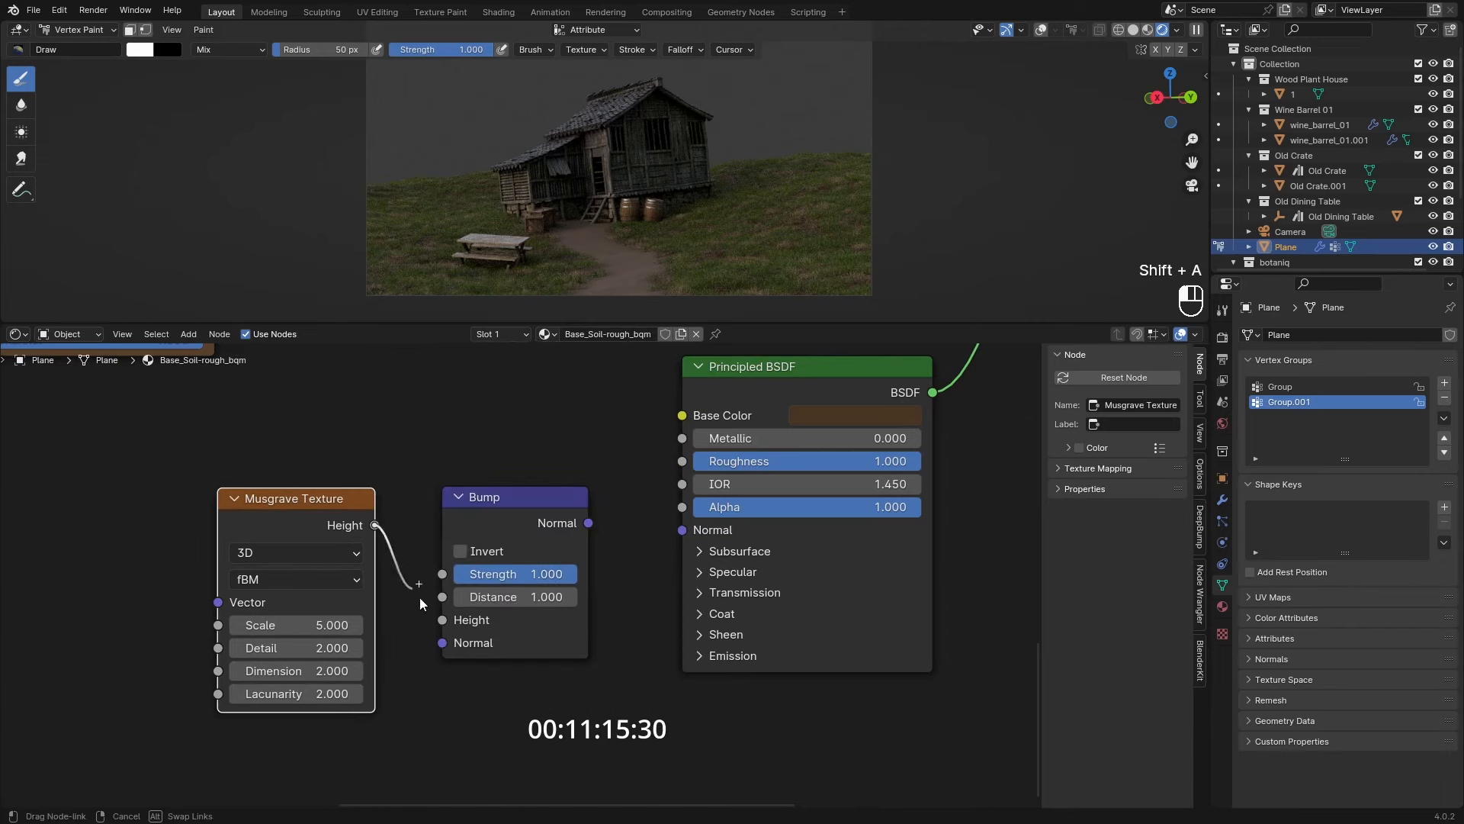
left_click_drag(585, 523, 701, 534)
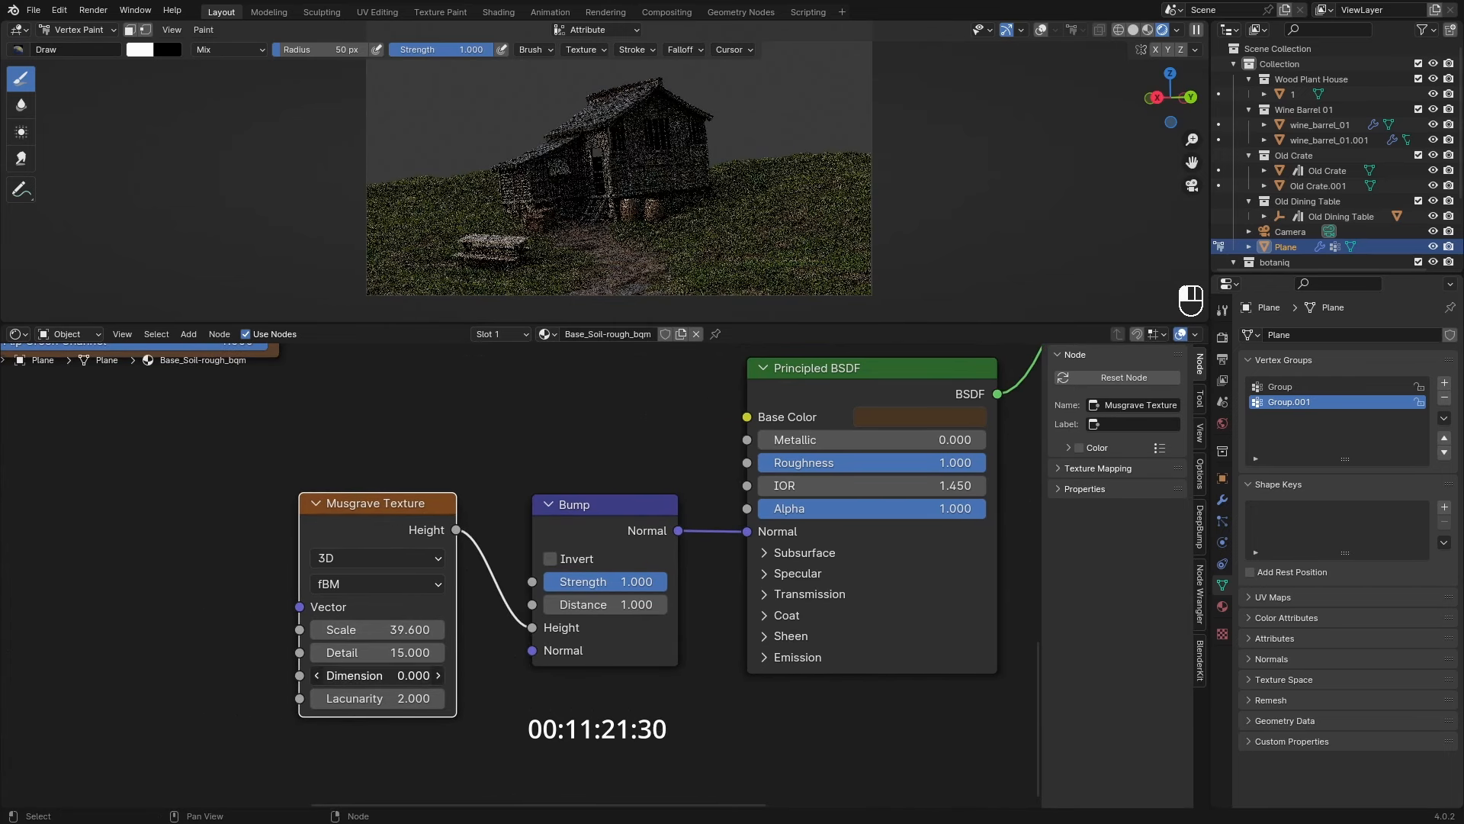
left_click(435, 676)
type("hu")
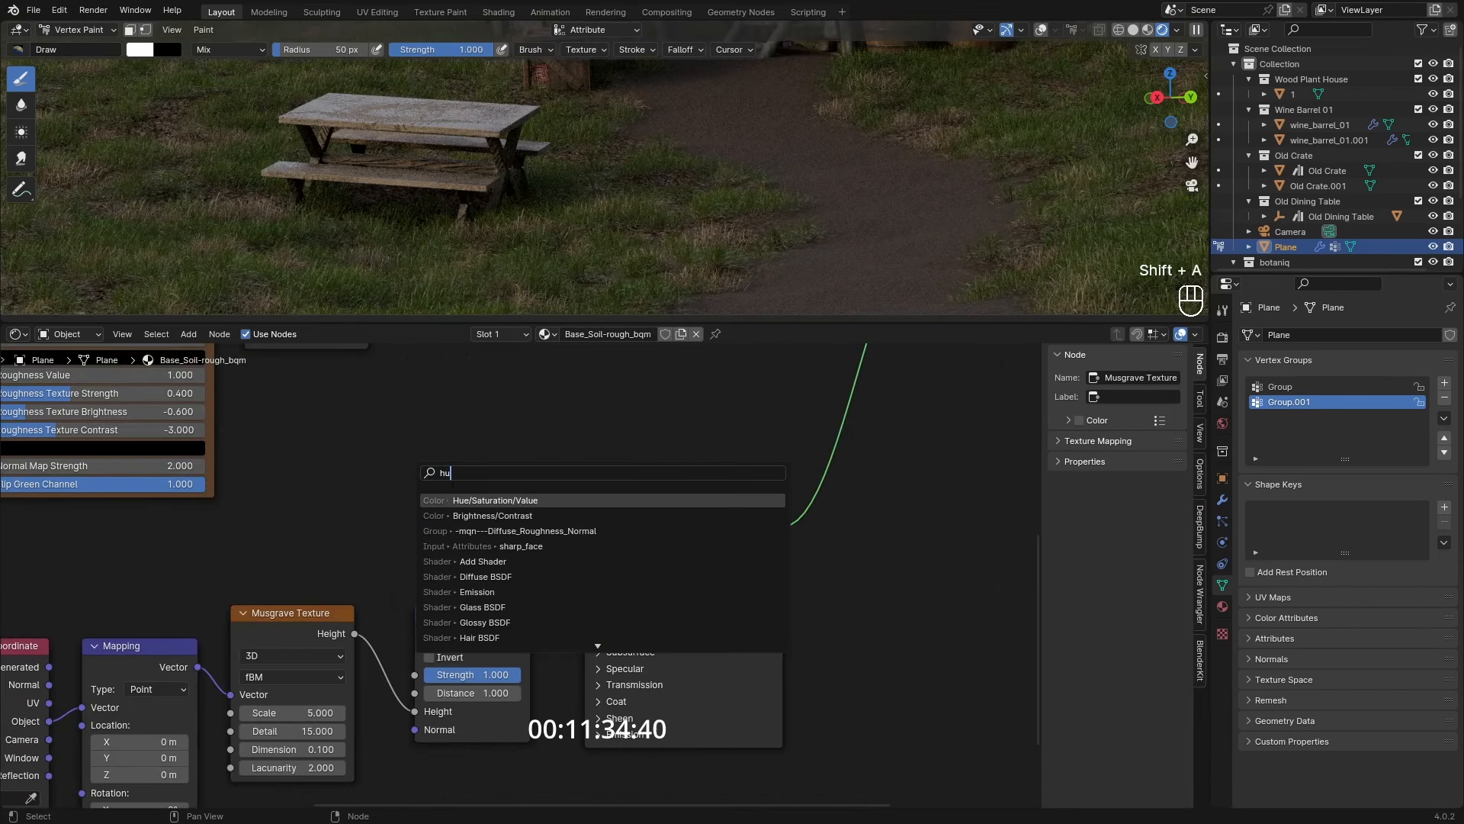
- Add a Hue/Saturation/Value node feeding the ground shader's base colour
left_click(493, 501)
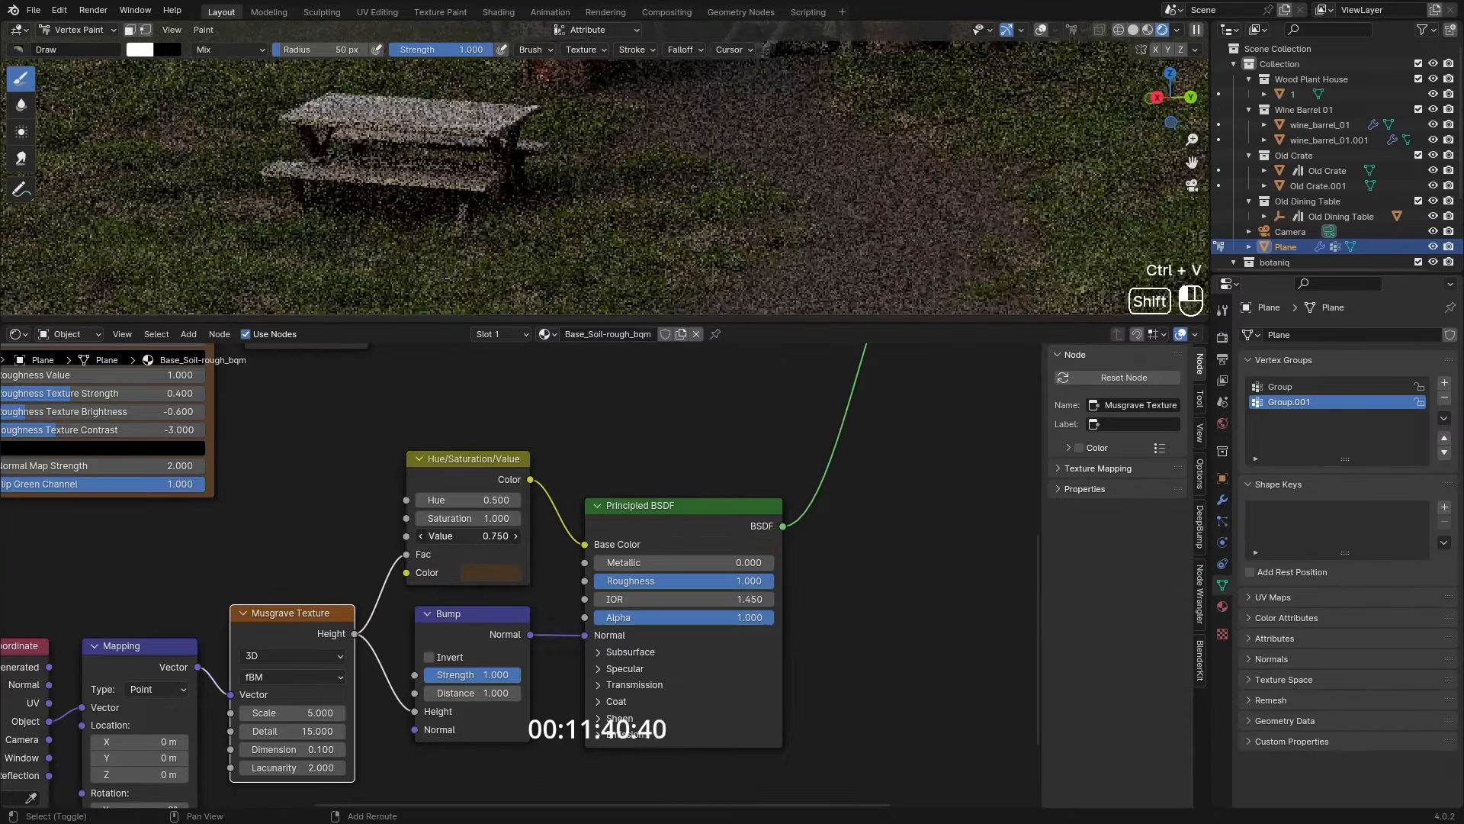
left_click_drag(494, 535, 458, 535)
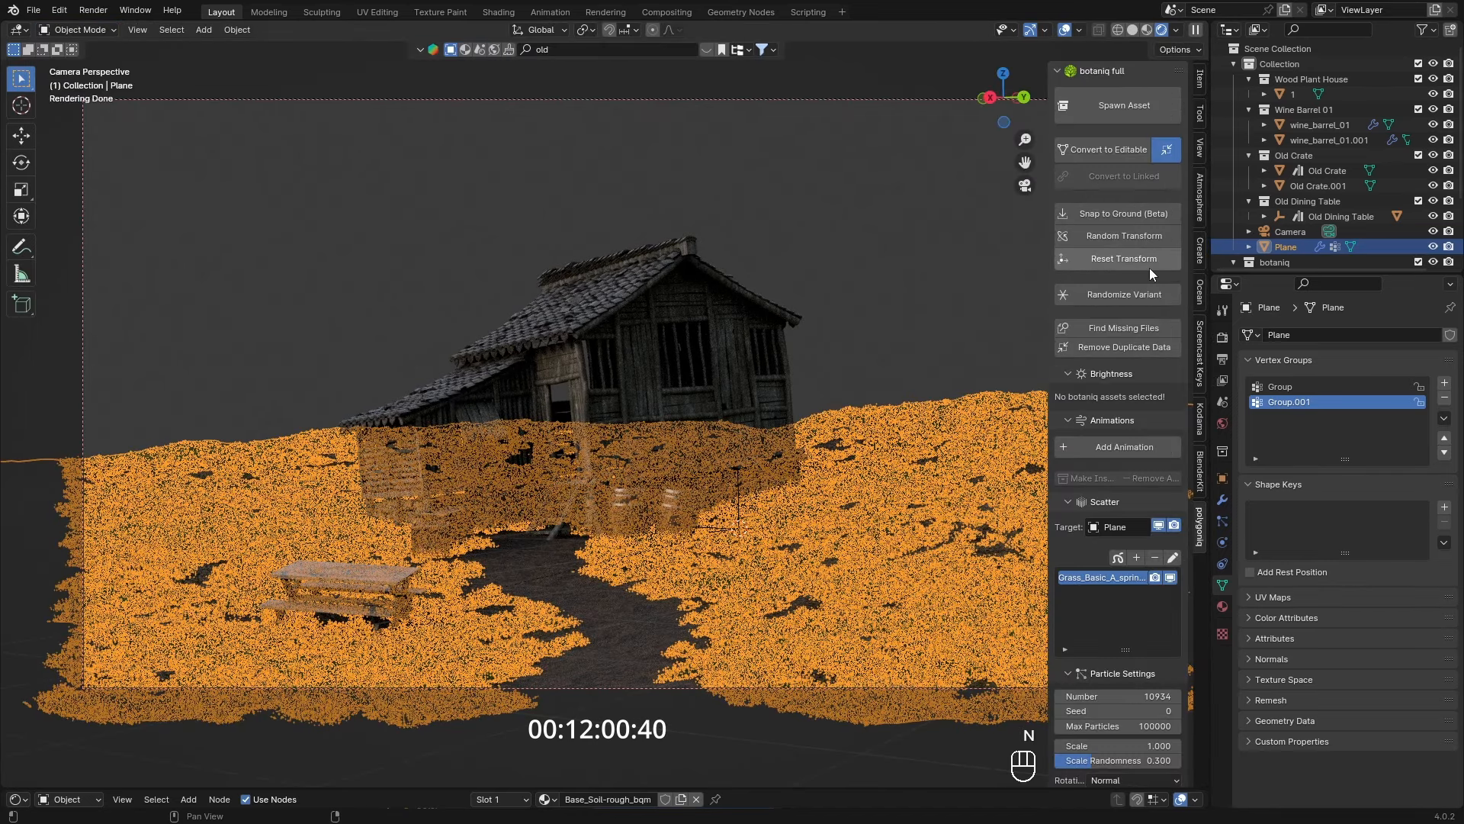
- Switch the botaniq spawn category to deciduous and search the asset library for 'pins'
left_click(1125, 105)
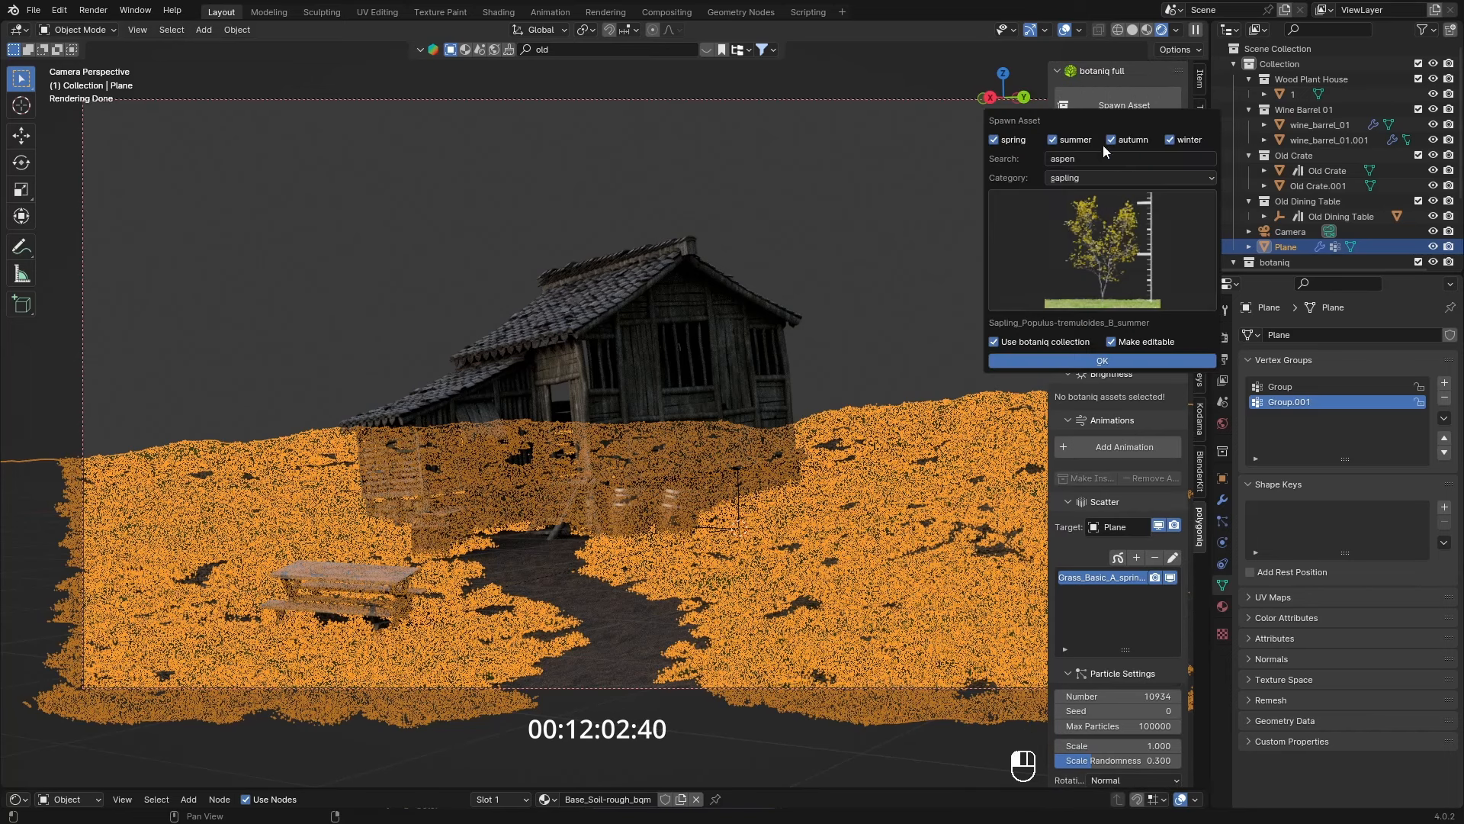
left_click(1127, 177)
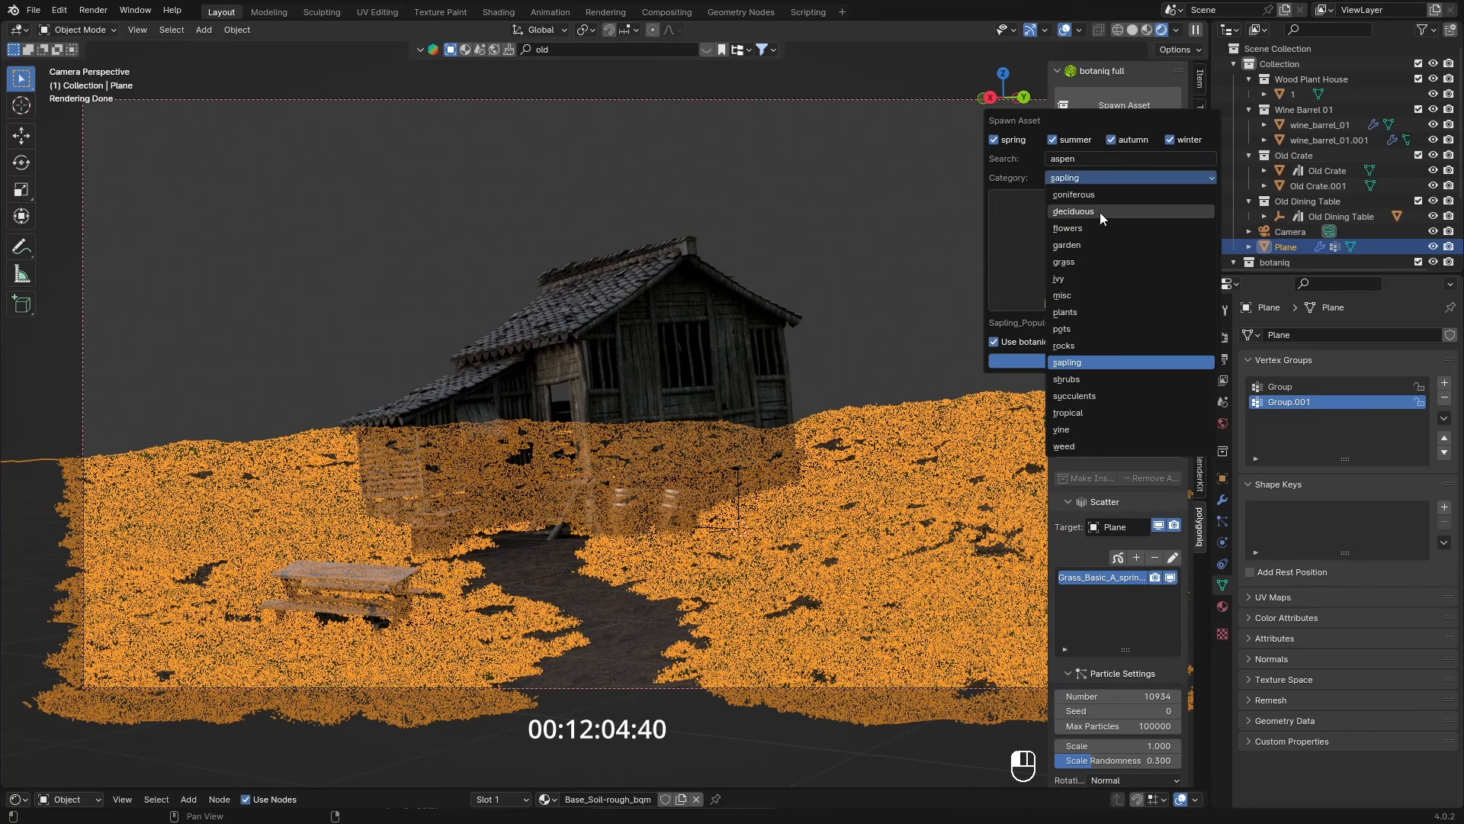
left_click(1072, 210)
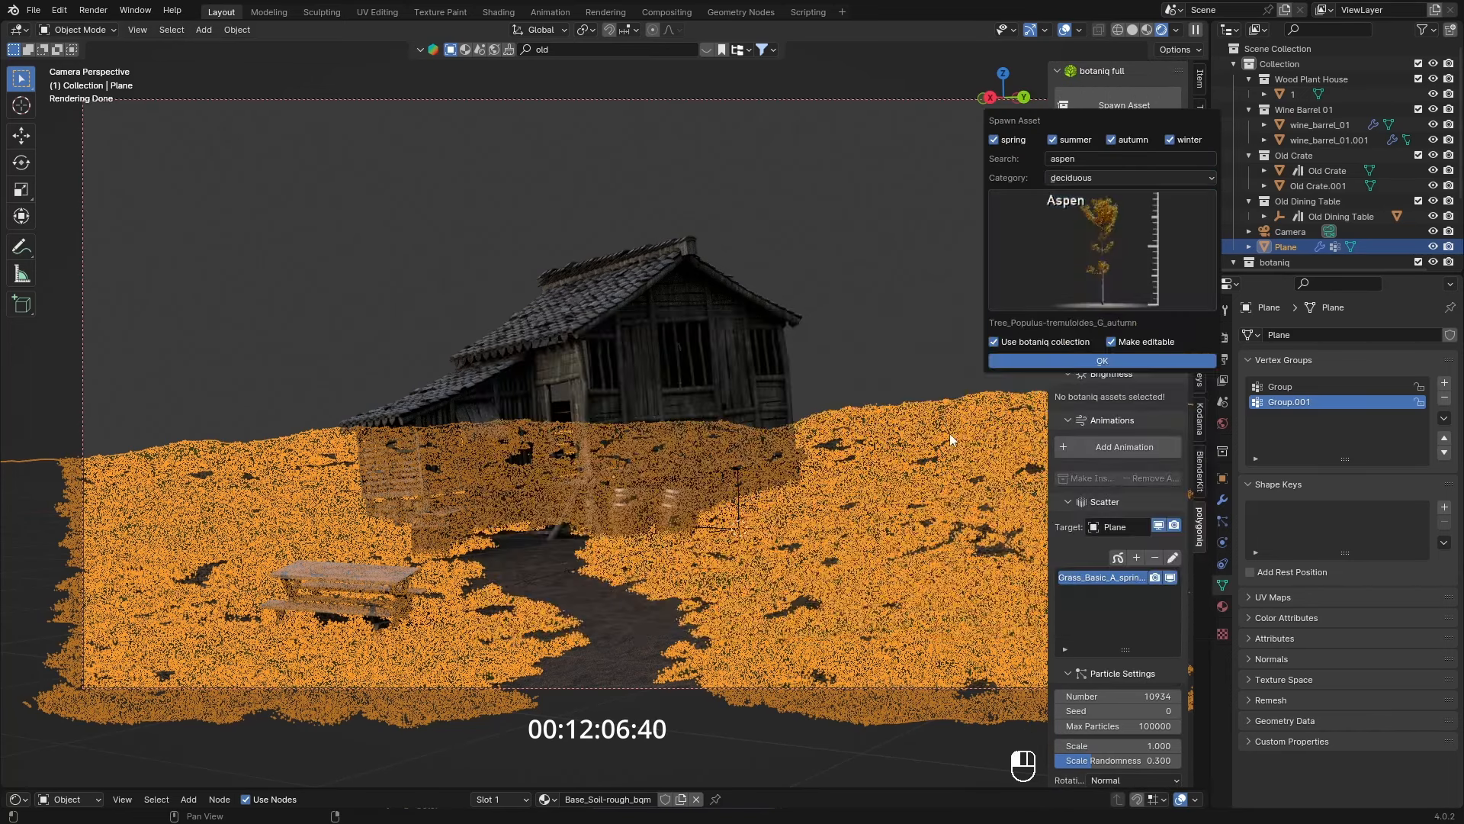
left_click(1126, 157)
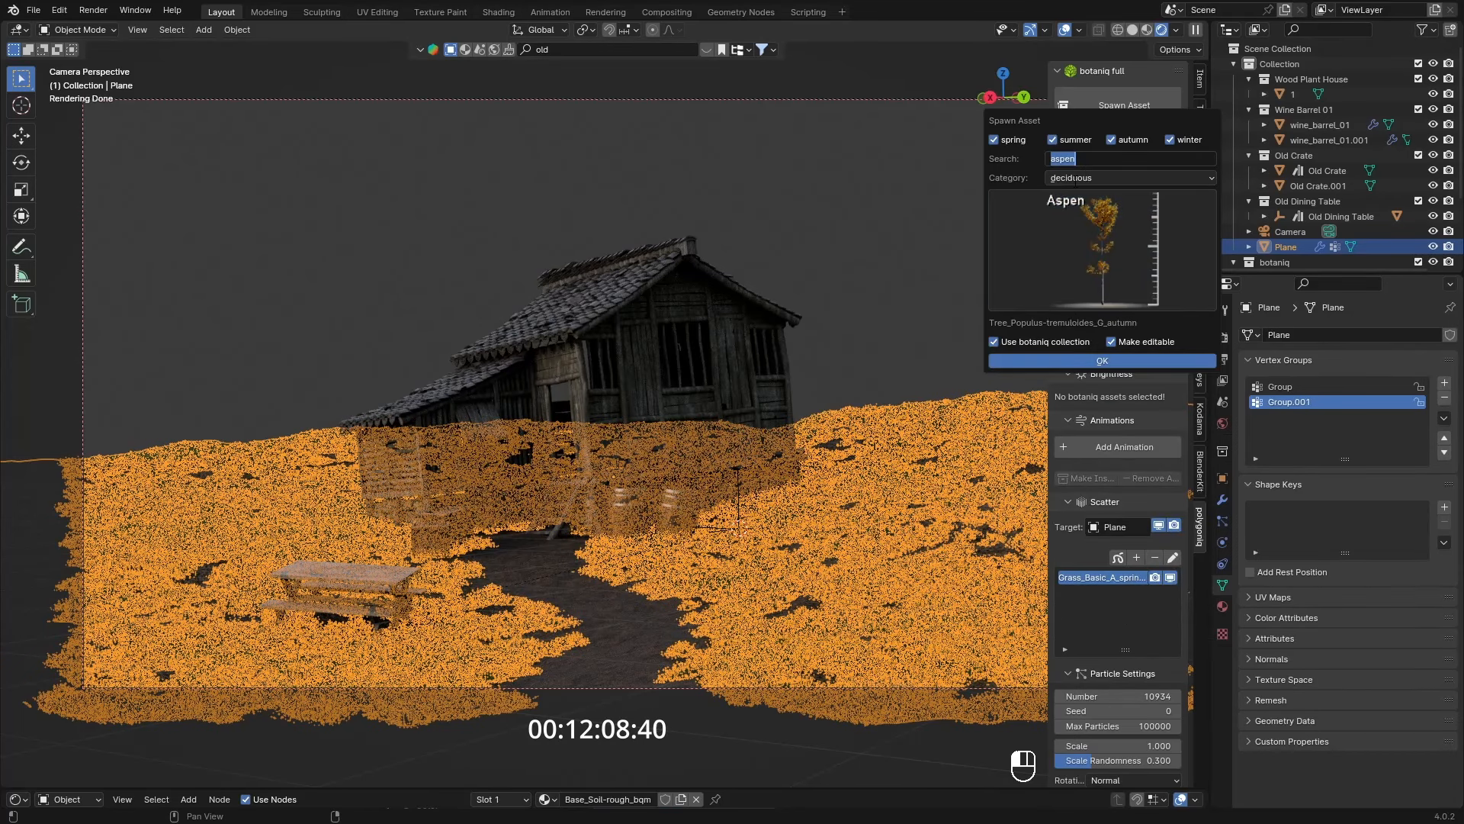
type("pins")
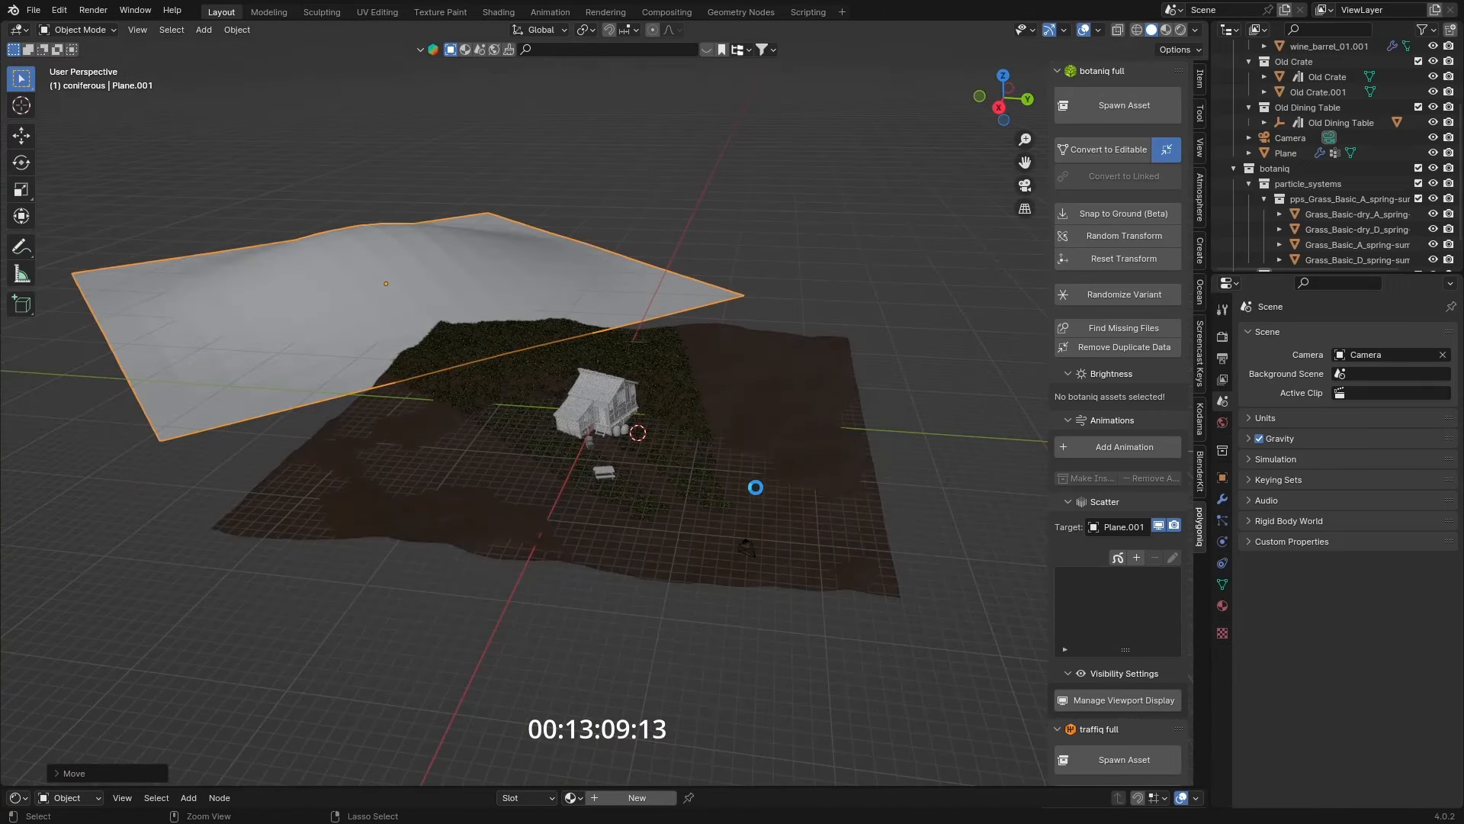
- Spawn a ponderosa pine from the botaniq variants and rotate it into place
left_click(1124, 105)
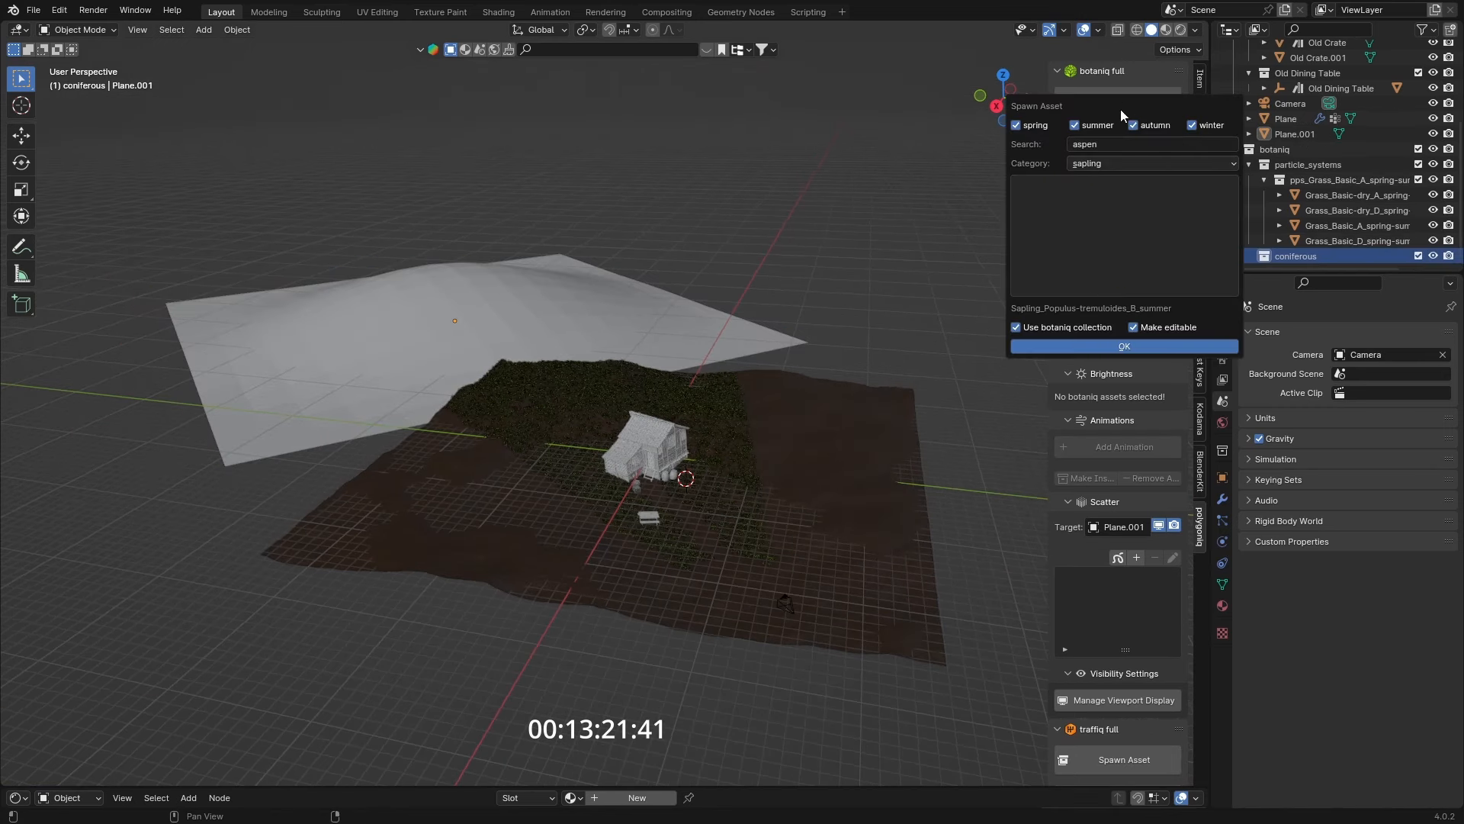
left_click(1097, 350)
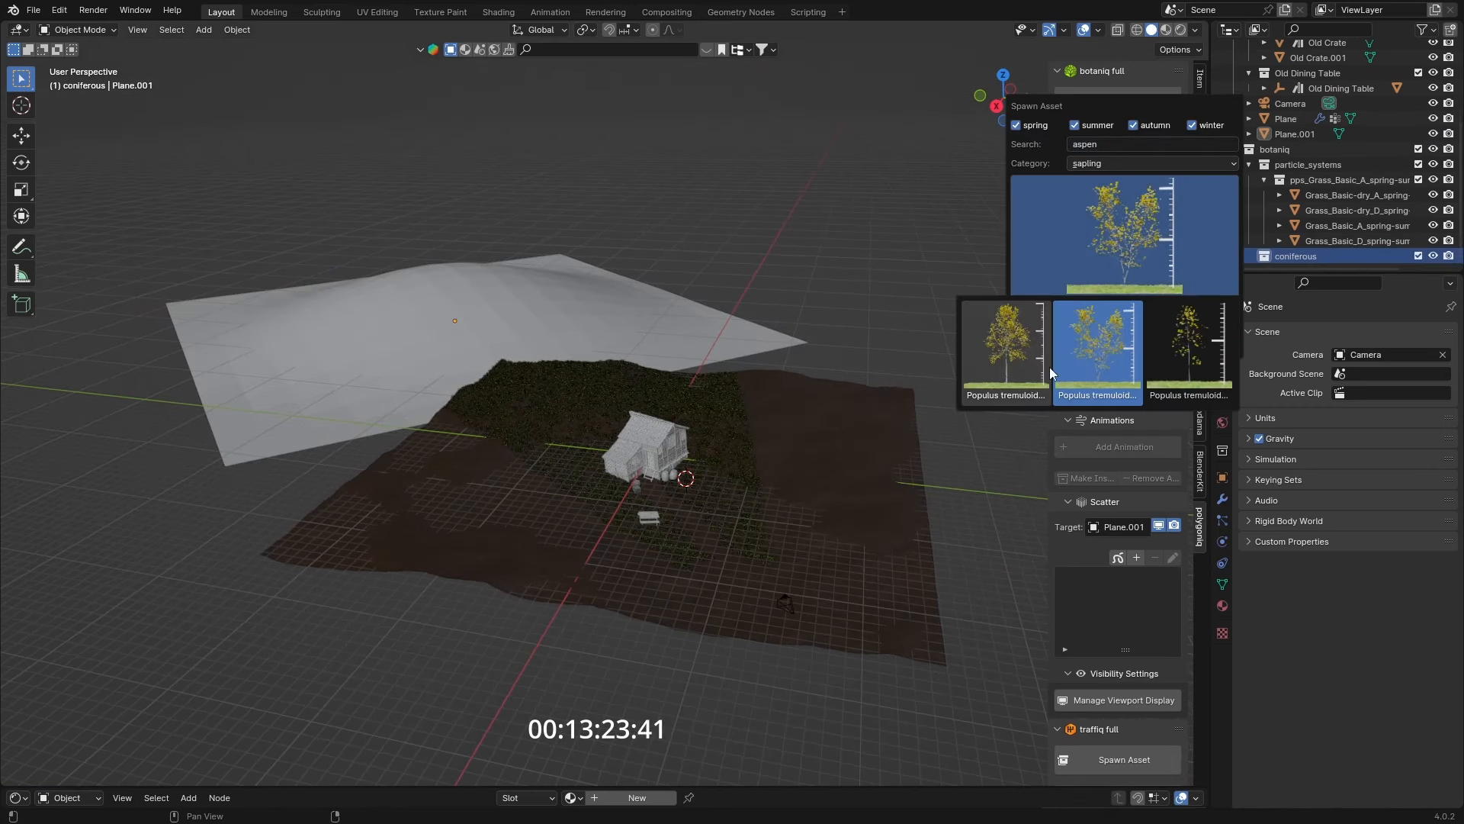
left_click(1097, 344)
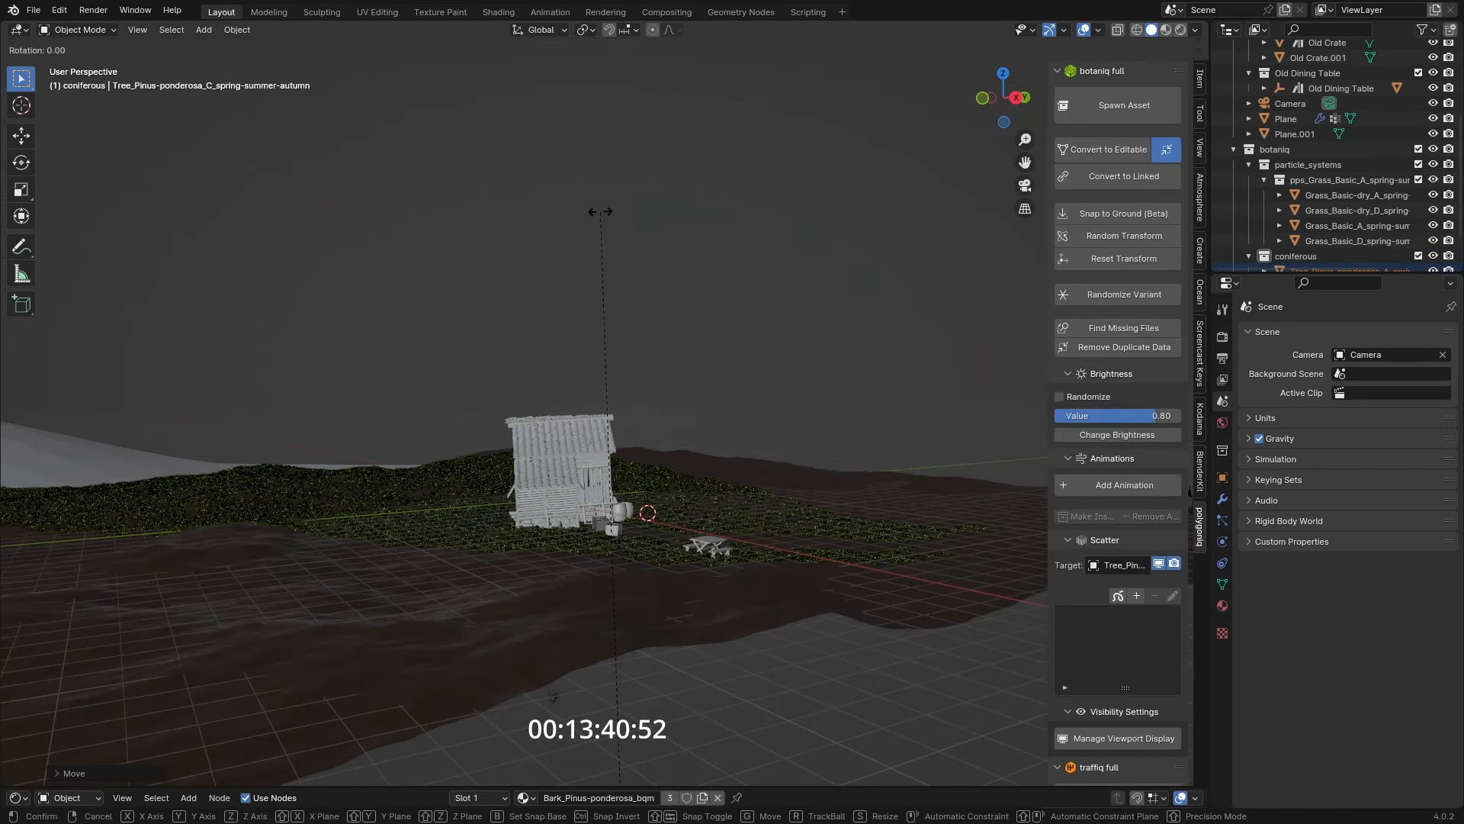
key("x")
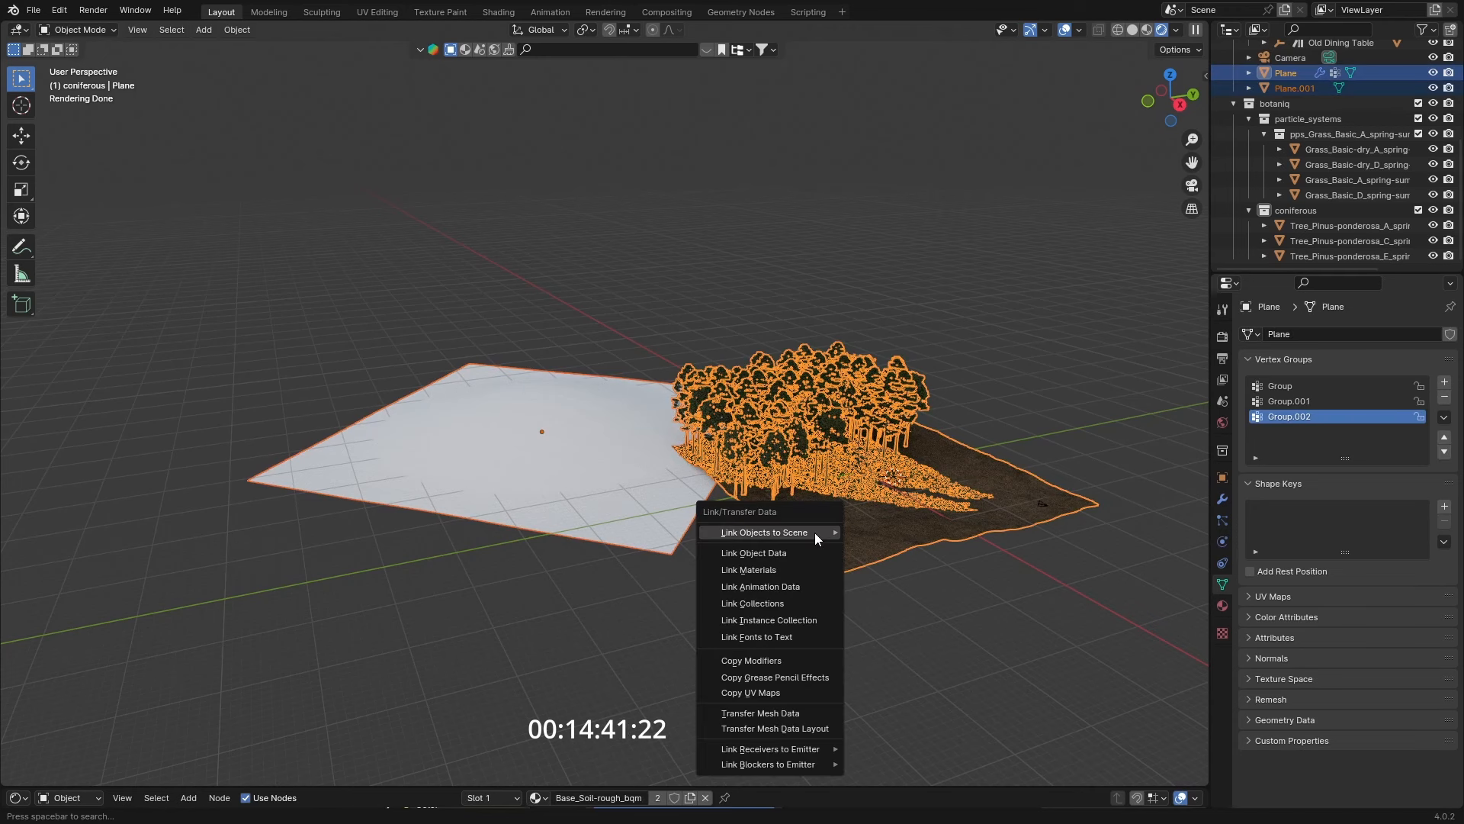
- Link the ground material and forest scatter onto the new plane, then save as environment 4.blend
left_click(754, 552)
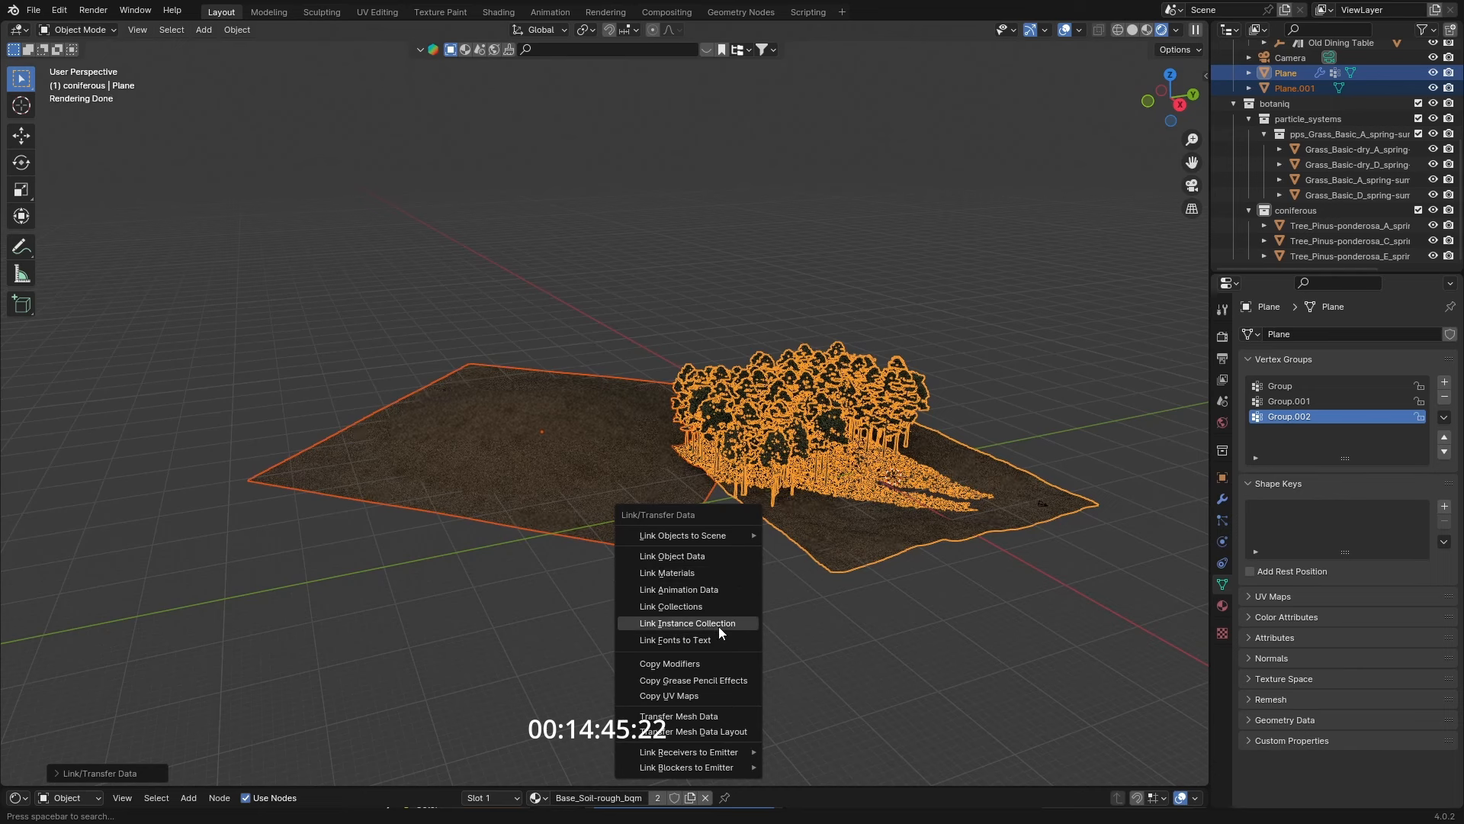
left_click(686, 622)
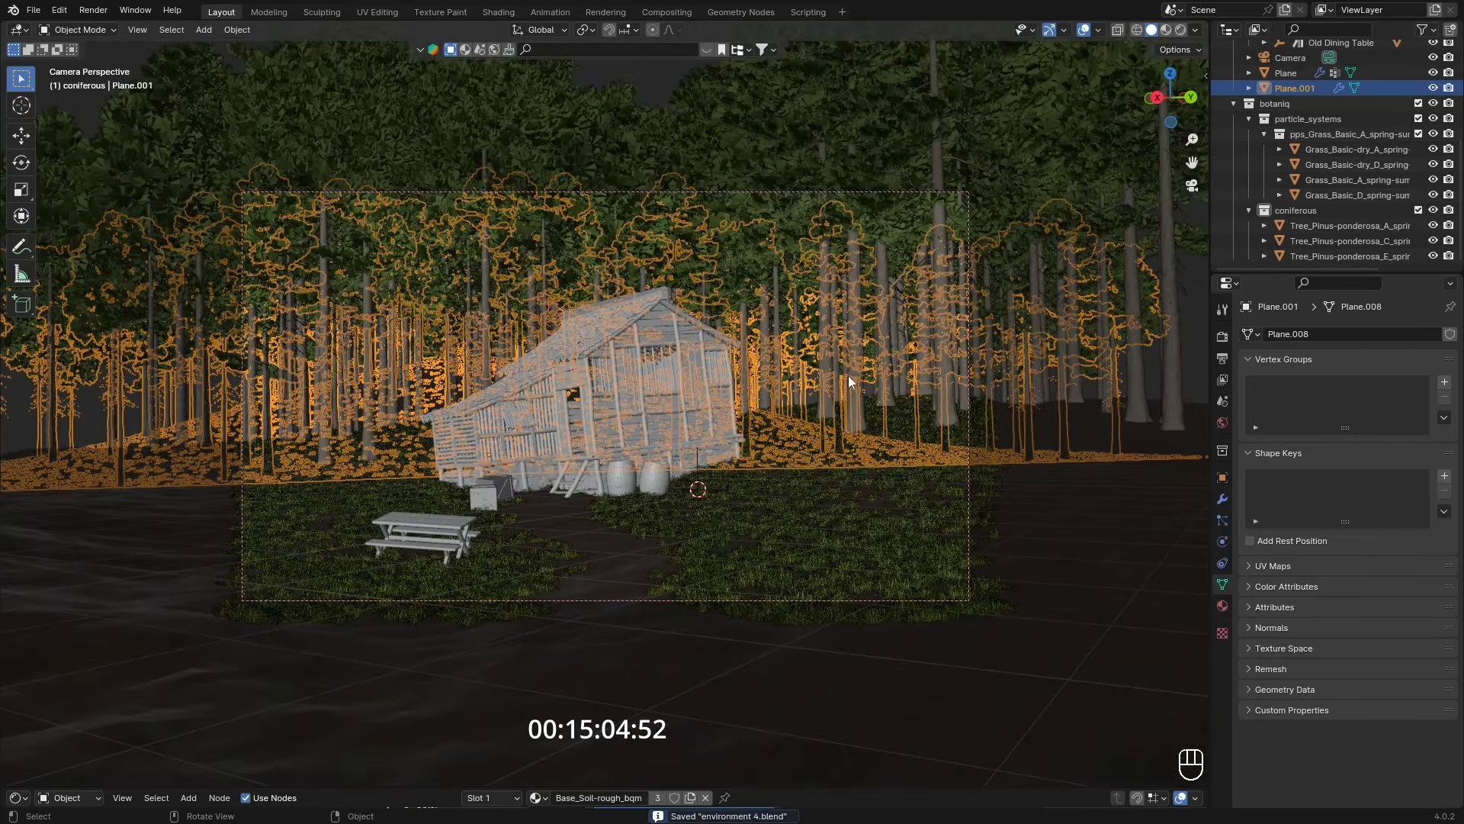
key("Tab")
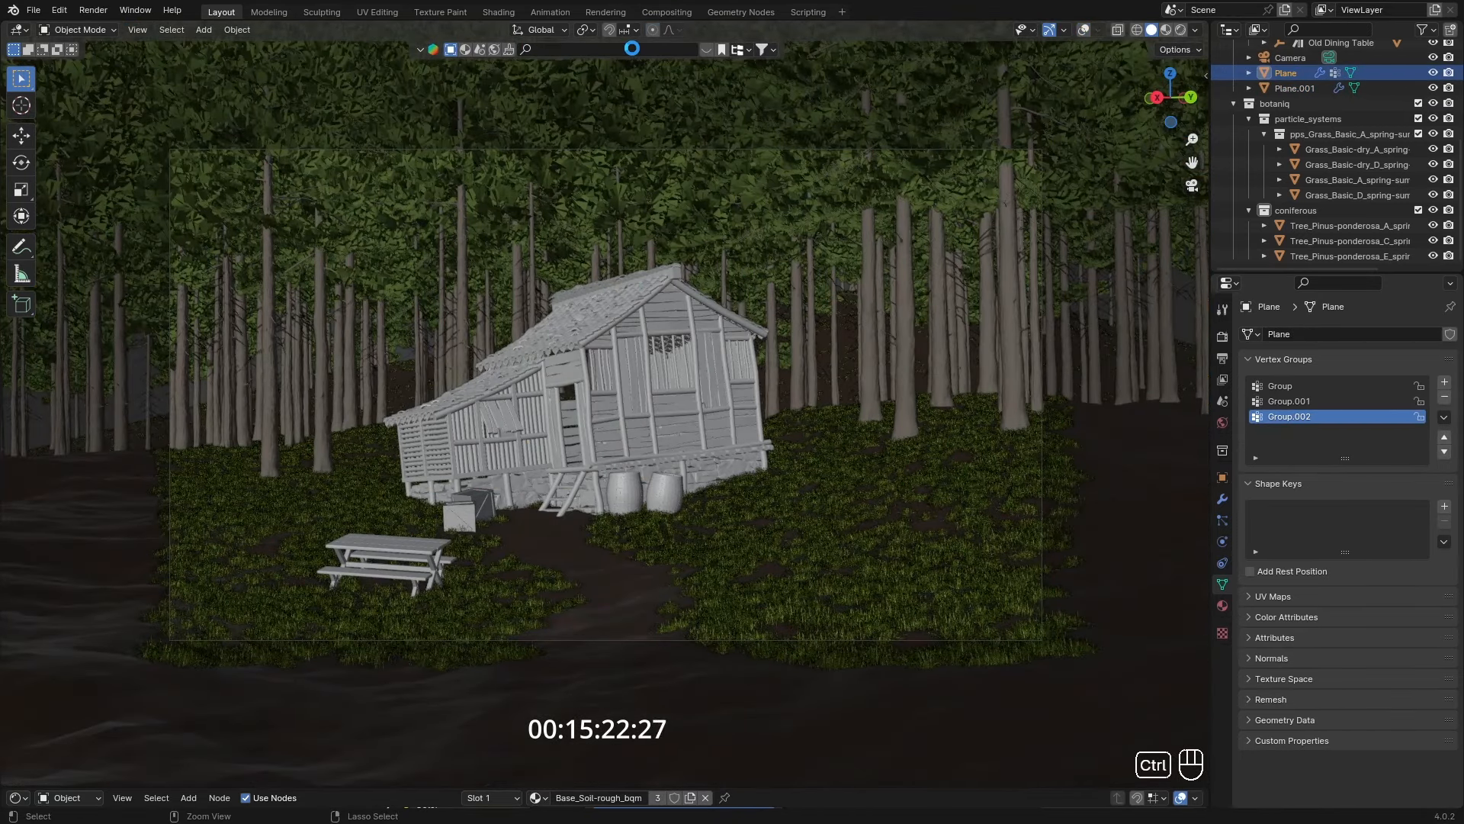
key("ctrl+s")
type("fence")
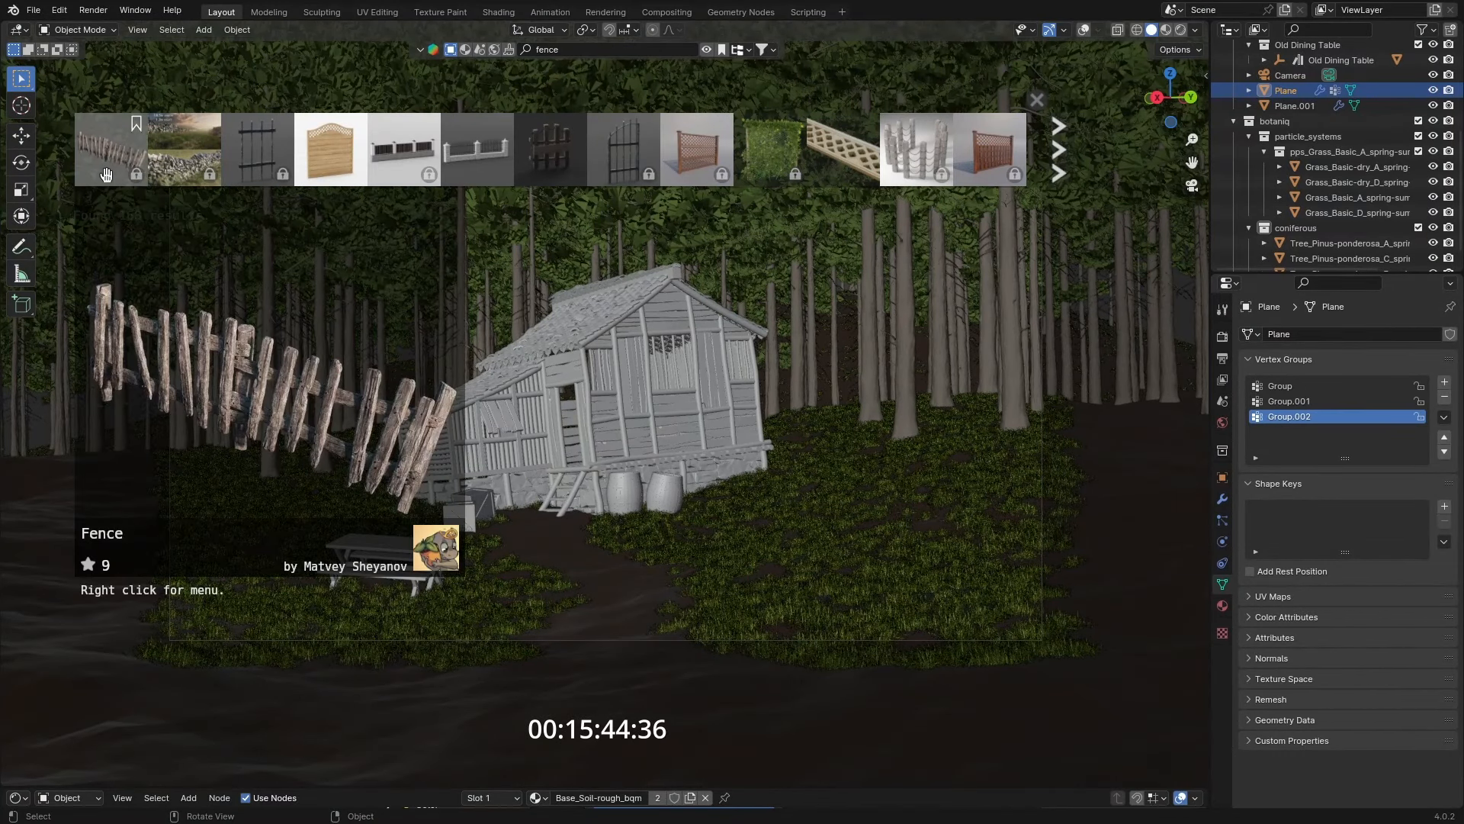
- Pick the rustic wooden fence from the BlenderKit results and sign in to the account
left_click(764, 49)
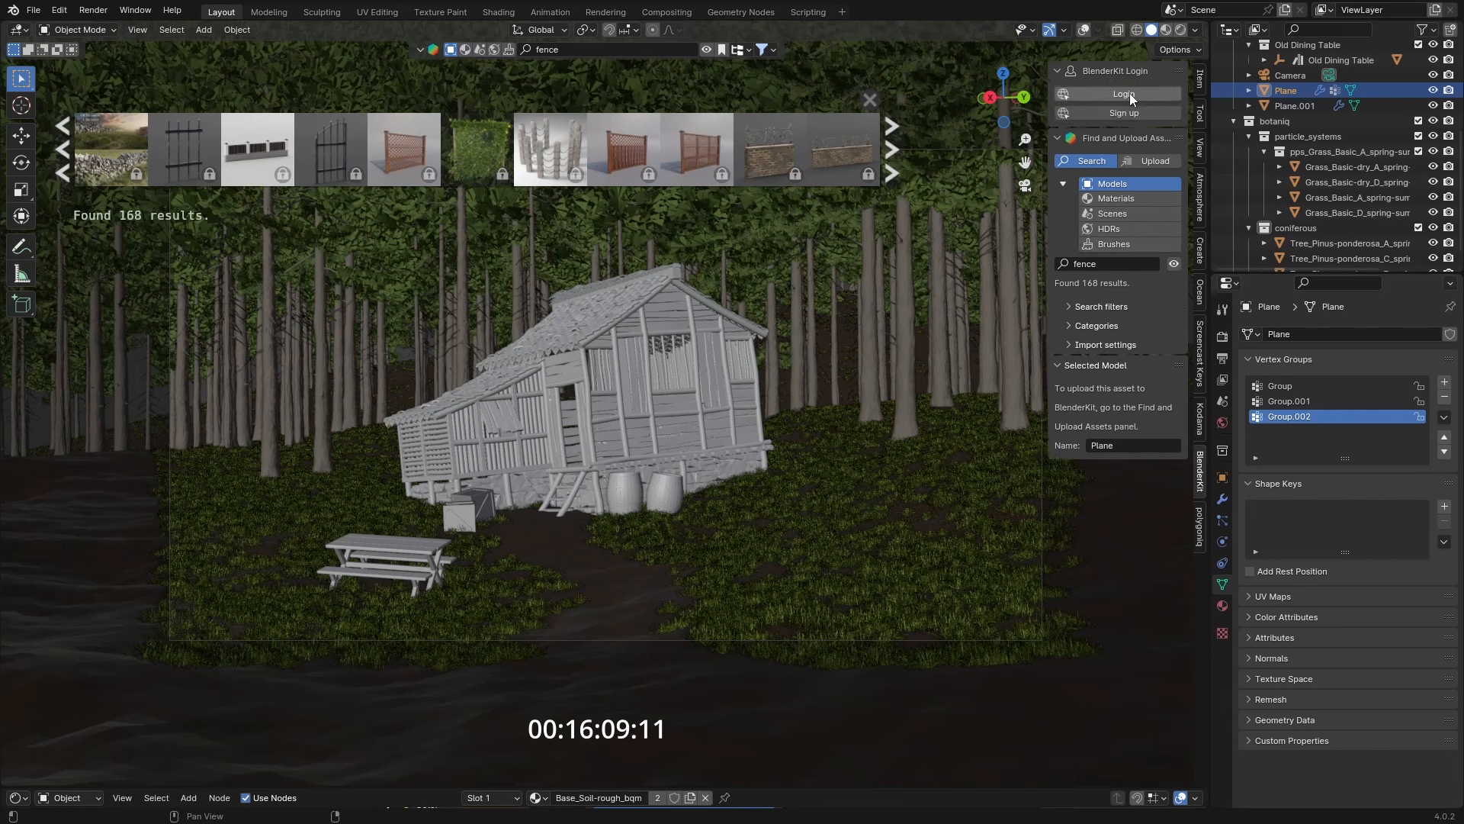
left_click(1124, 94)
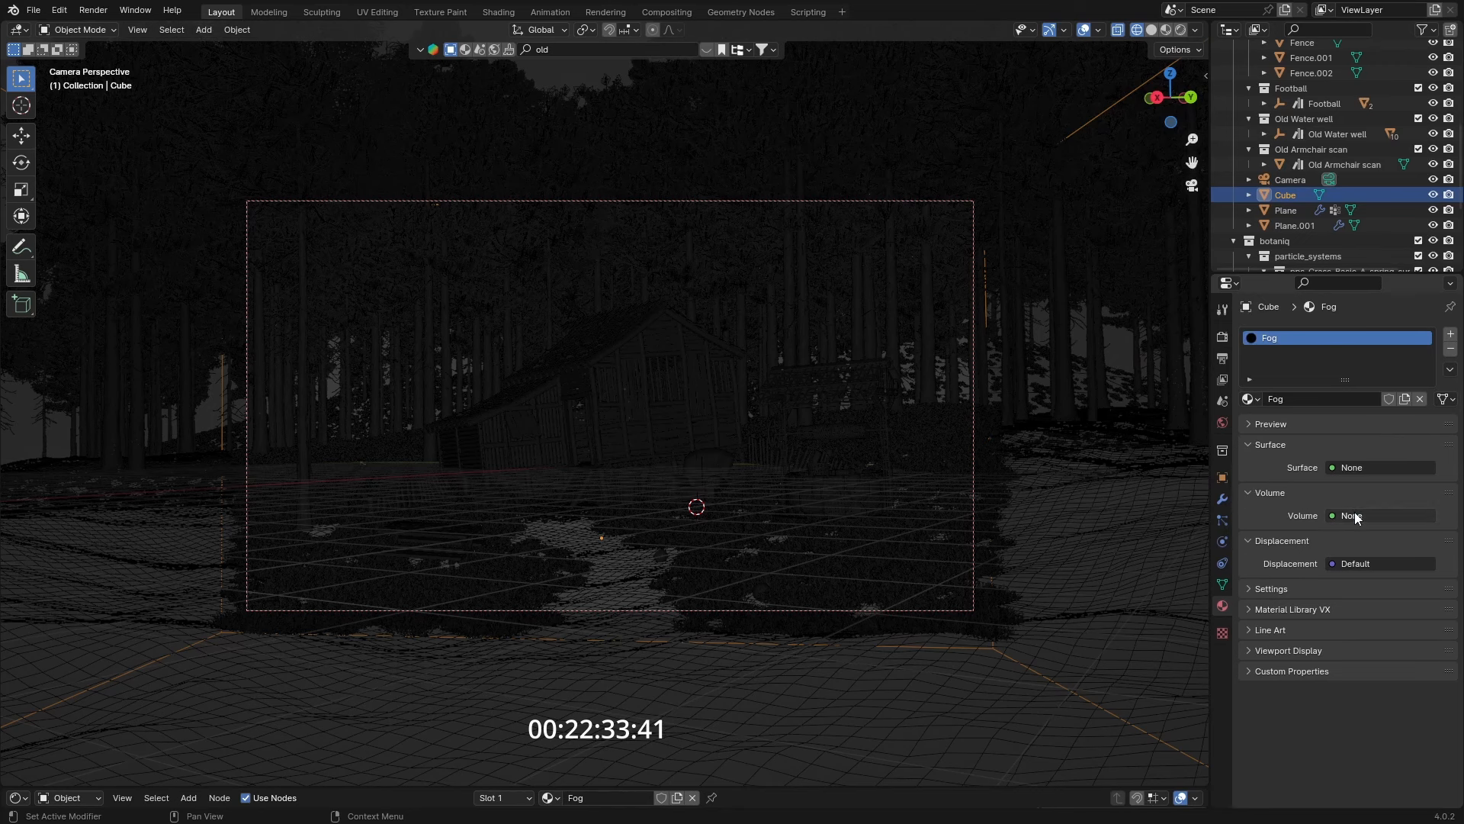
- Make the Fog material a Volume Scatter and preview the scene in Rendered shading
left_click(1350, 514)
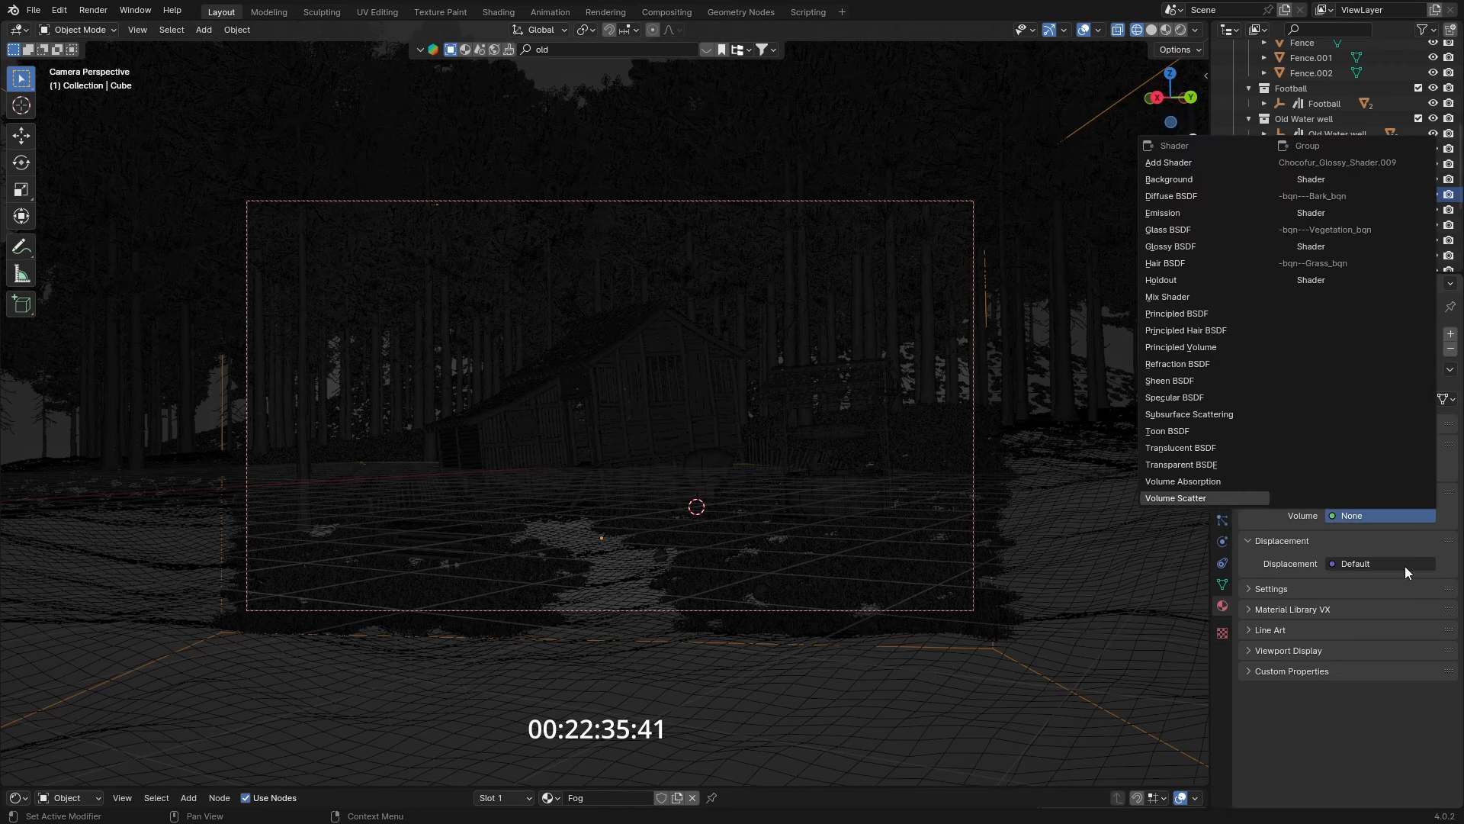
left_click(1174, 497)
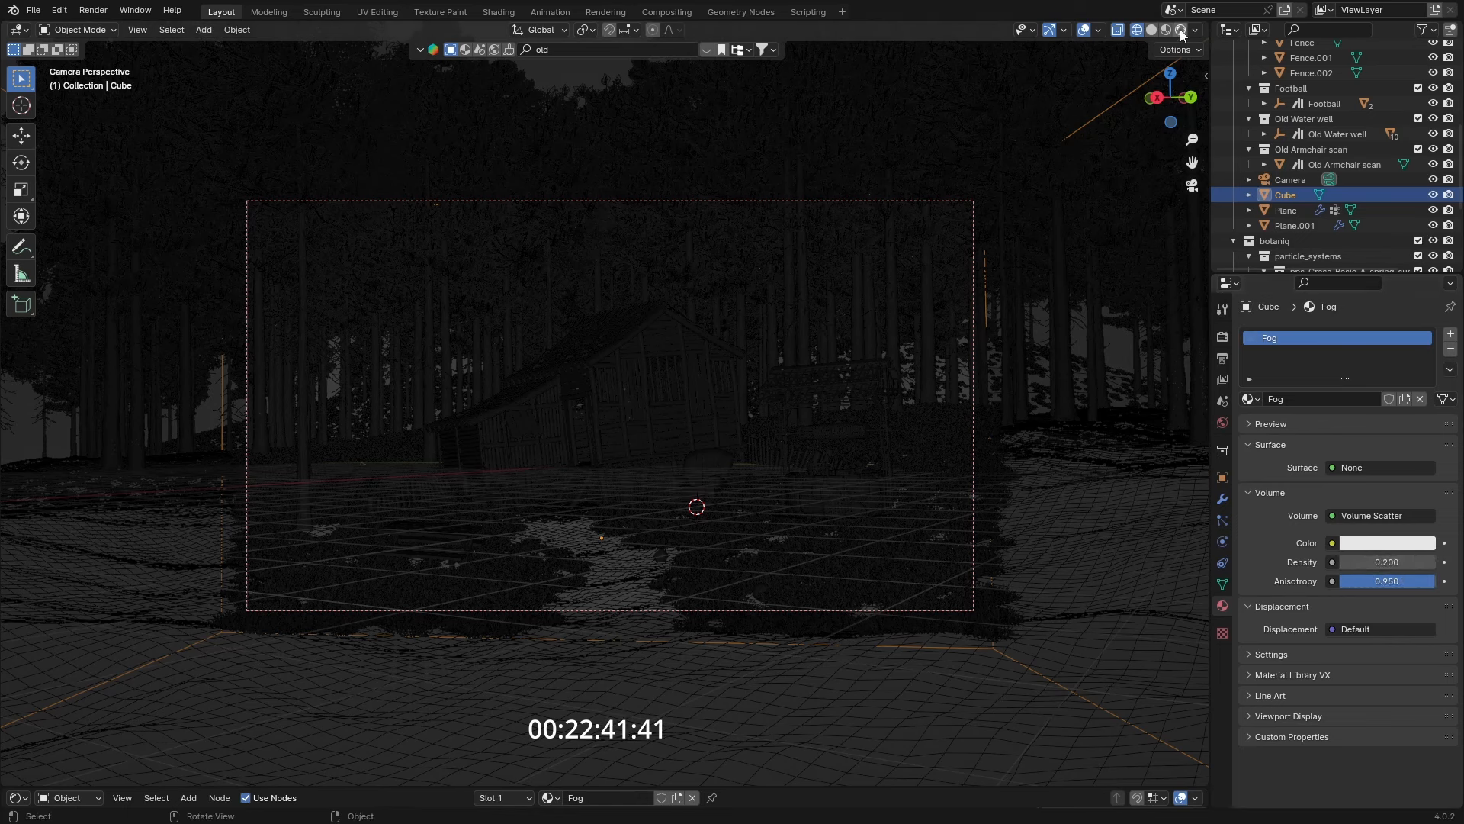
left_click(1180, 29)
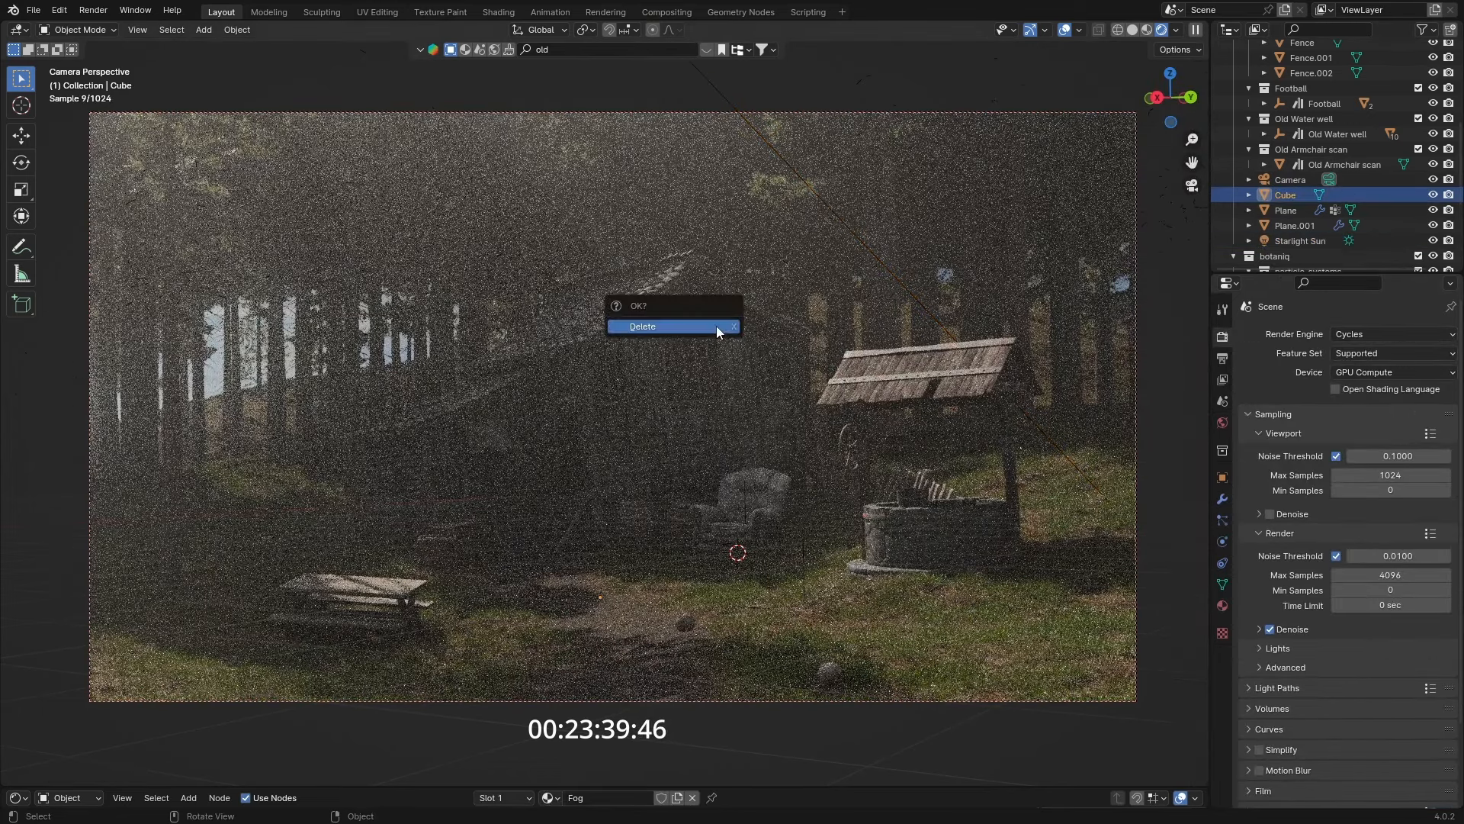
- Delete the Fog cube, leaving a clear sunlit render of the clearing
left_click(642, 326)
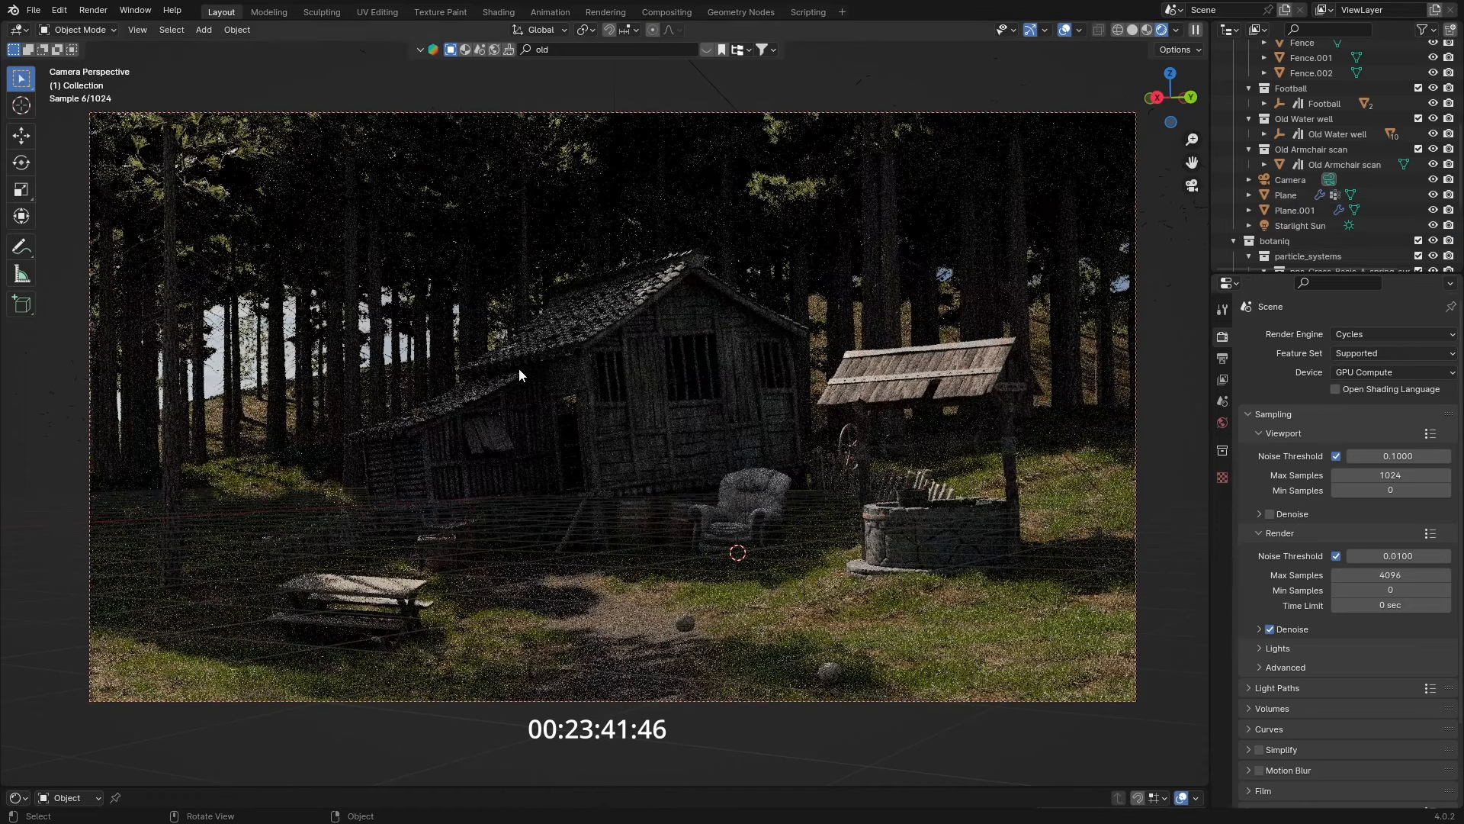